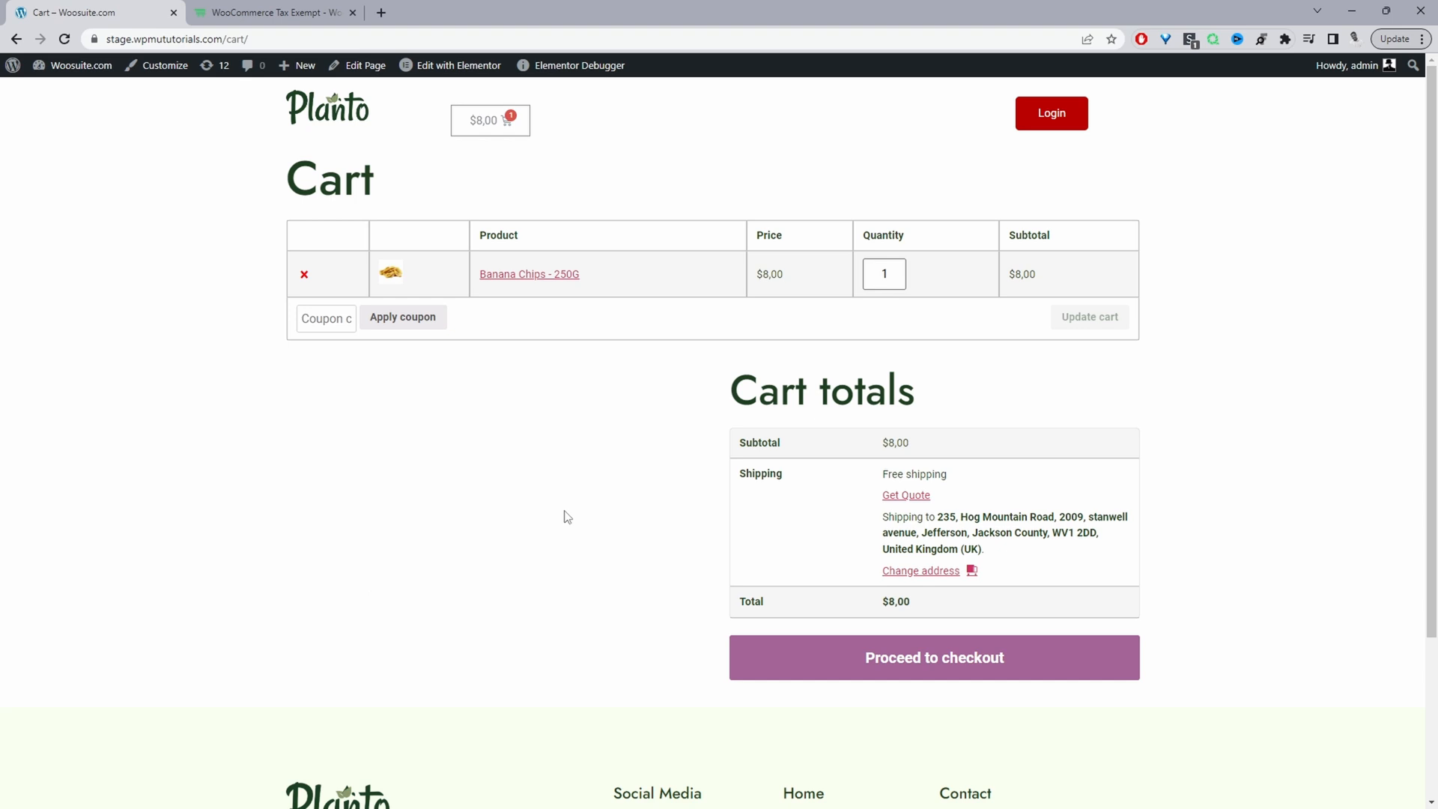
{"action": "mouse_move", "coordinate": [918, 602]}
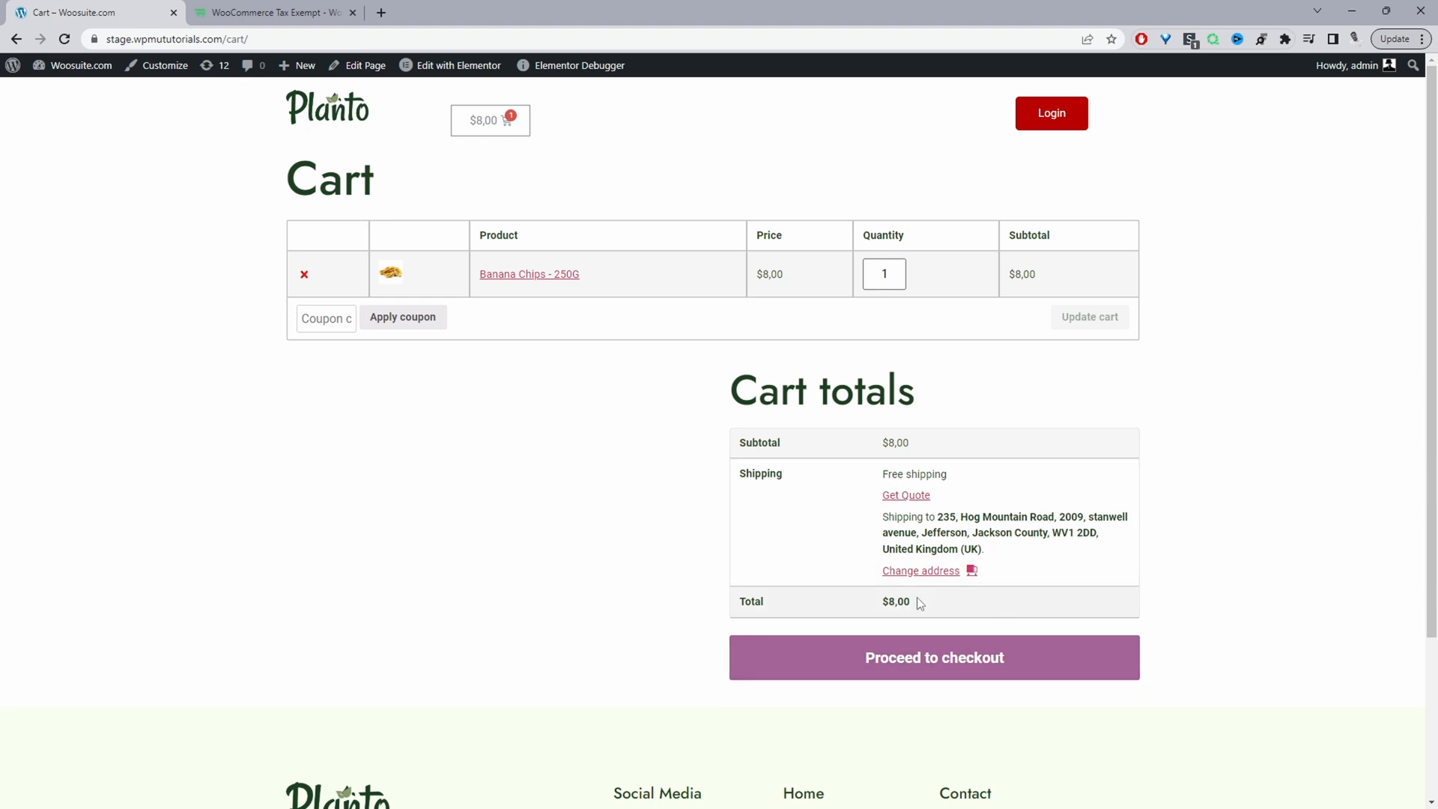
{"action": "mouse_move", "coordinate": [957, 629]}
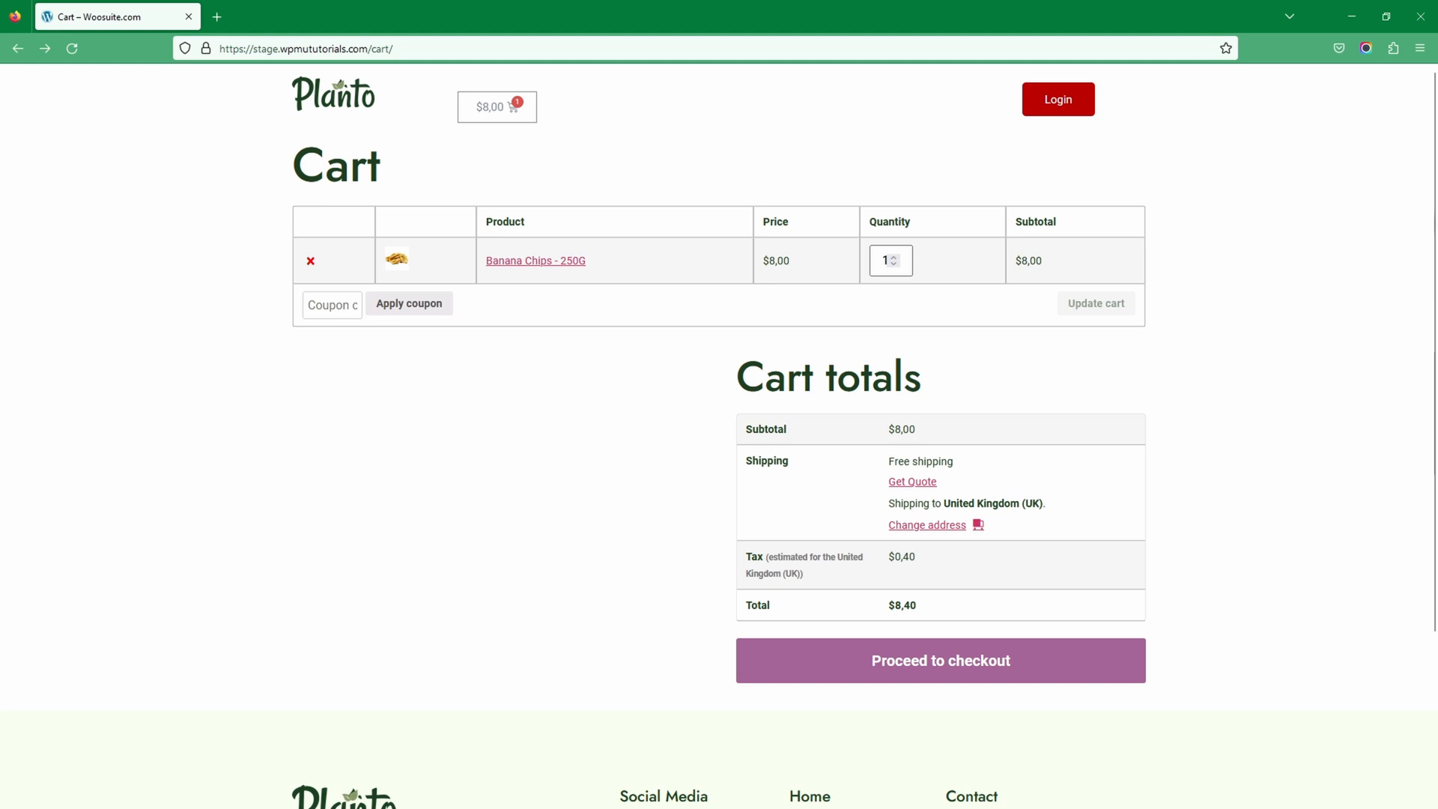
{"action": "mouse_move", "coordinate": [935, 572]}
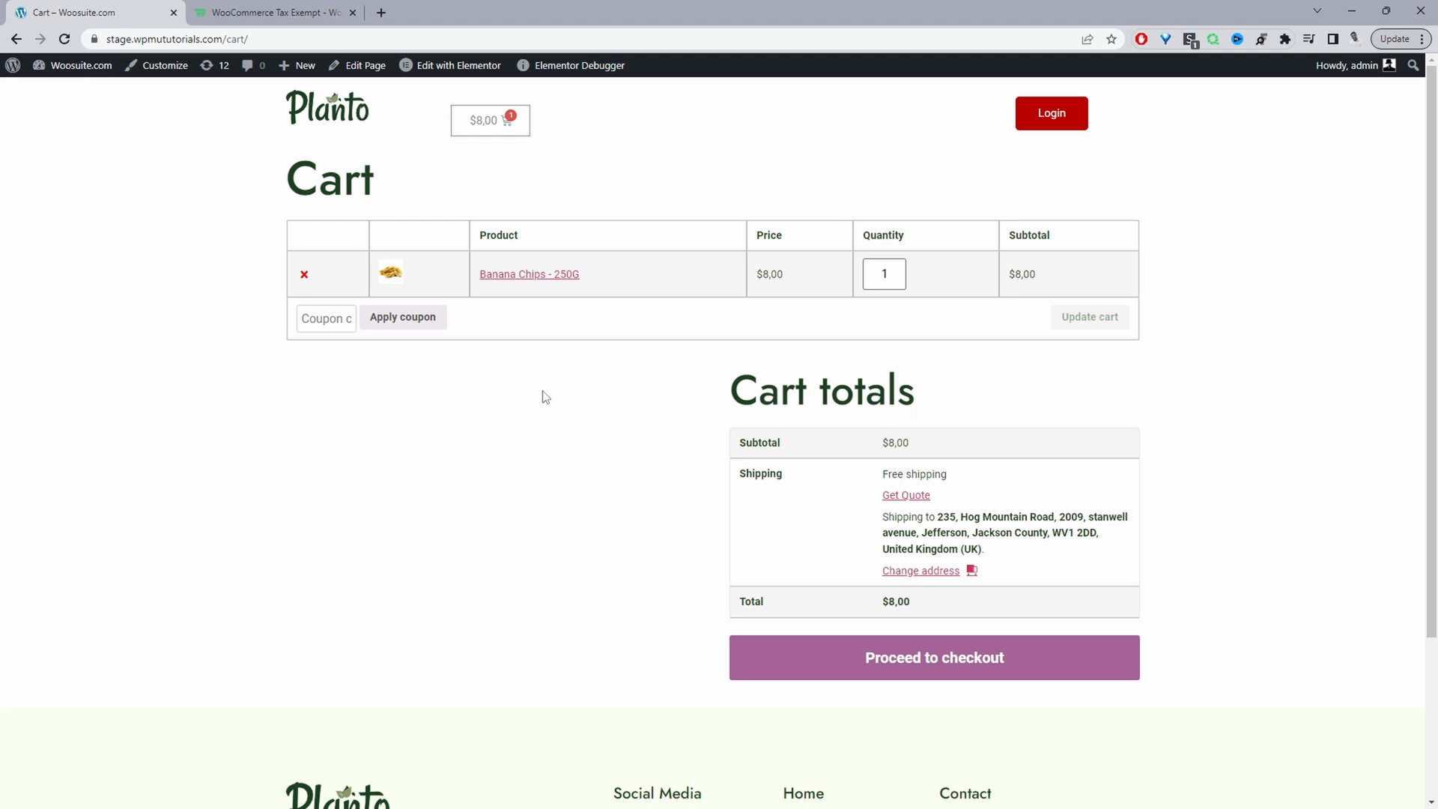
{"action": "mouse_move", "coordinate": [352, 6]}
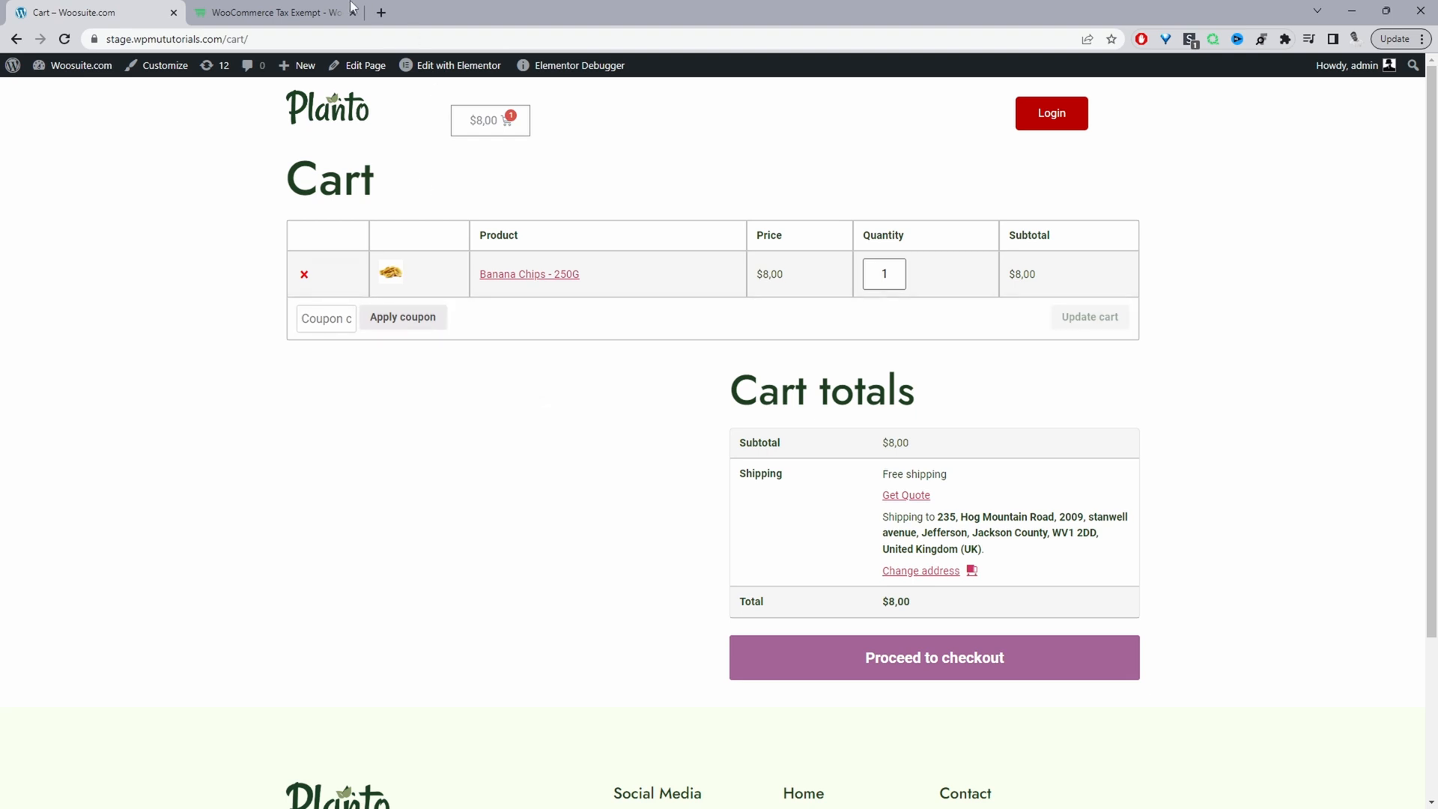
Step: From the admin dashboard, open Woosuite > Addons in a new browser tab
{"action": "left_click", "coordinate": [268, 12]}
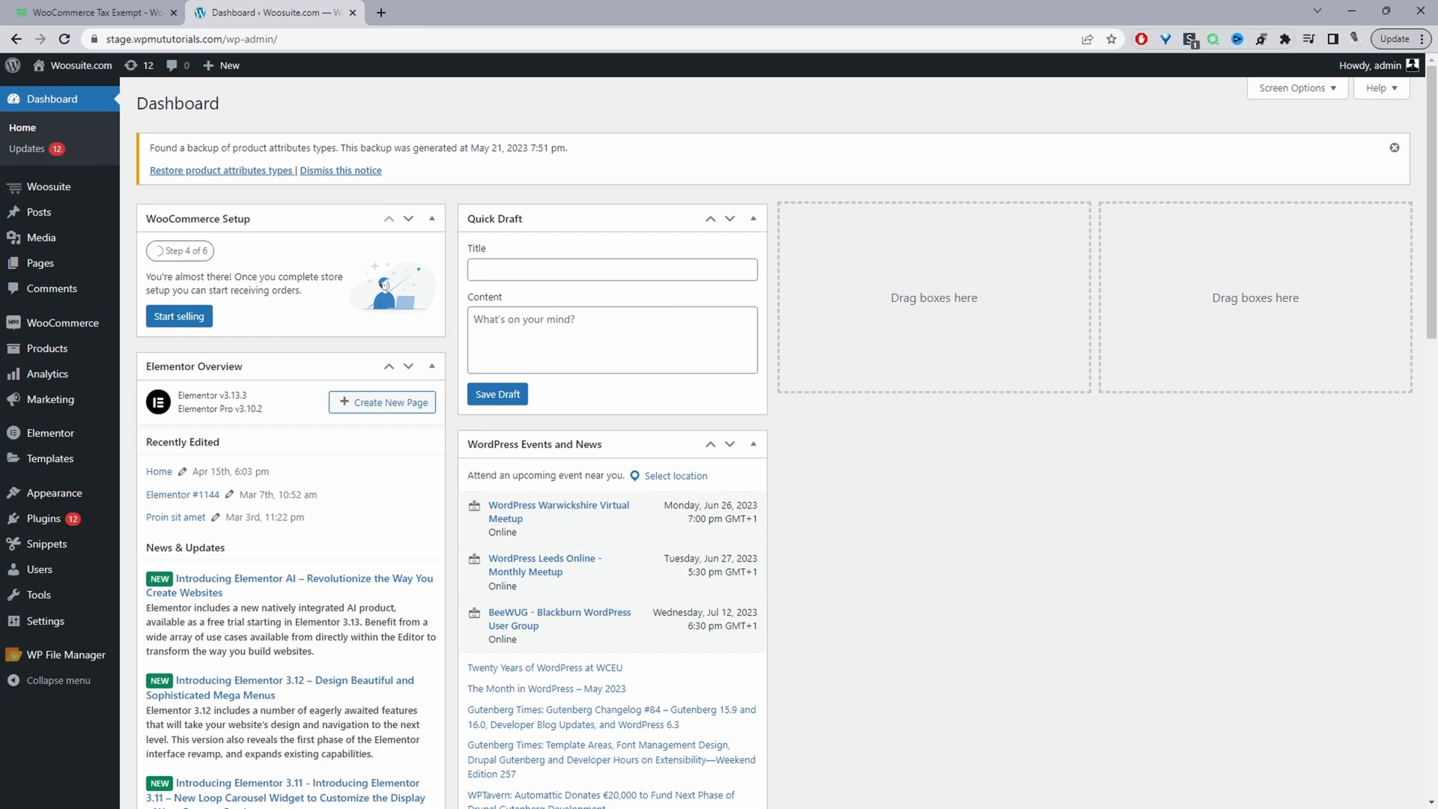
{"action": "mouse_move", "coordinate": [51, 493]}
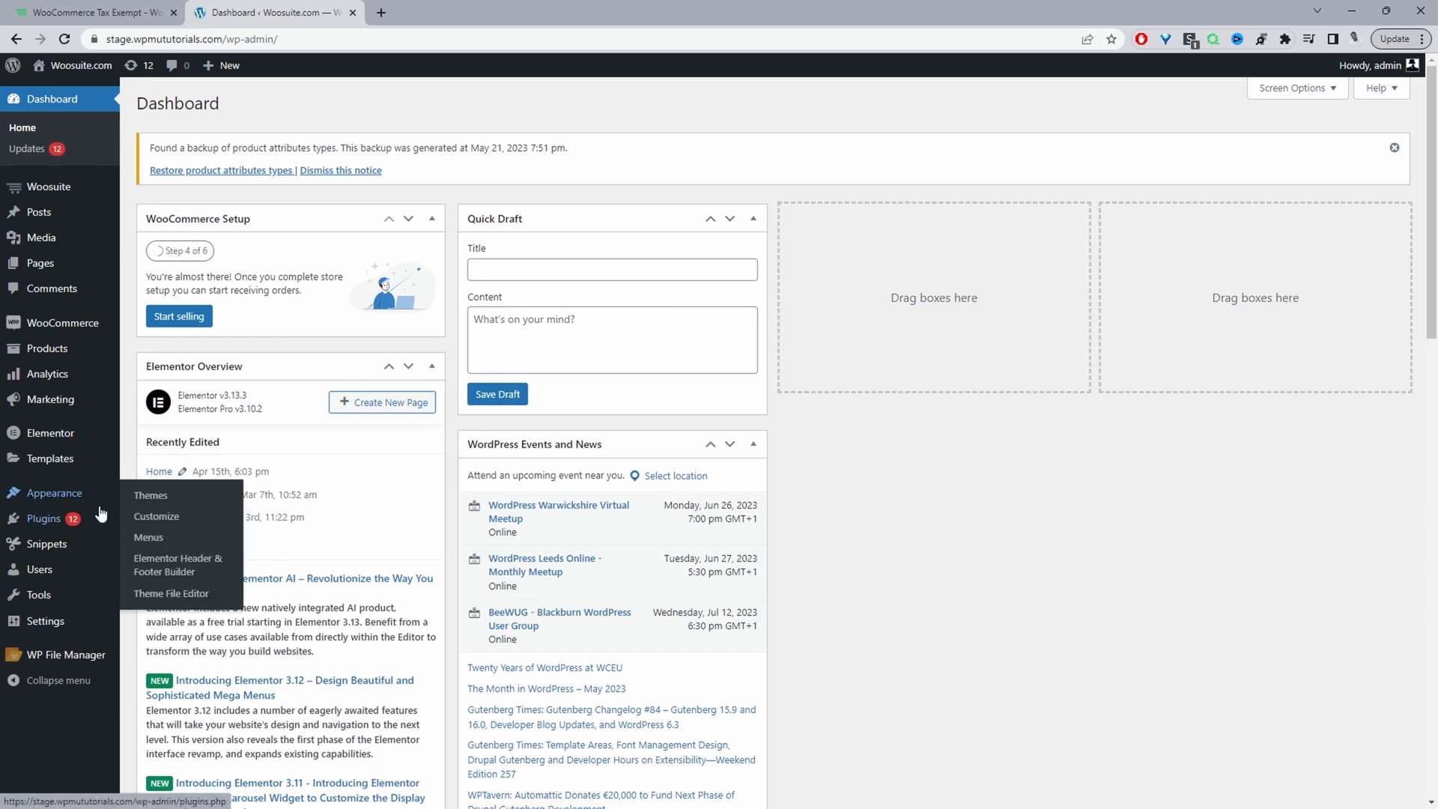
{"action": "mouse_move", "coordinate": [43, 518]}
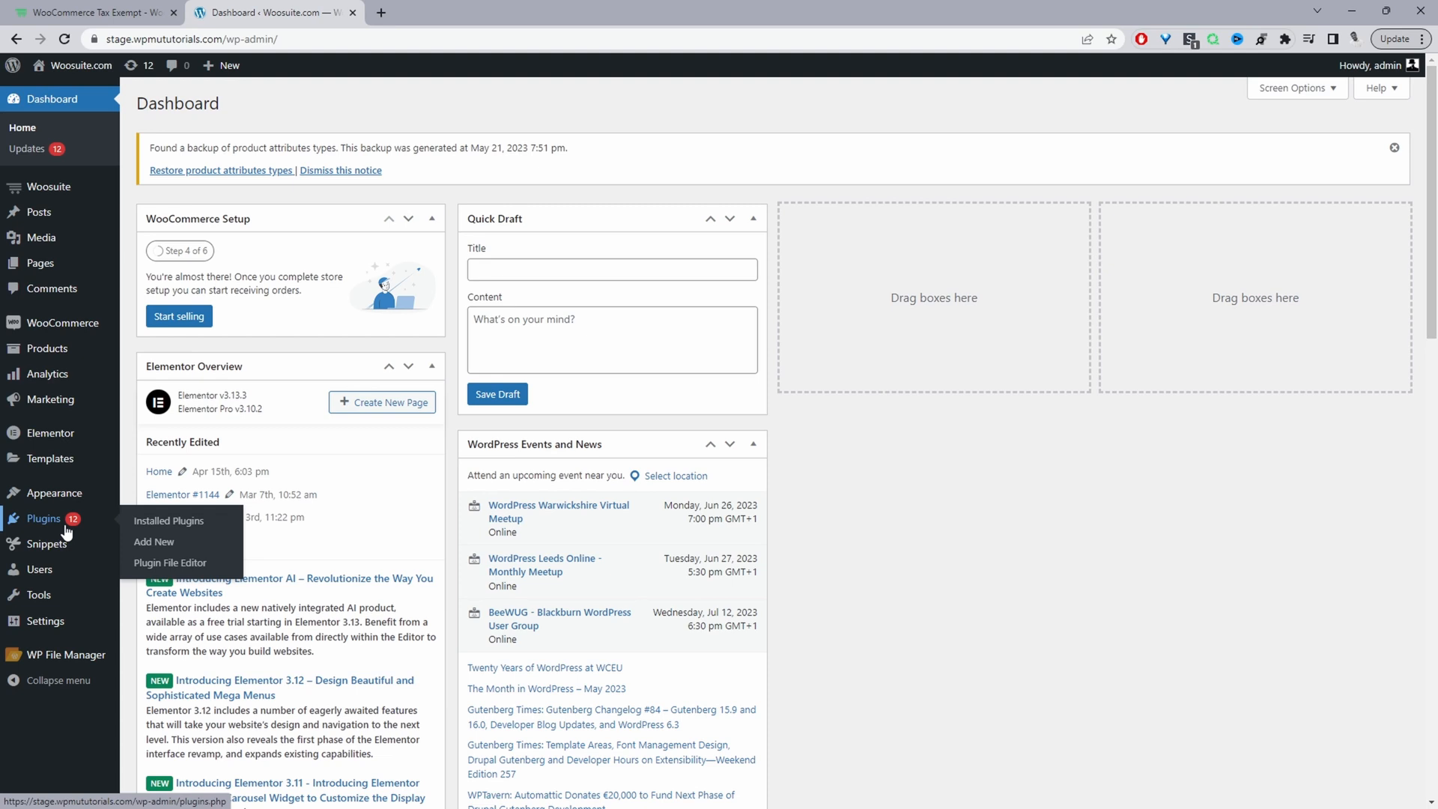
{"action": "mouse_move", "coordinate": [154, 541]}
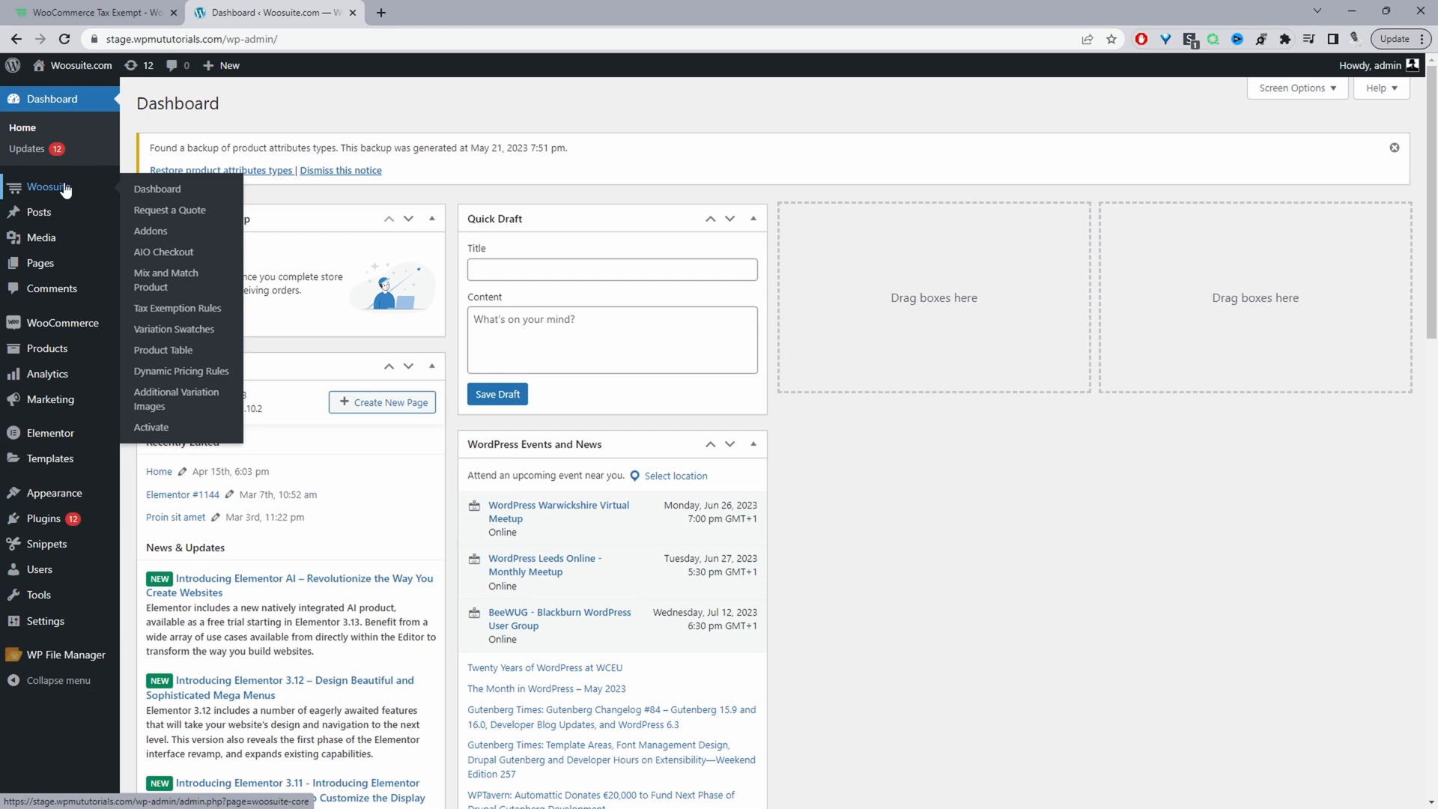
{"action": "mouse_move", "coordinate": [150, 427]}
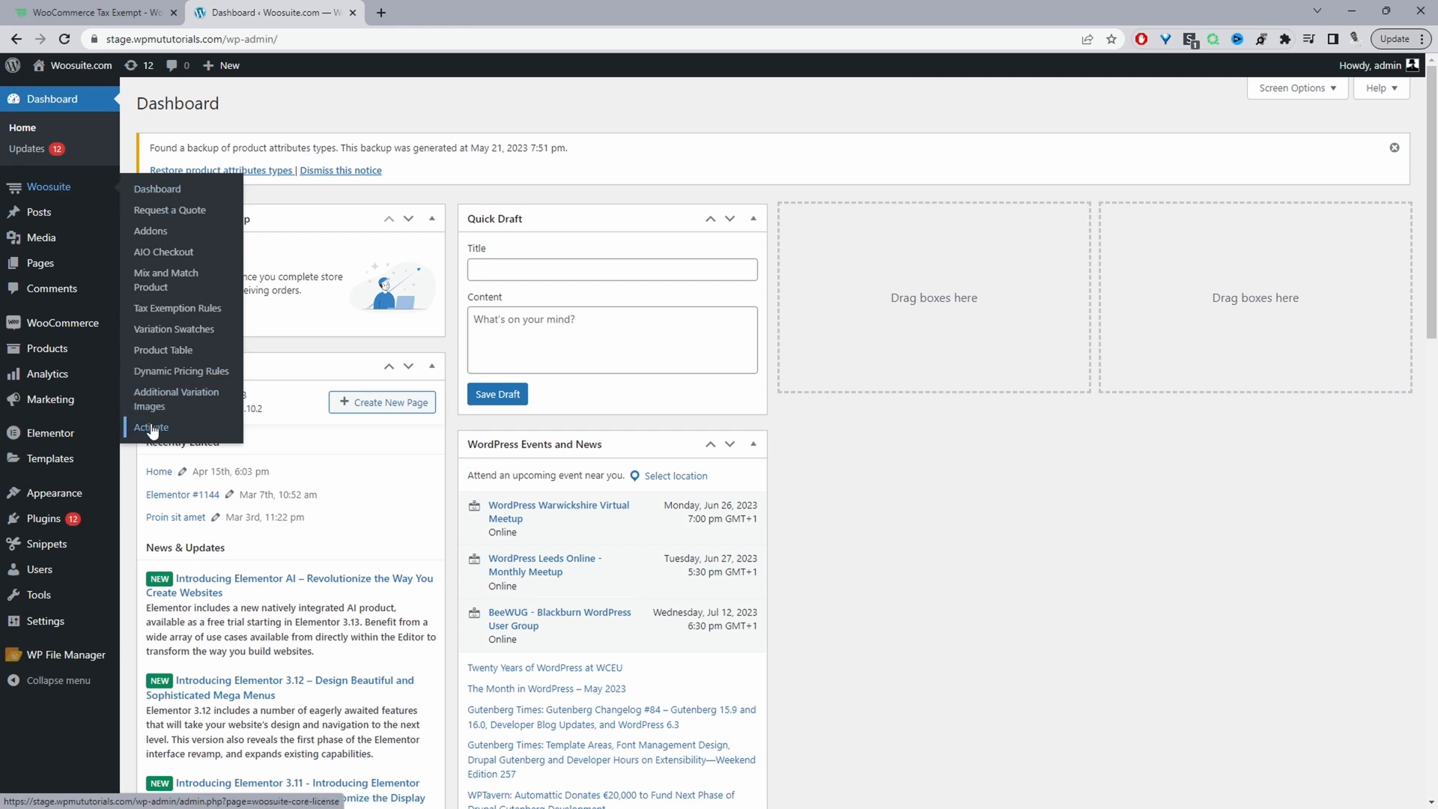
{"action": "left_click", "coordinate": [149, 231]}
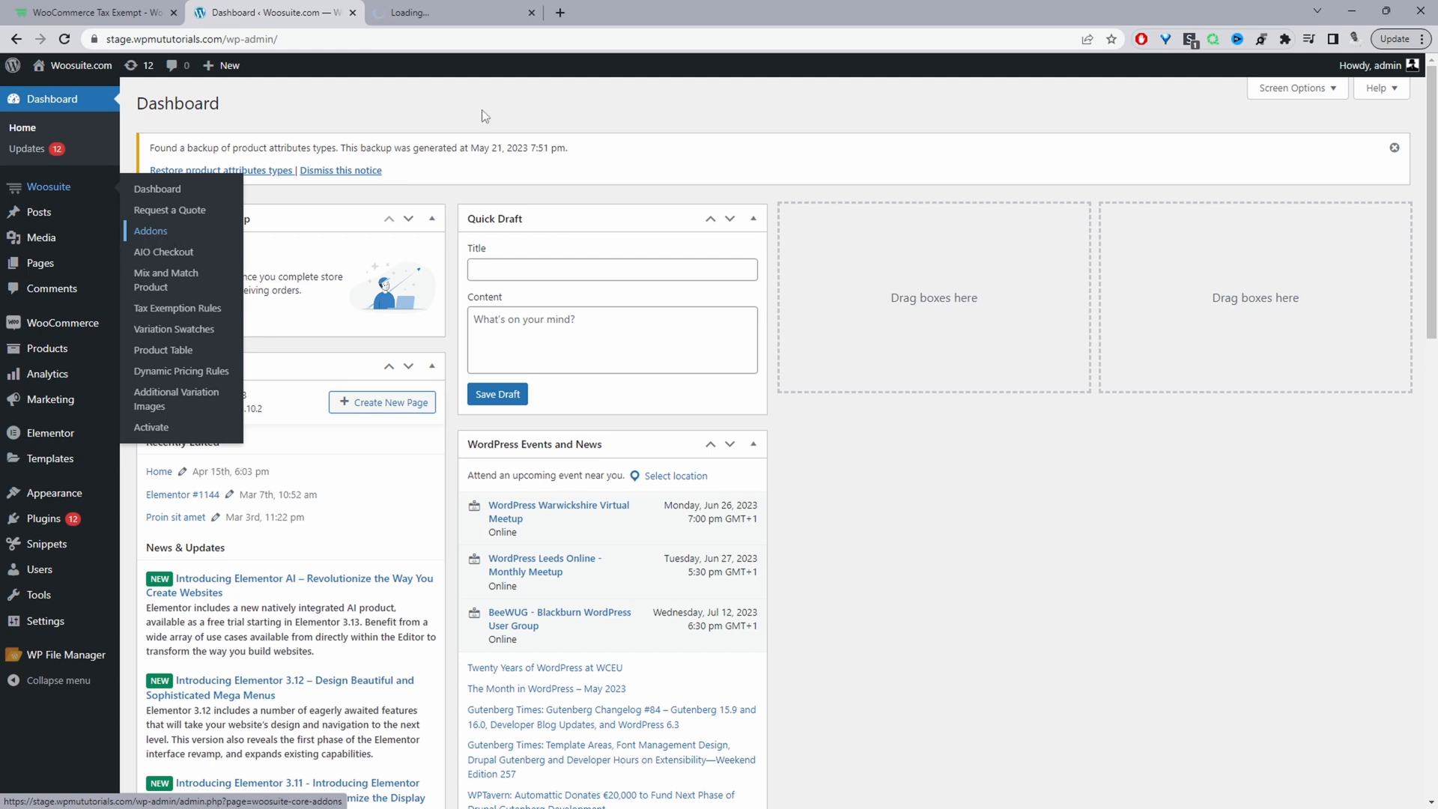
Step: Show the Addons list scrolled to the Tax Exemption Rules card with its toggle ON
{"action": "left_click", "coordinate": [150, 230]}
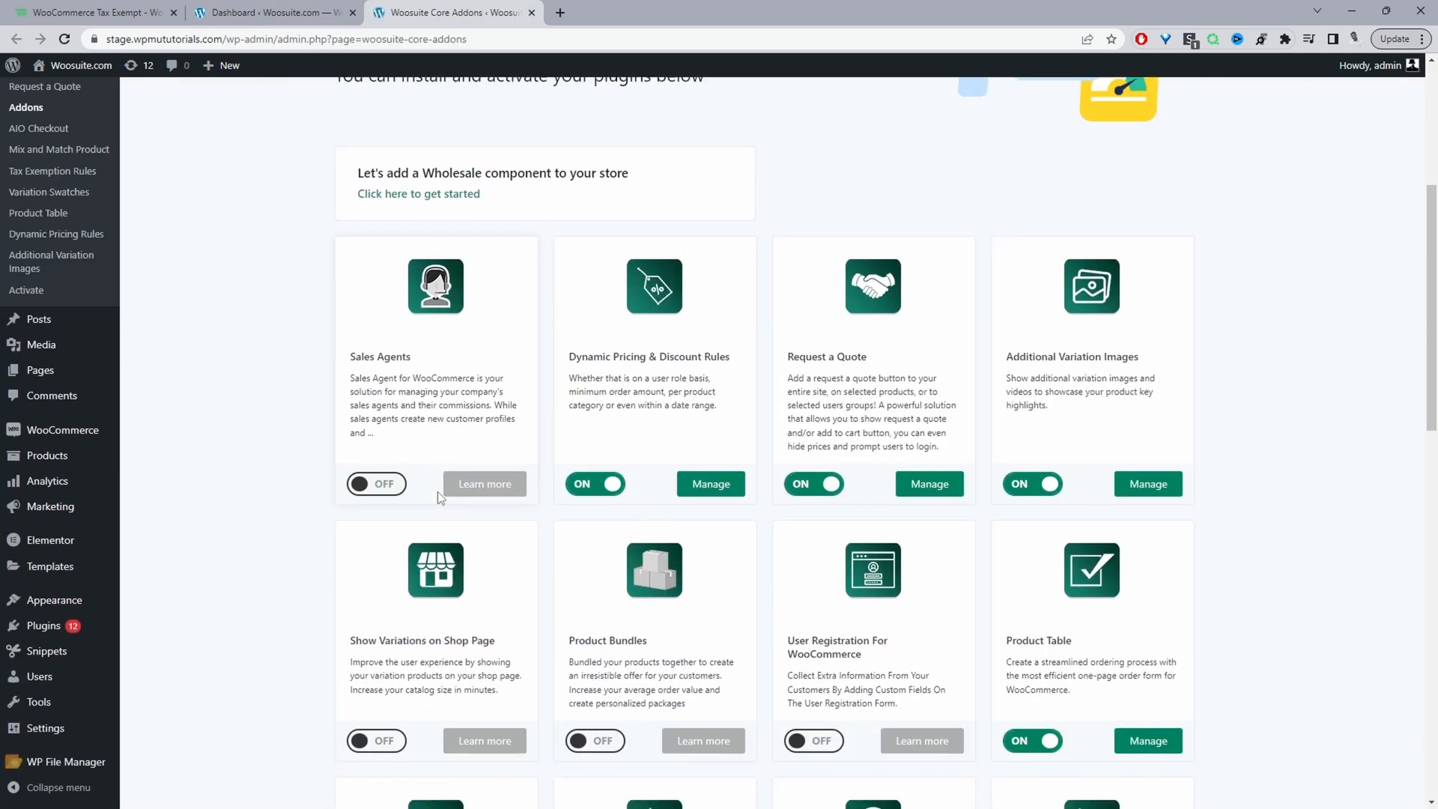
{"action": "scroll", "scroll_direction": "down", "scroll_amount": 3}
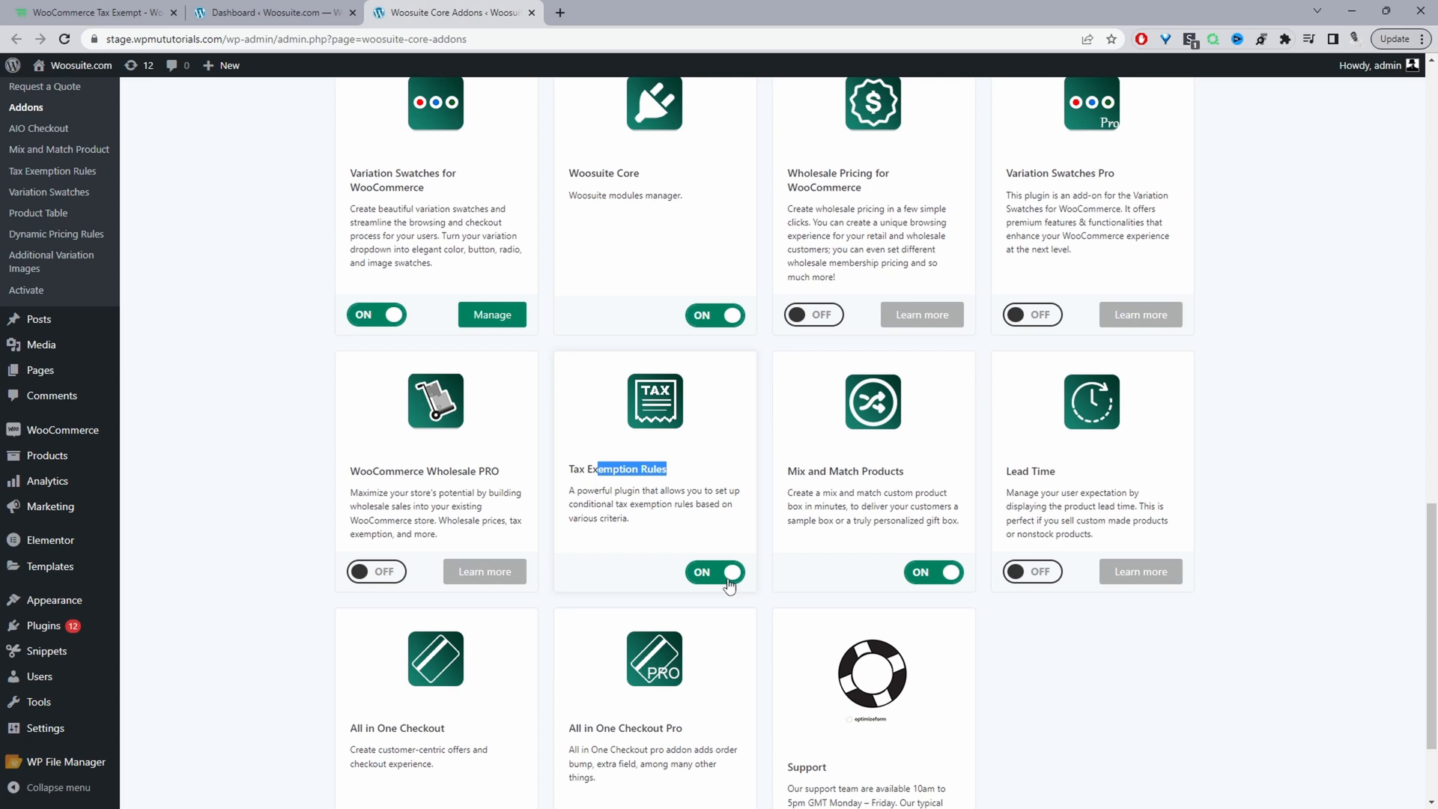
{"action": "mouse_move", "coordinate": [238, 533]}
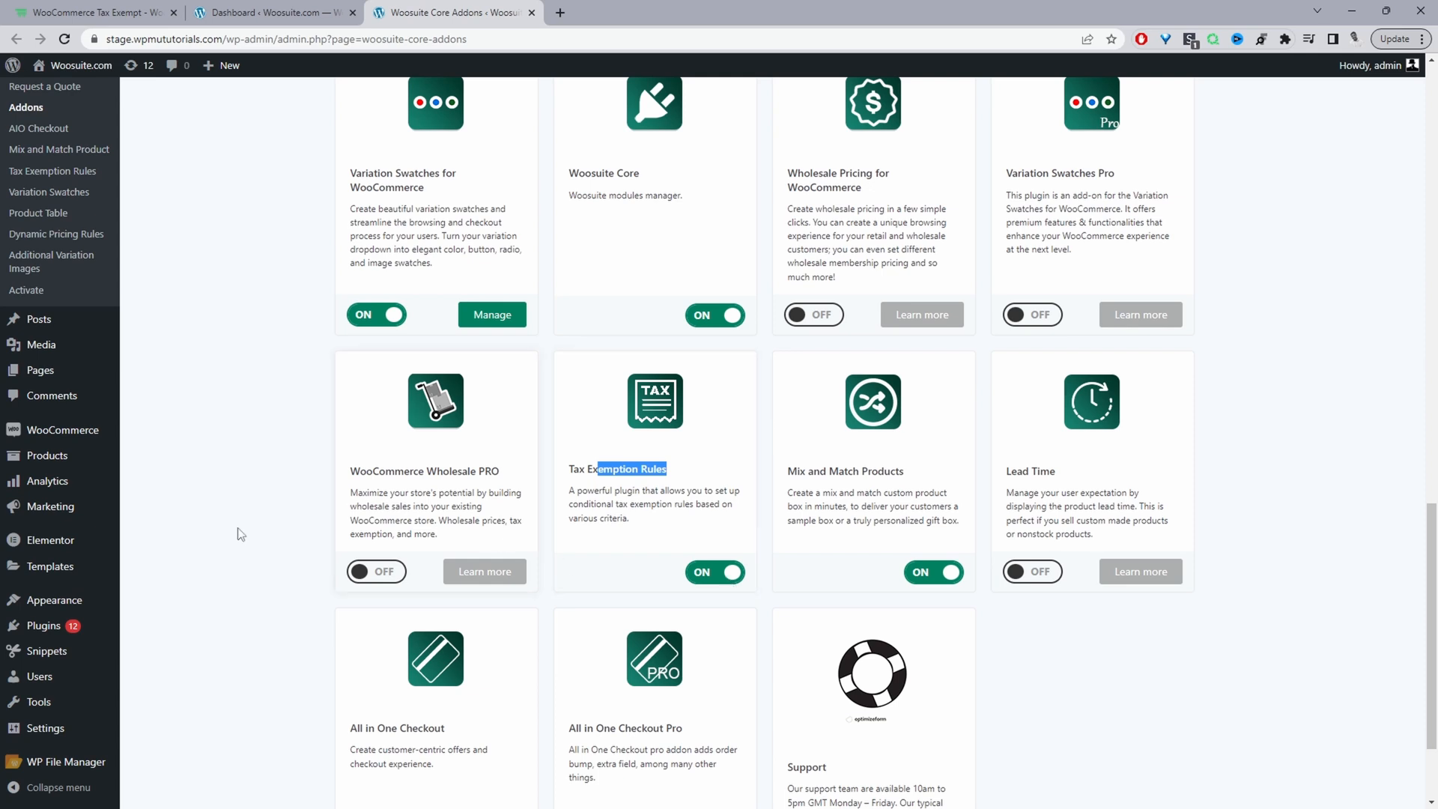
{"action": "mouse_move", "coordinate": [61, 430]}
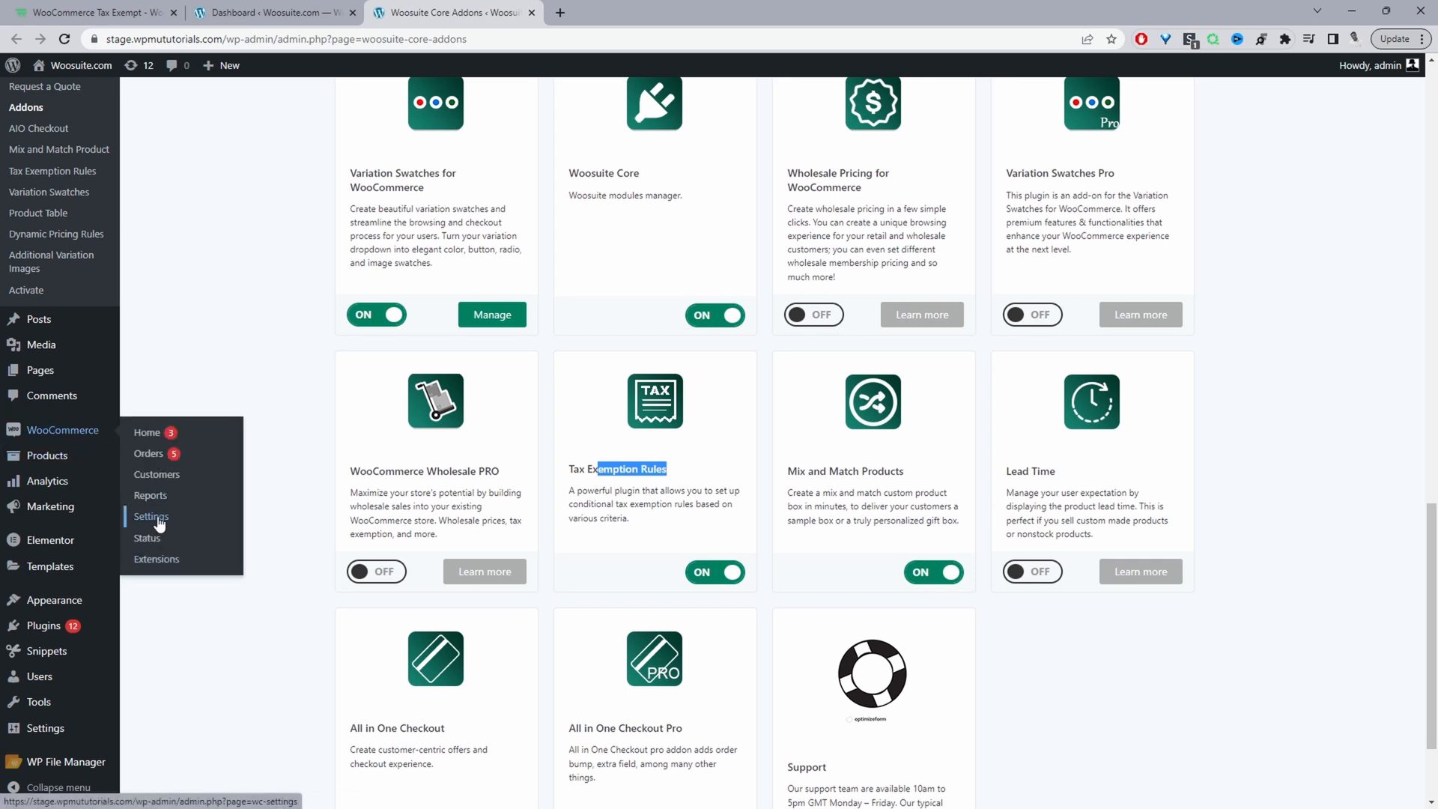
Step: Reach WooCommerce Settings > Tax > Standard rates and inspect the single 20.0000 rate row unchanged
{"action": "left_click", "coordinate": [150, 516]}
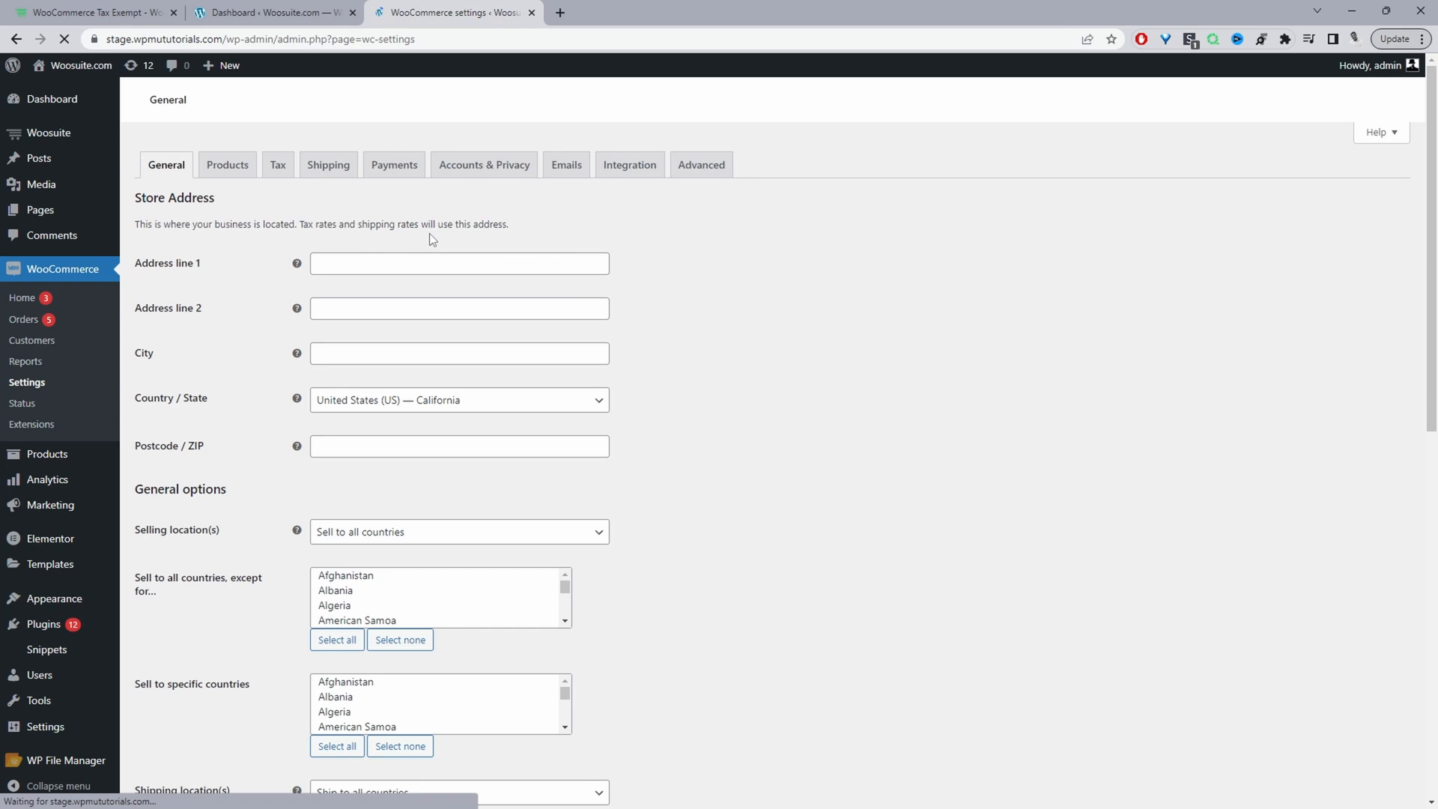
{"action": "left_click", "coordinate": [277, 164]}
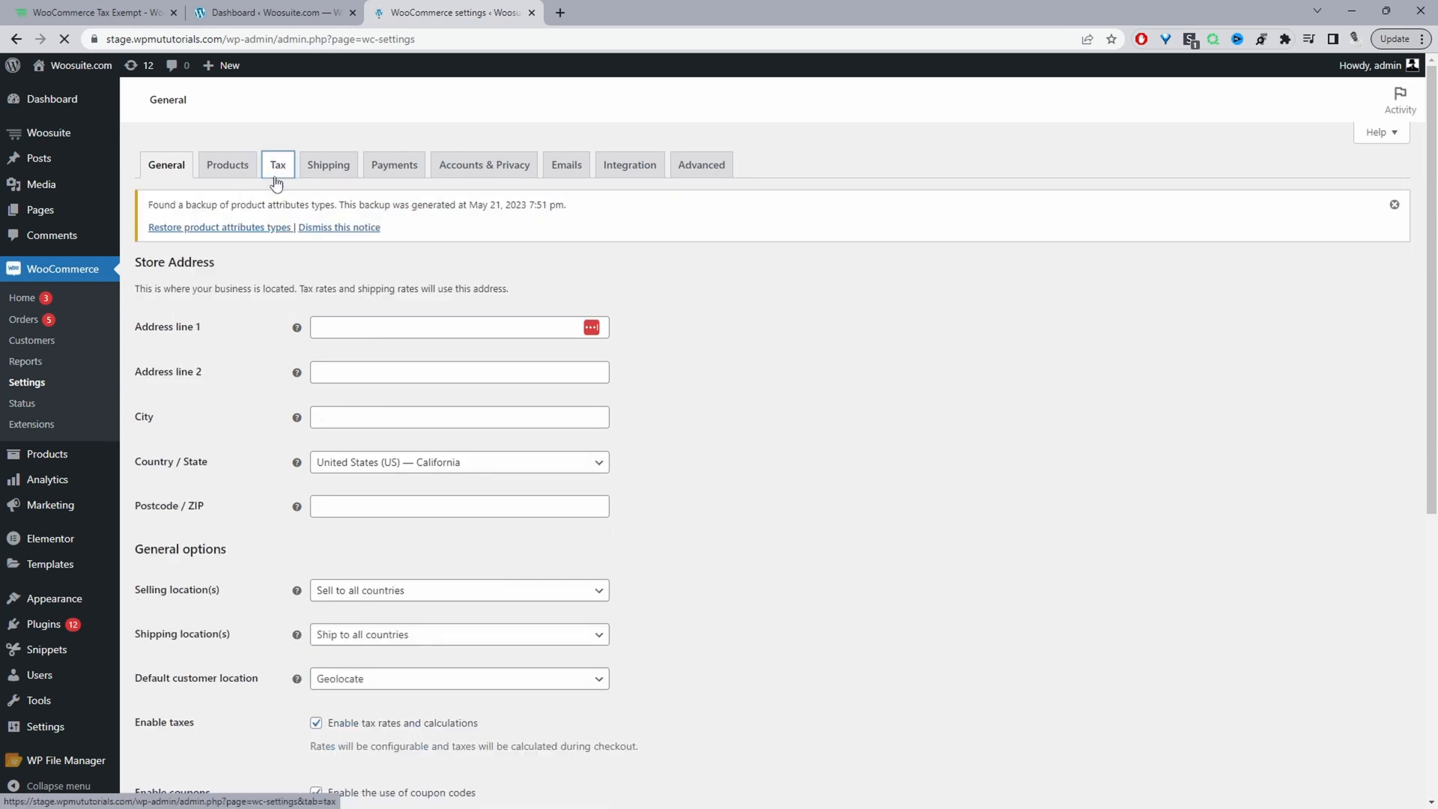
{"action": "left_click", "coordinate": [277, 164]}
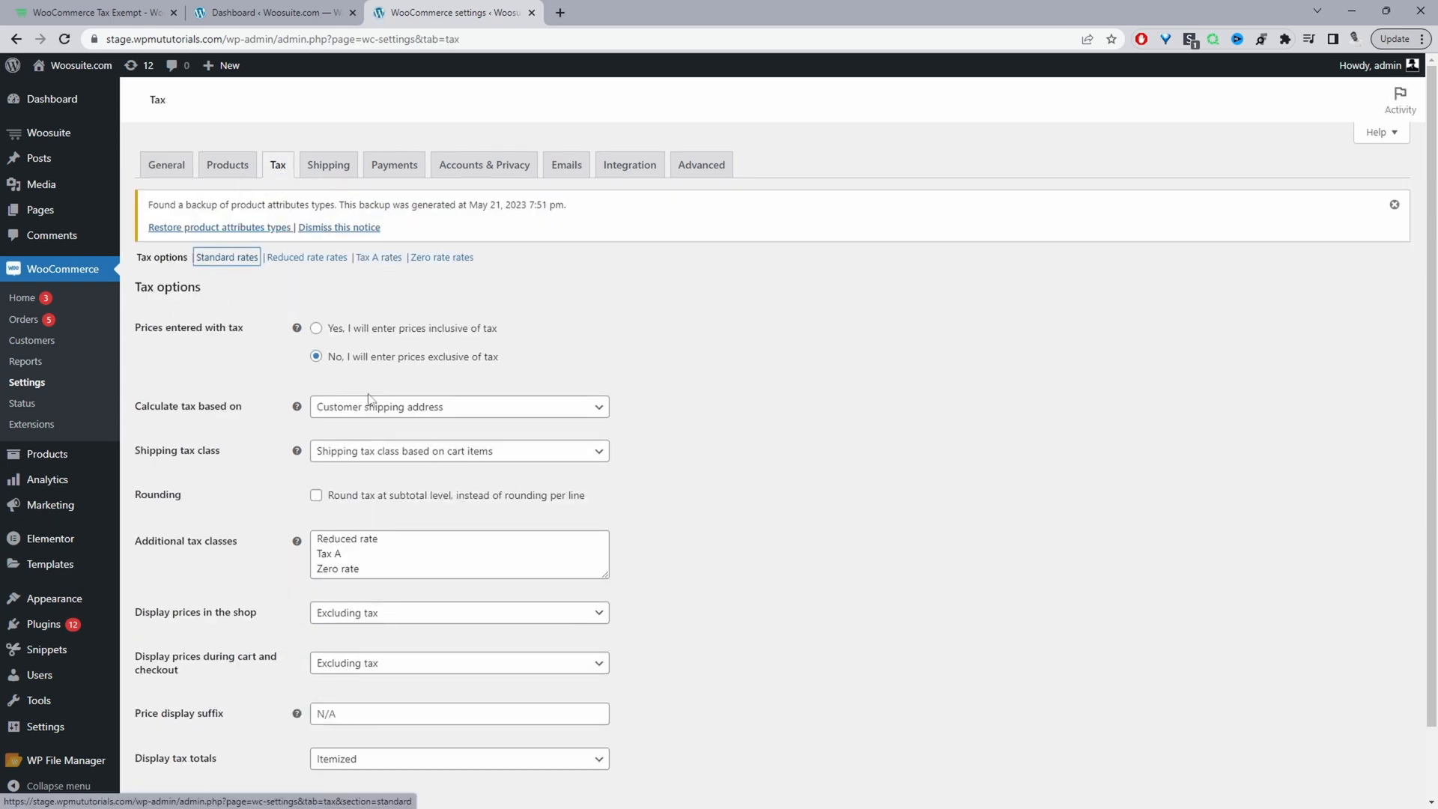
{"action": "left_click", "coordinate": [316, 356]}
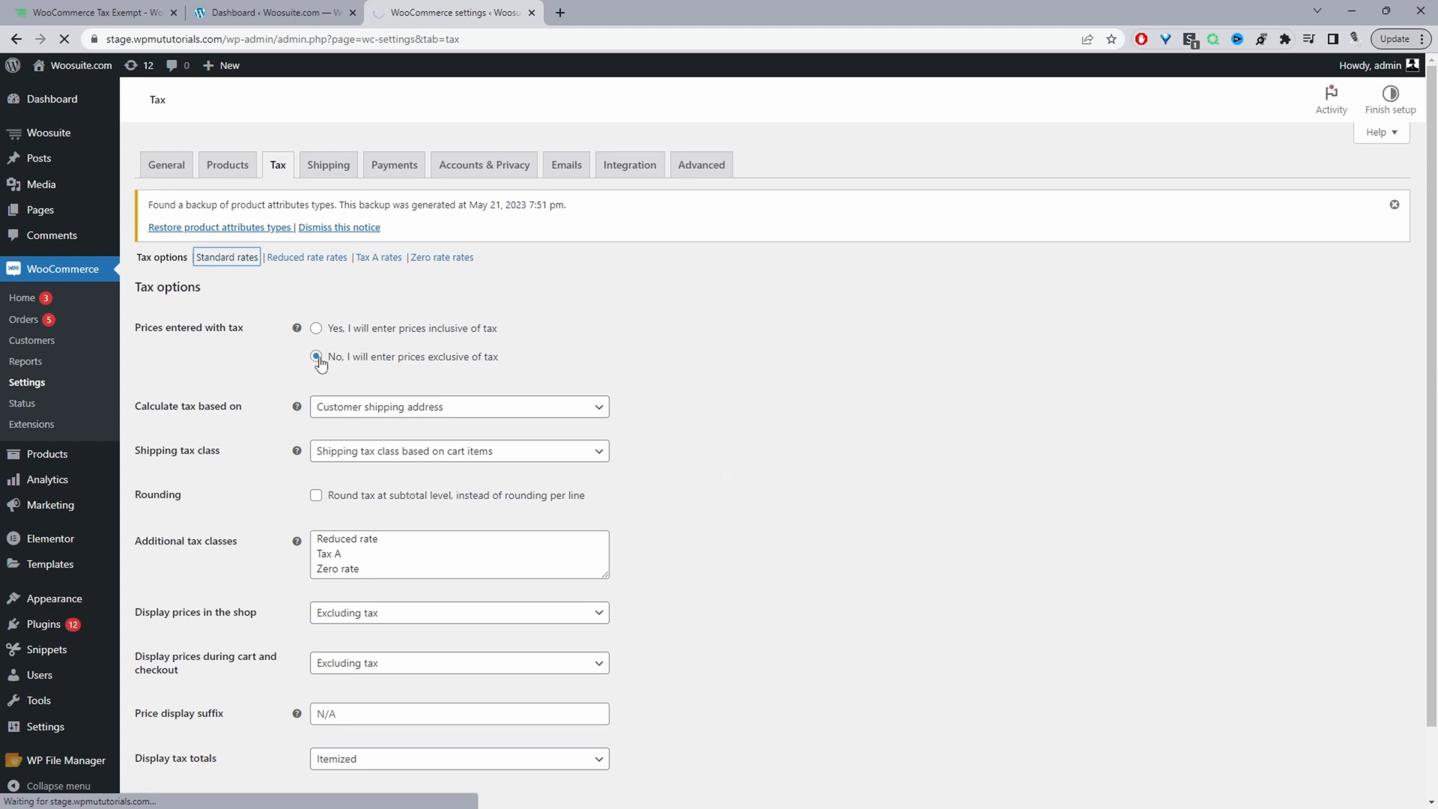
{"action": "left_click", "coordinate": [226, 256]}
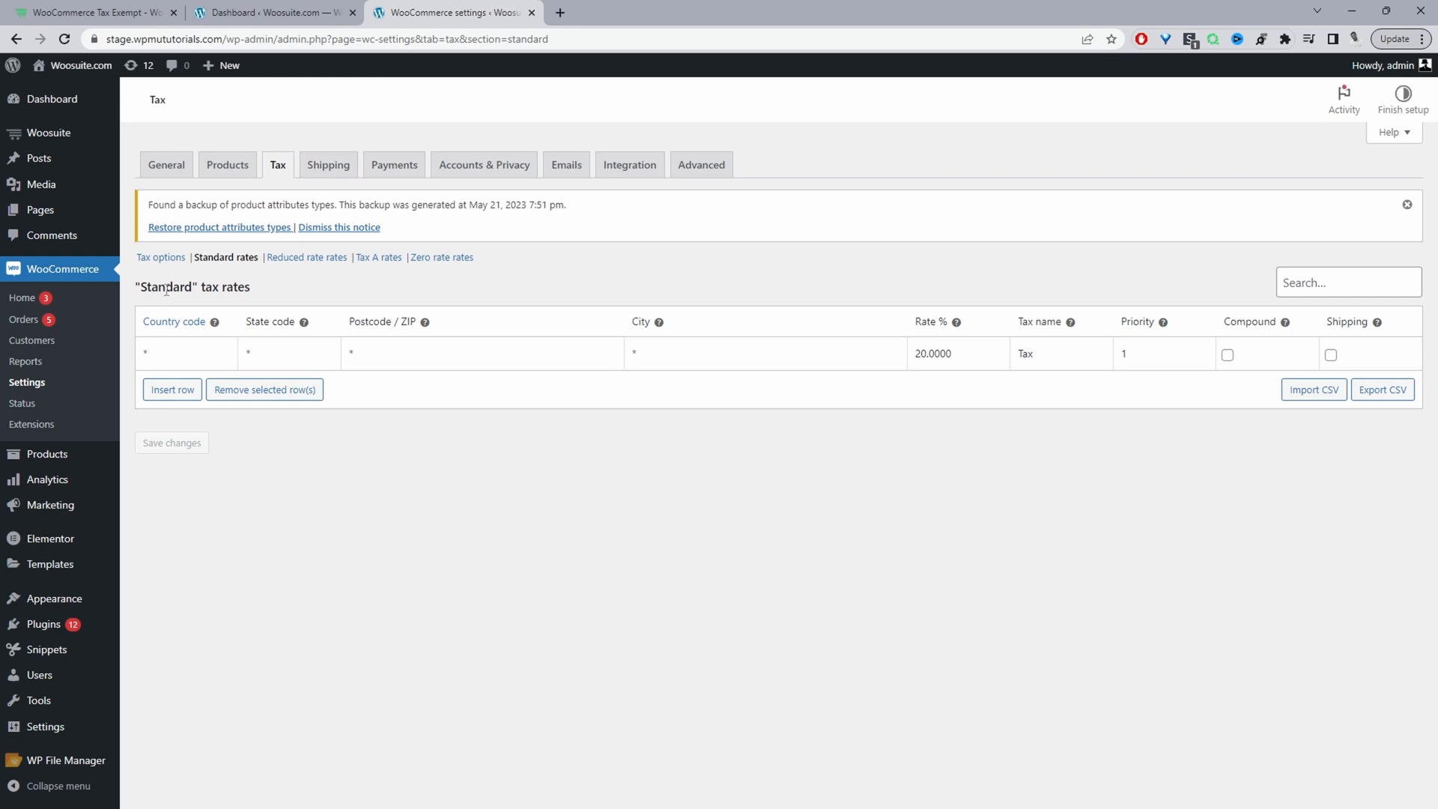
{"action": "double_click", "coordinate": [933, 353]}
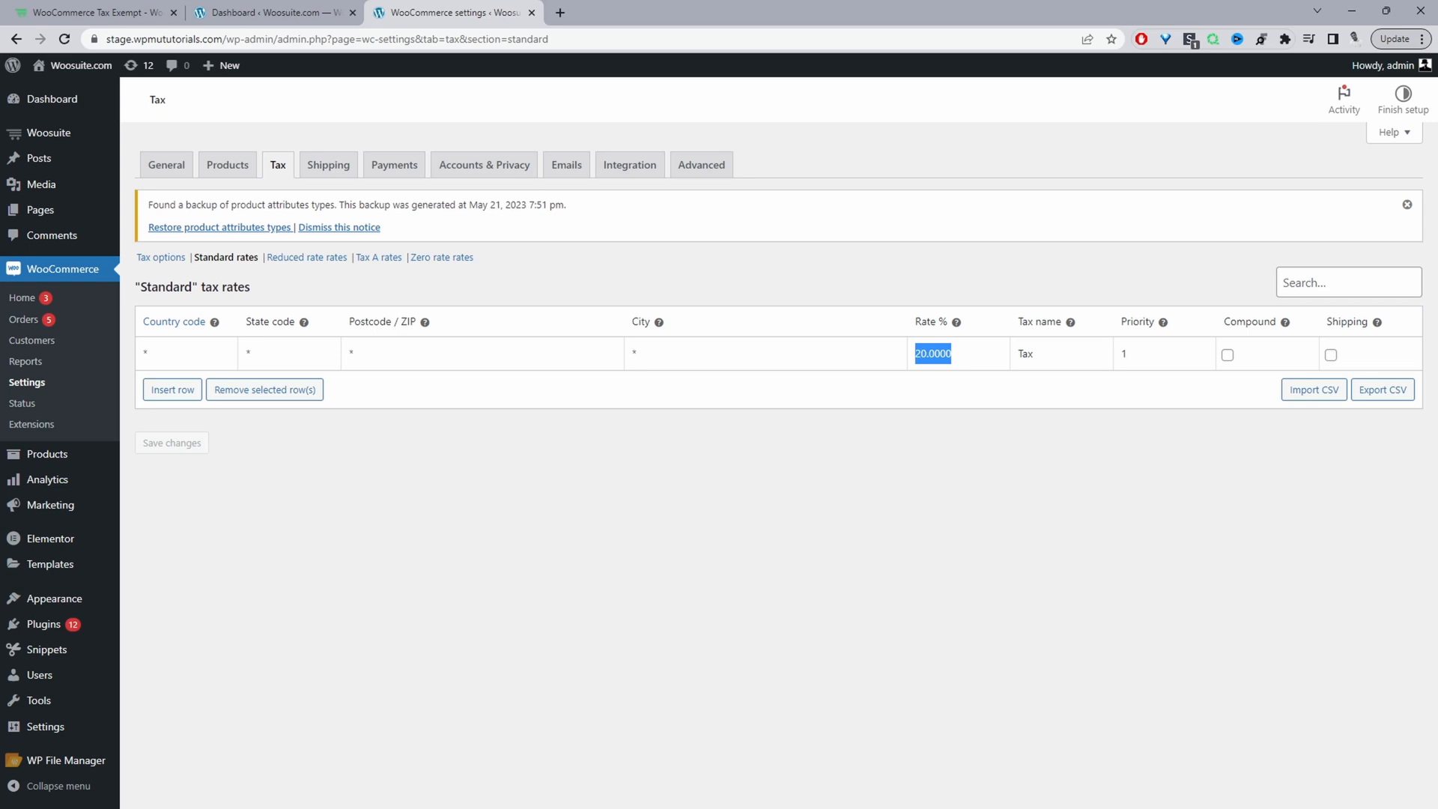
{"action": "left_click", "coordinate": [183, 353]}
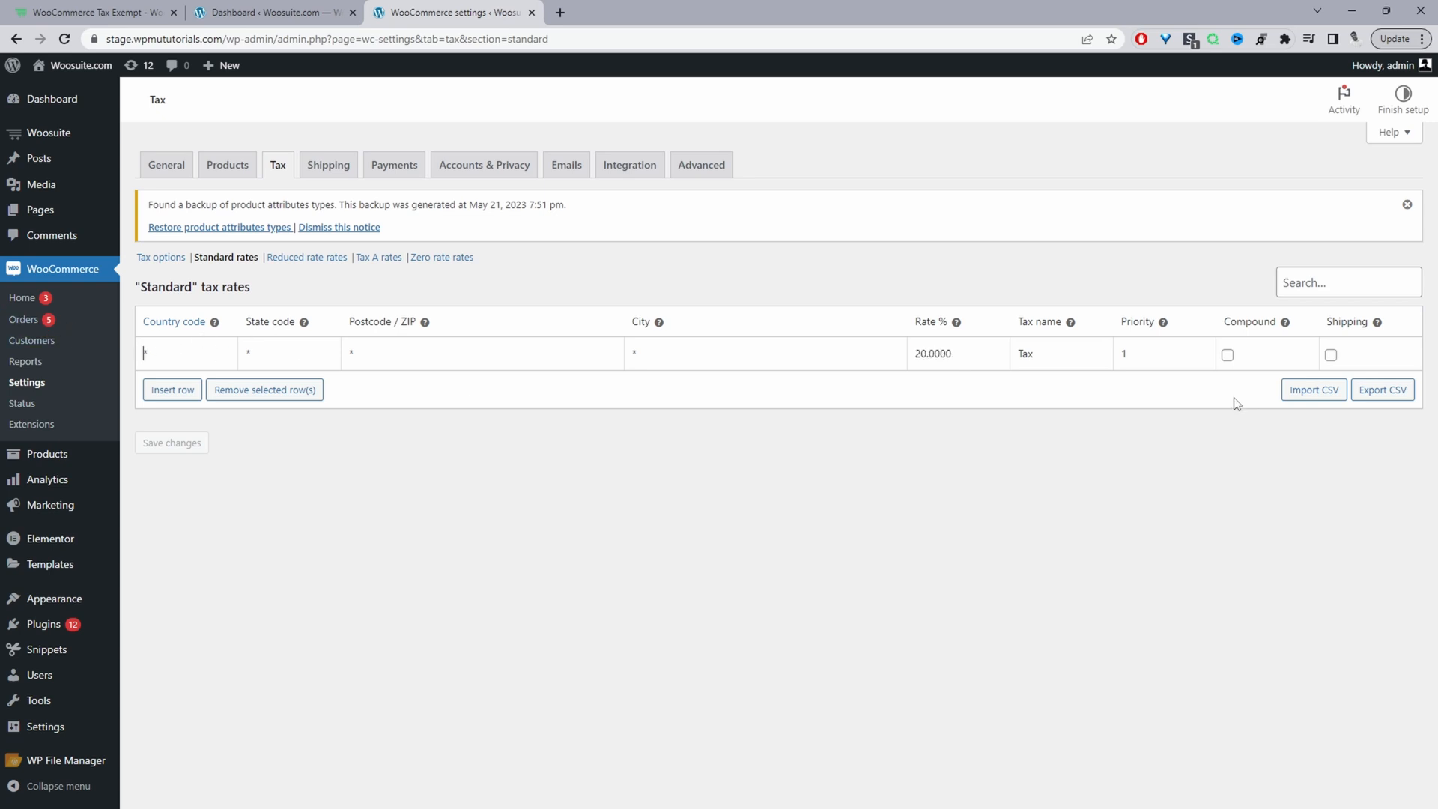
{"action": "mouse_move", "coordinate": [1231, 404]}
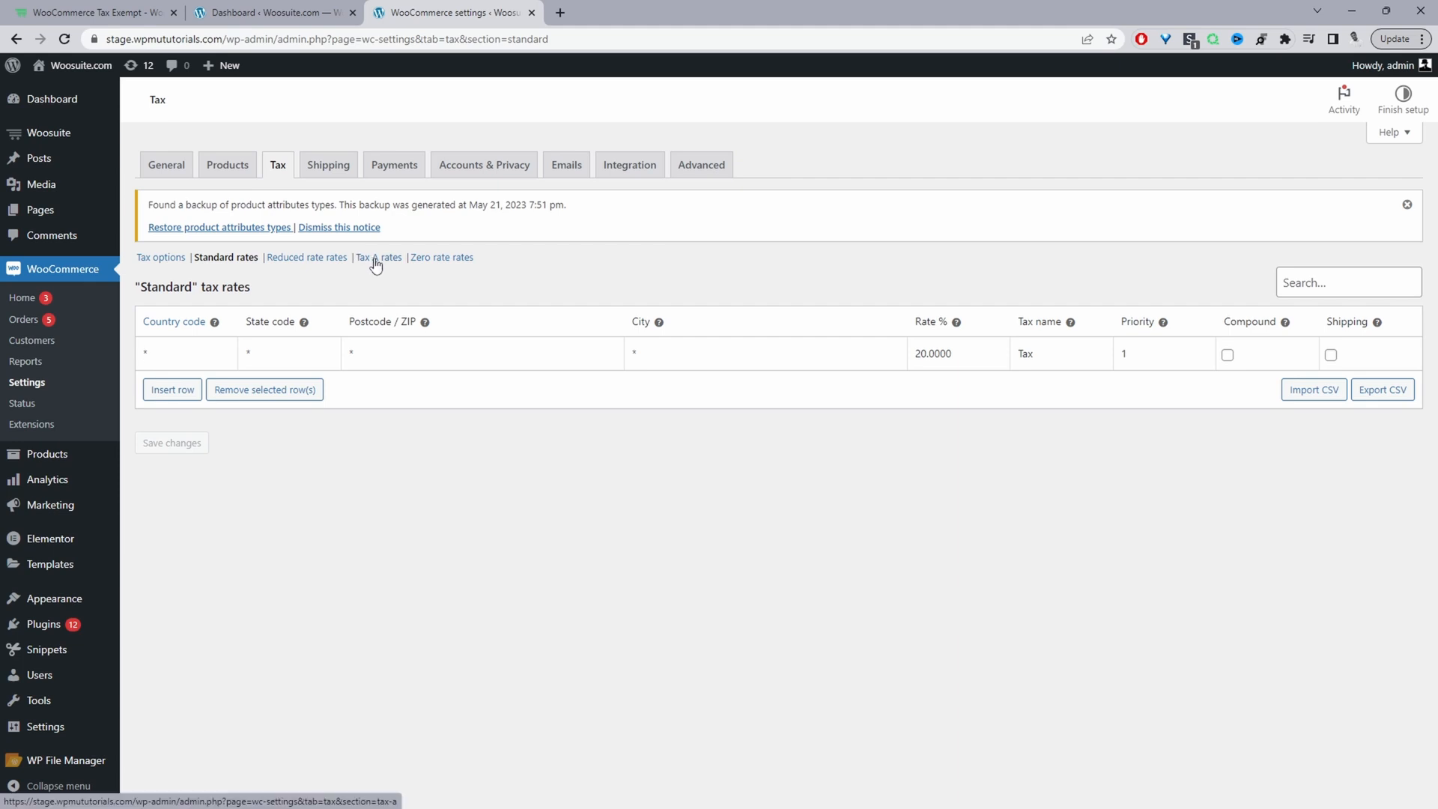
{"action": "mouse_move", "coordinate": [385, 268]}
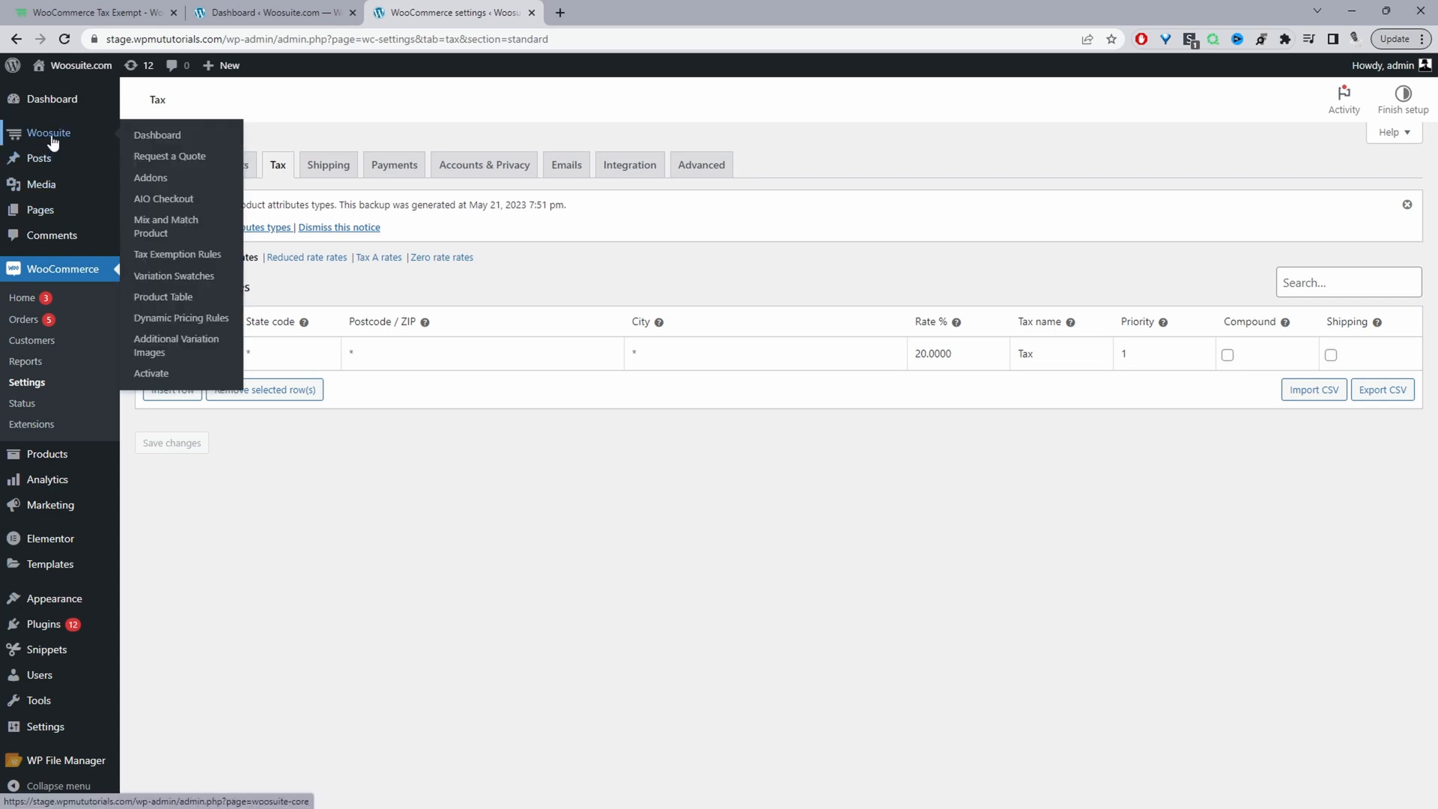
{"action": "mouse_move", "coordinate": [177, 254]}
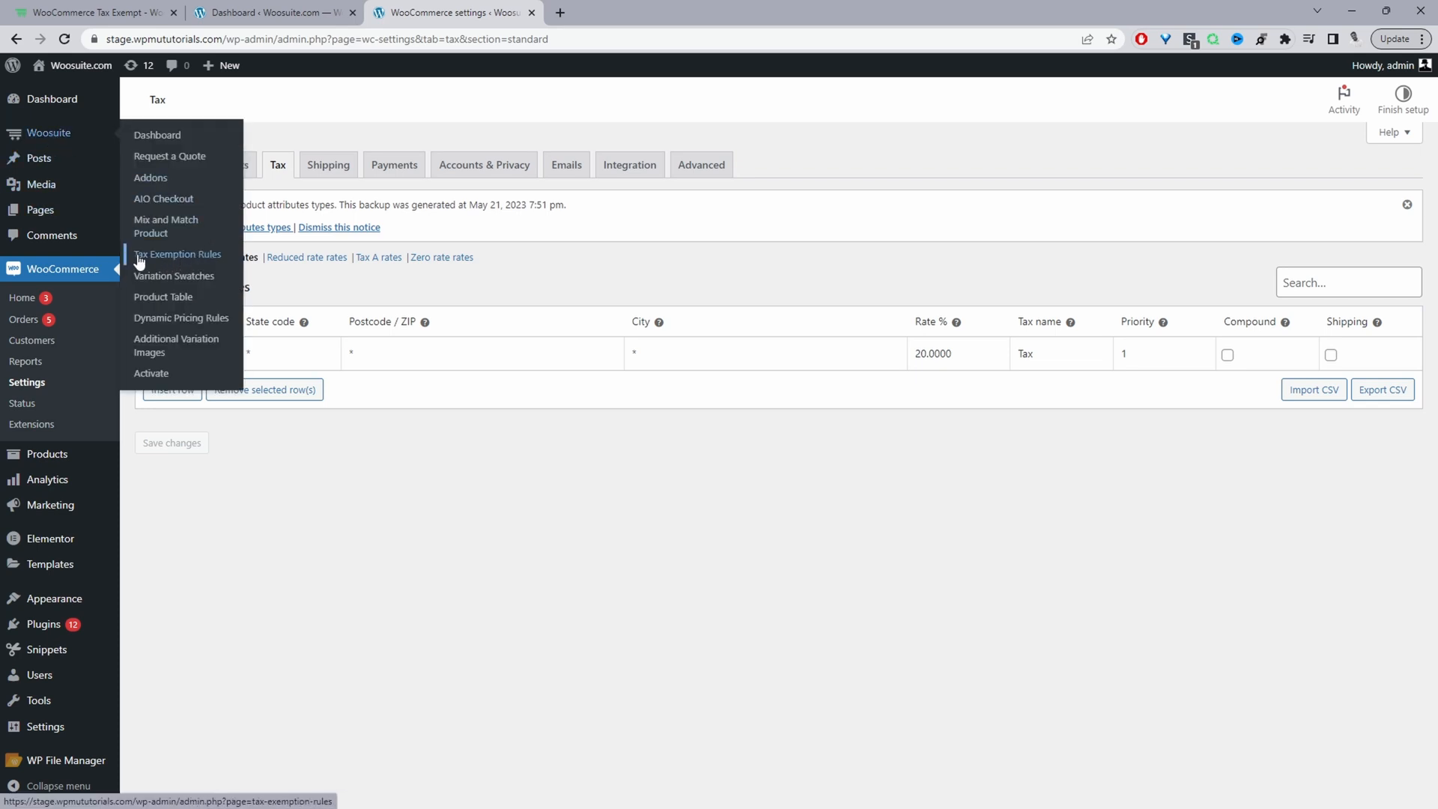
Step: On the Tax Exemption Rules page, delete the existing rule and add a new restriction
{"action": "left_click", "coordinate": [179, 255]}
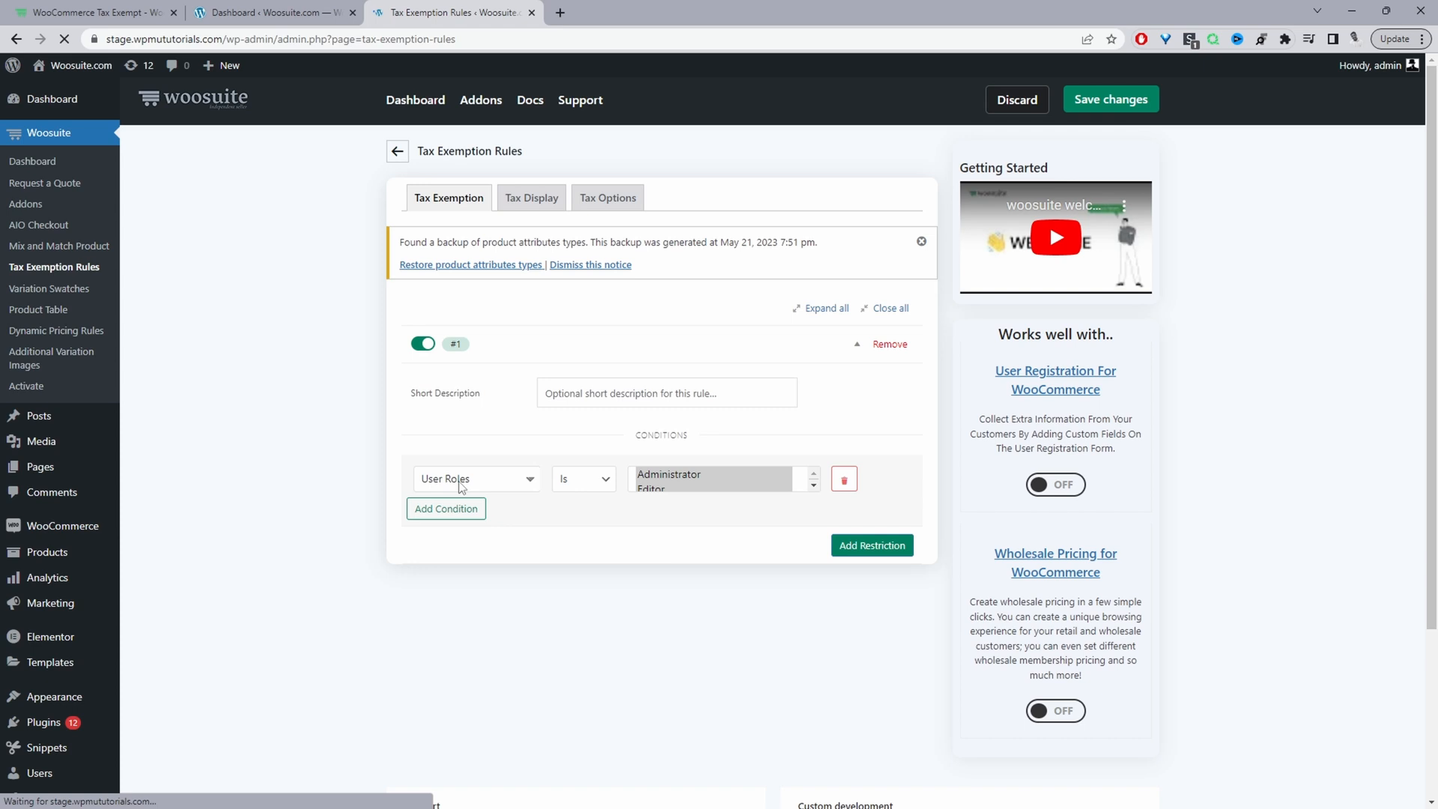
{"action": "left_click", "coordinate": [922, 242]}
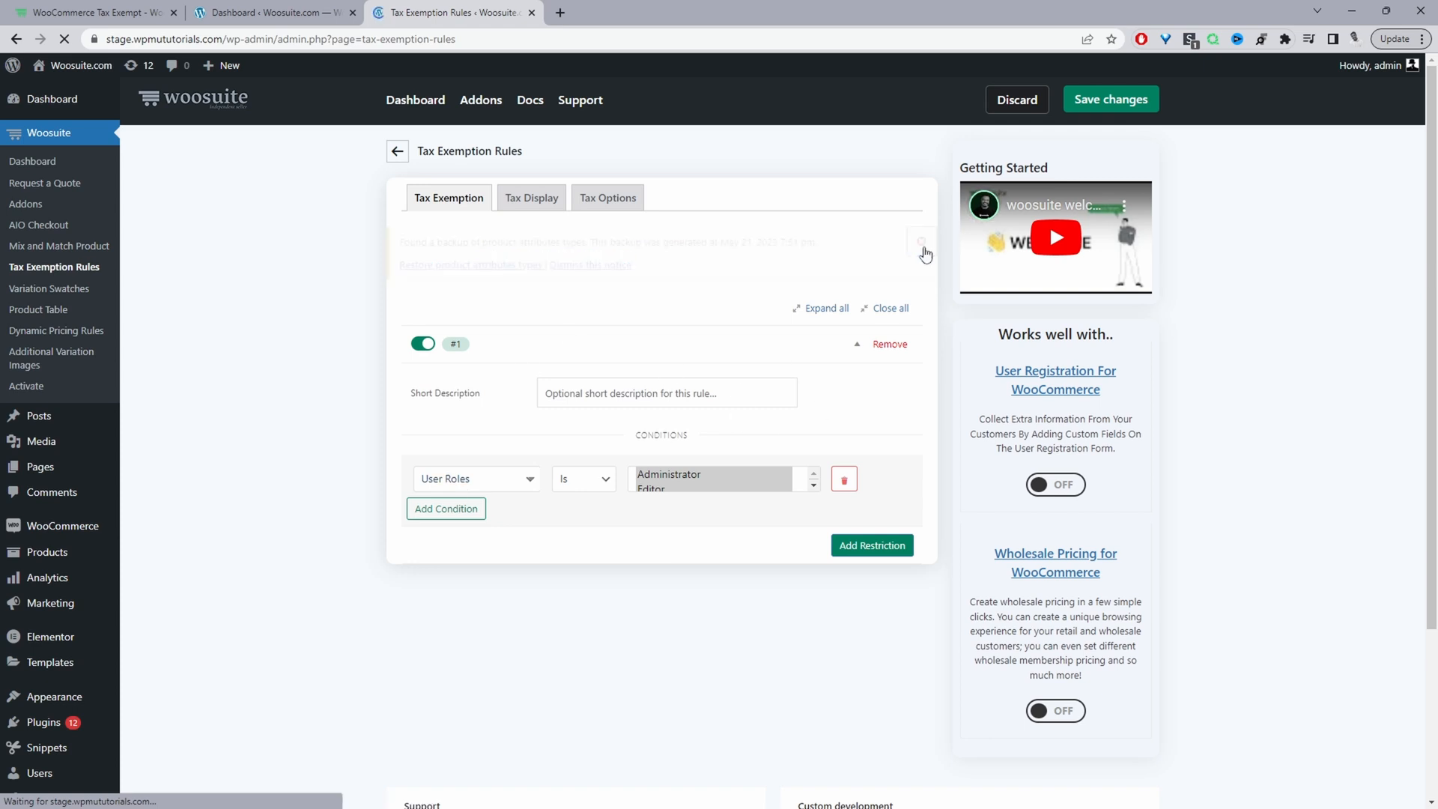
{"action": "left_click", "coordinate": [886, 345]}
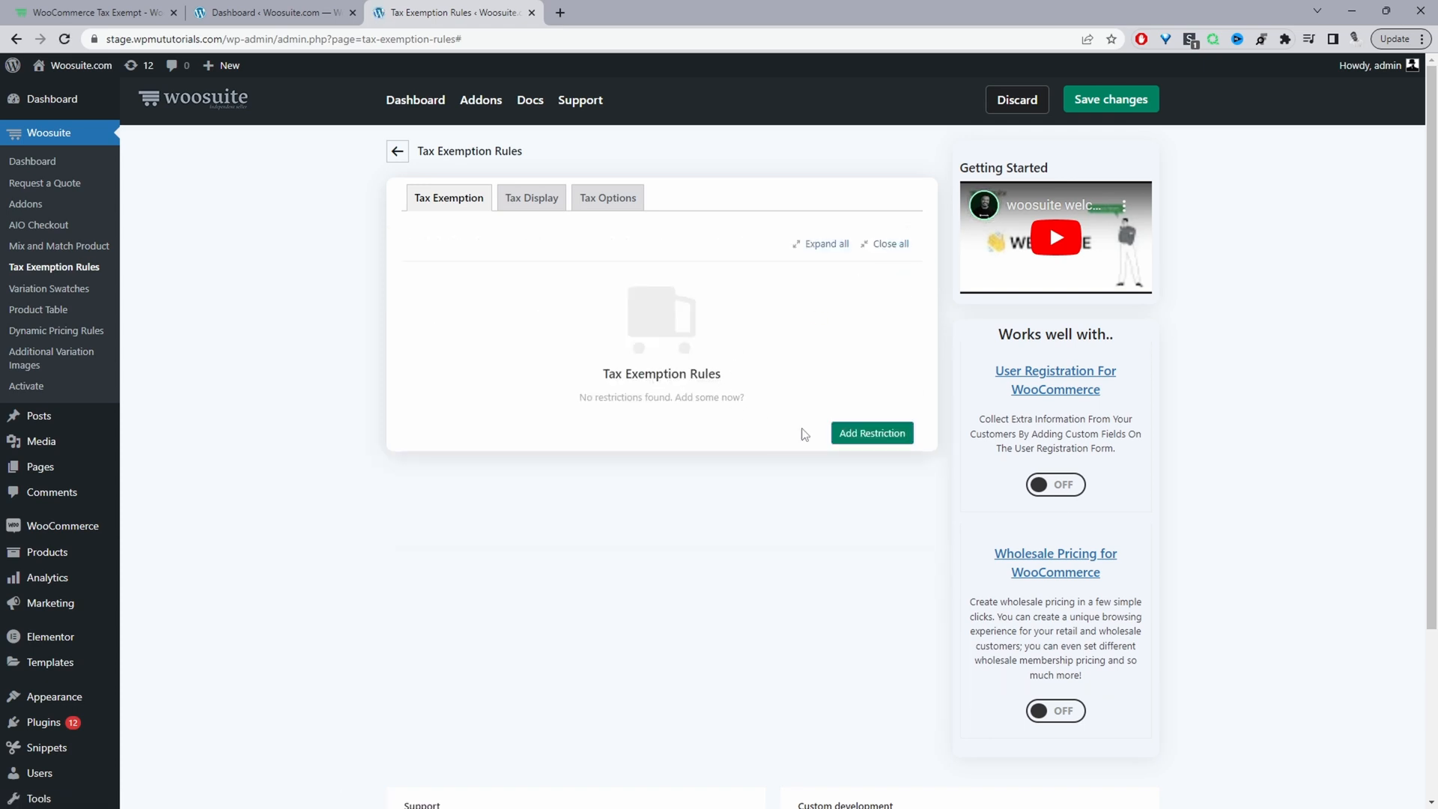
{"action": "left_click", "coordinate": [871, 432]}
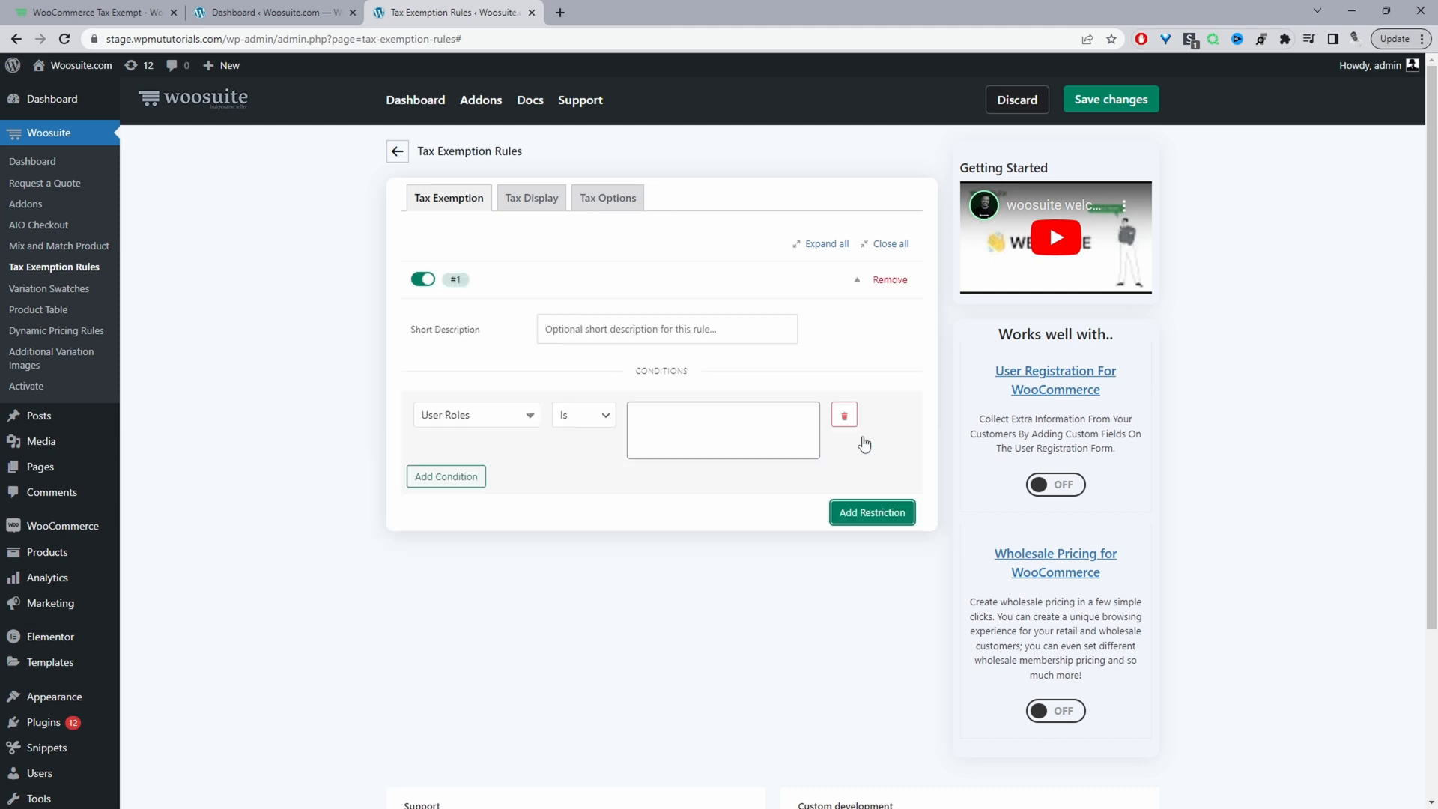
Step: Name the rule Tax Exempt Admin and set its condition to User Roles is Administrator
{"action": "left_click", "coordinate": [666, 328]}
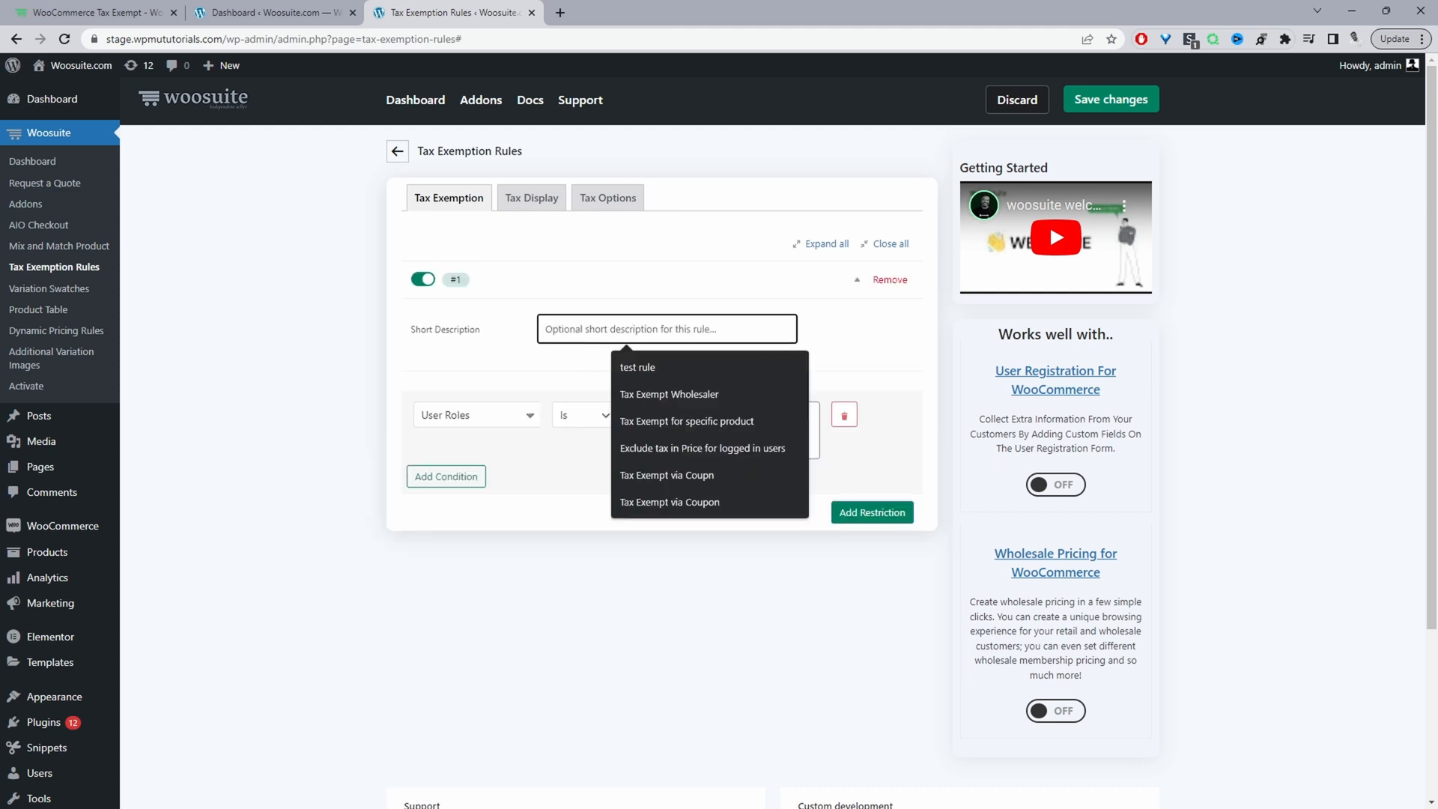
{"action": "left_click", "coordinate": [668, 394]}
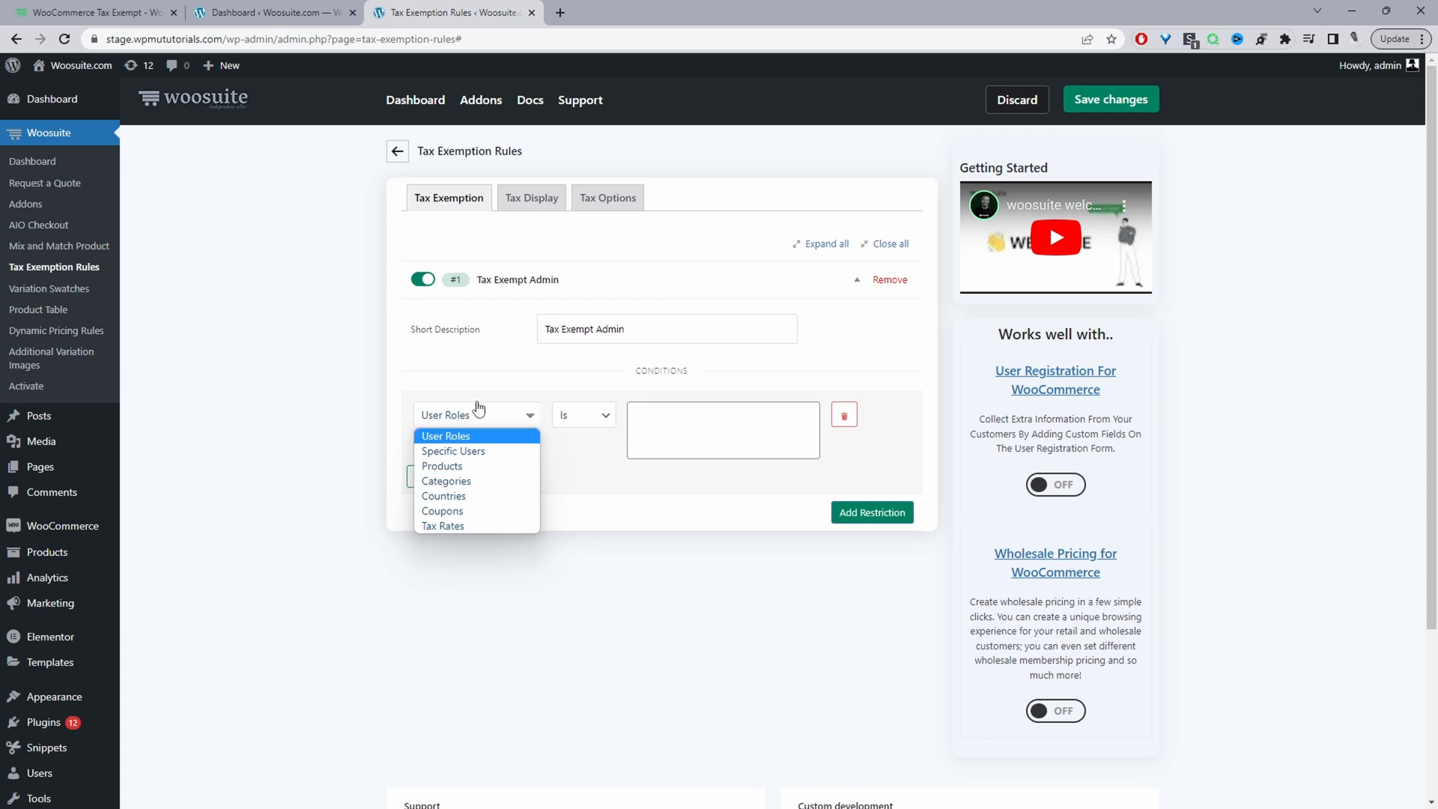
{"action": "mouse_move", "coordinate": [450, 439]}
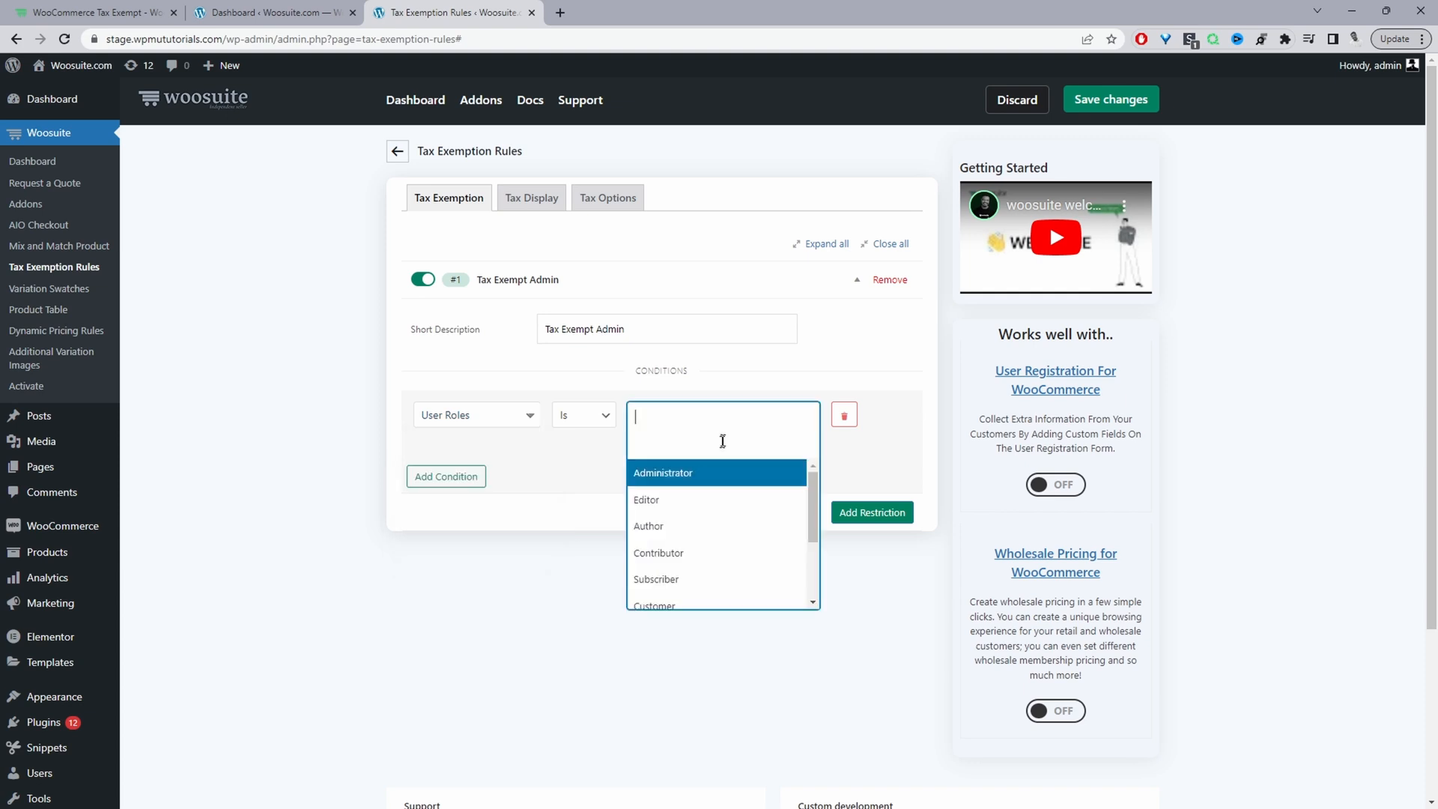
{"action": "left_click", "coordinate": [664, 472]}
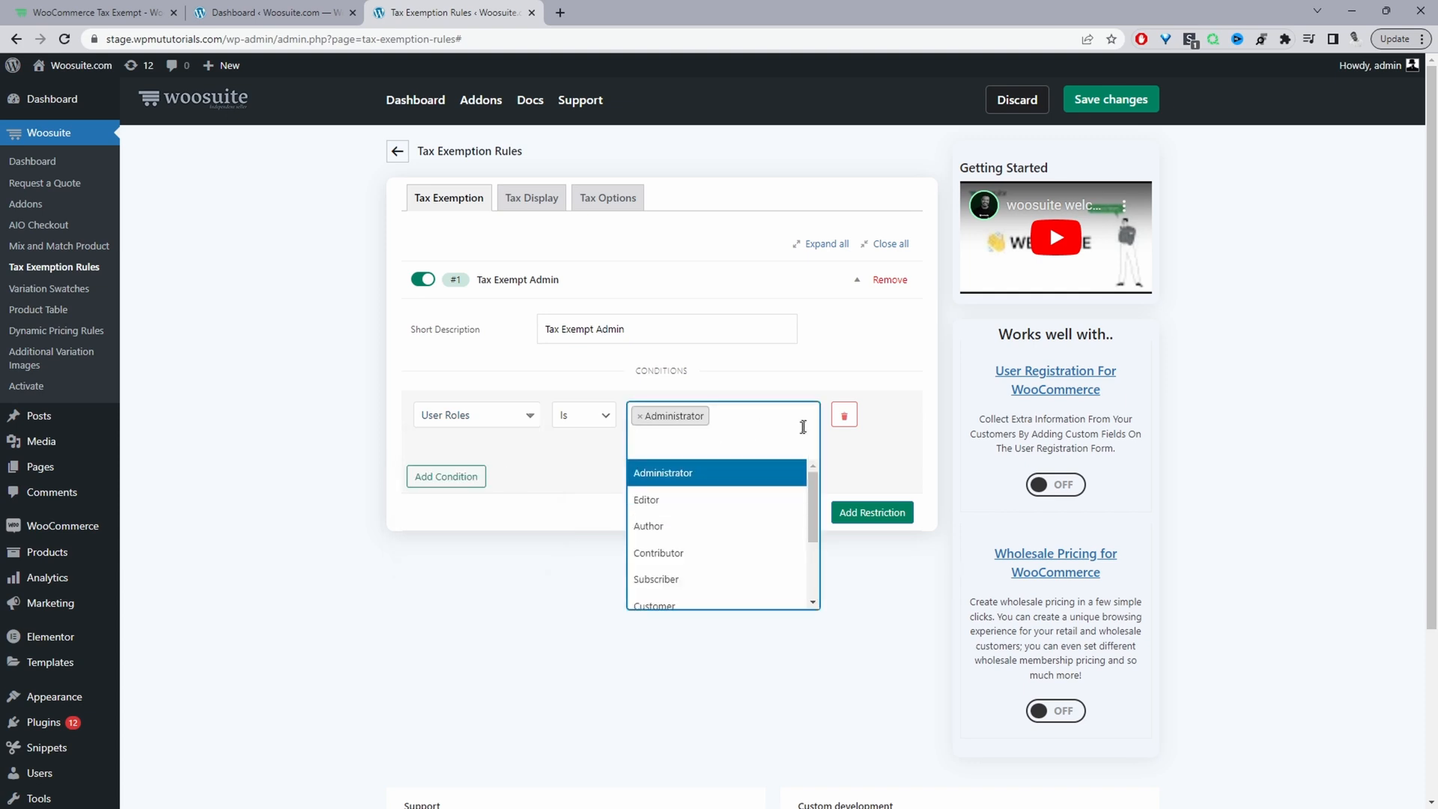
{"action": "left_click", "coordinate": [446, 477]}
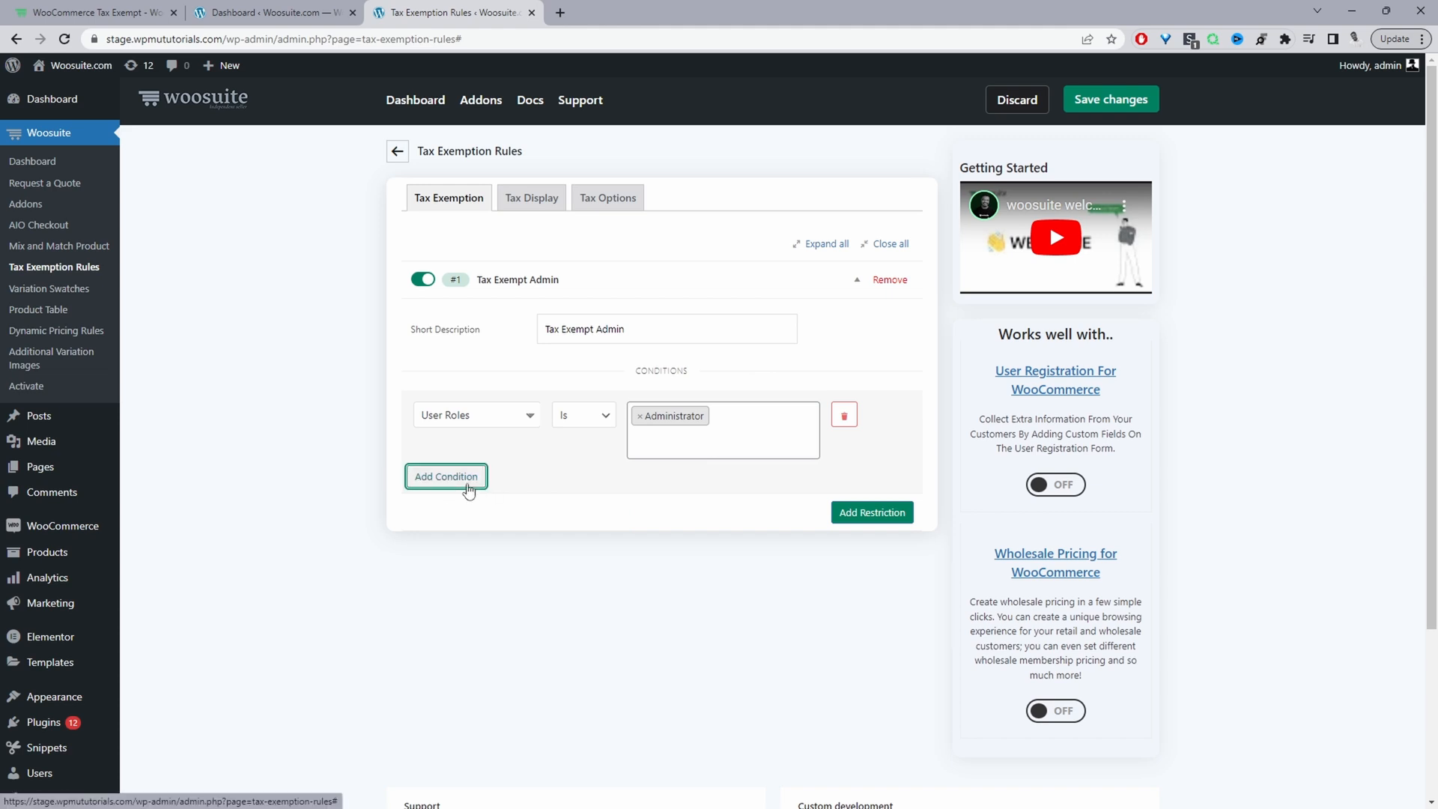
Step: Add a second condition joined with AND, based on countries, searching 'un' in the country list
{"action": "left_click", "coordinate": [446, 476]}
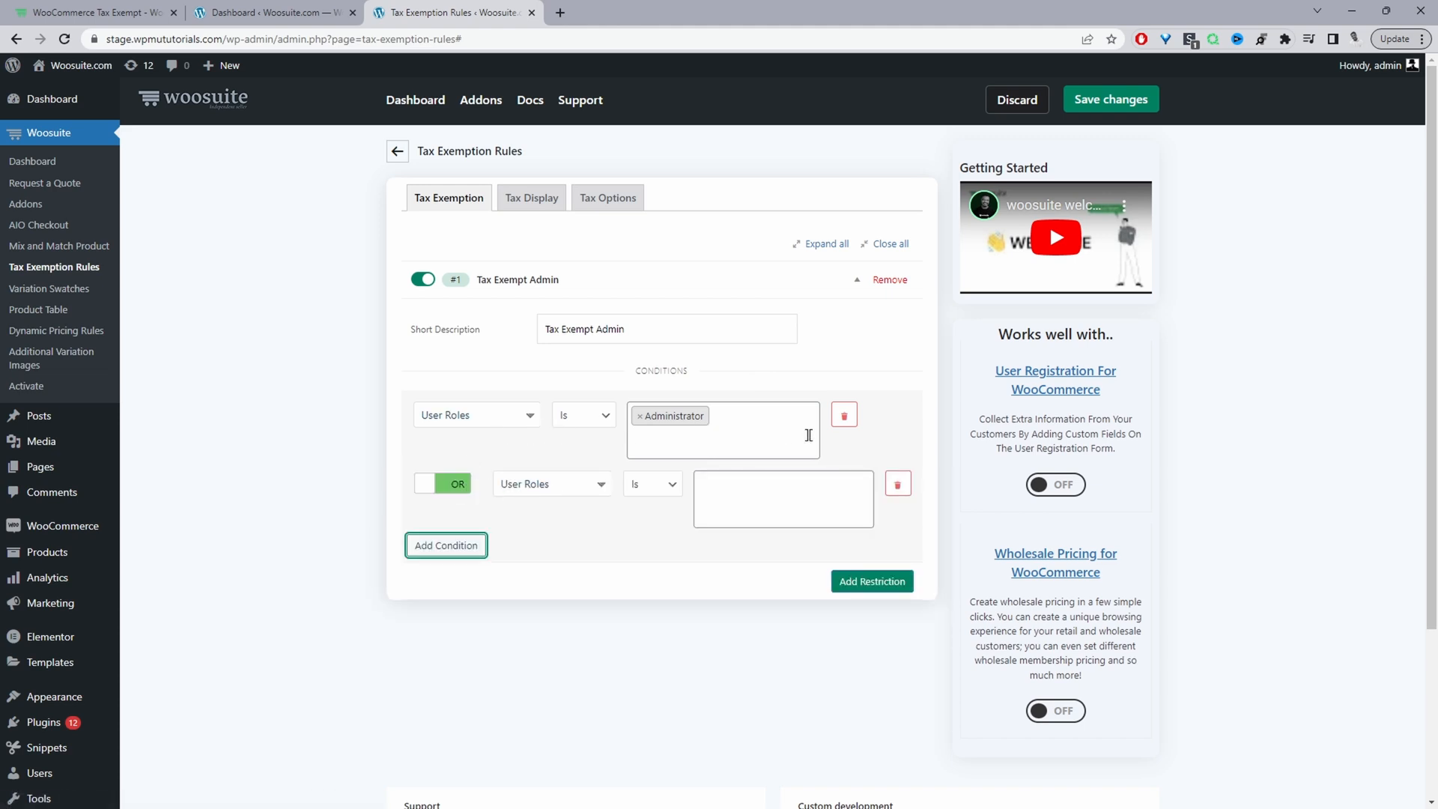
{"action": "left_click", "coordinate": [441, 484]}
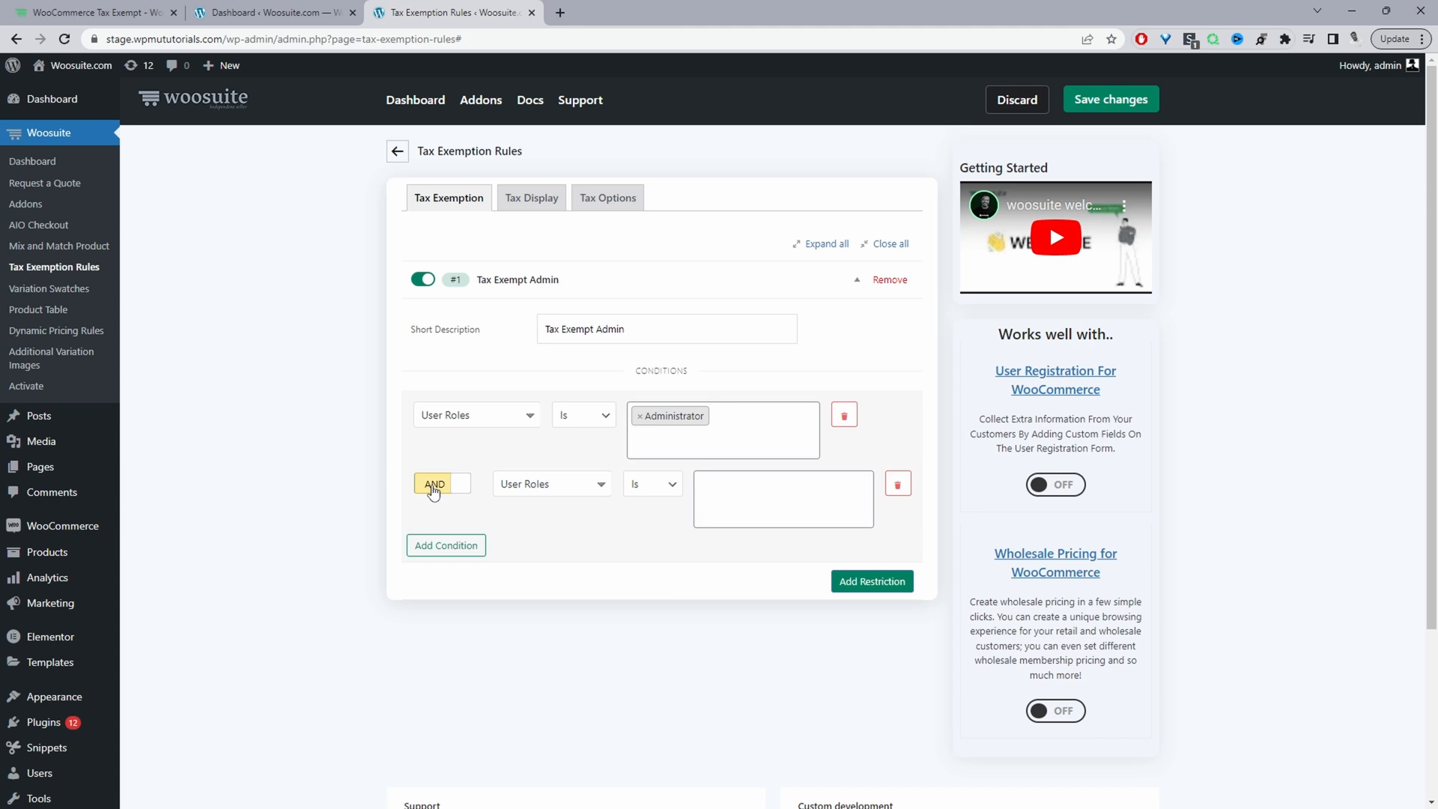
{"action": "left_click", "coordinate": [551, 484]}
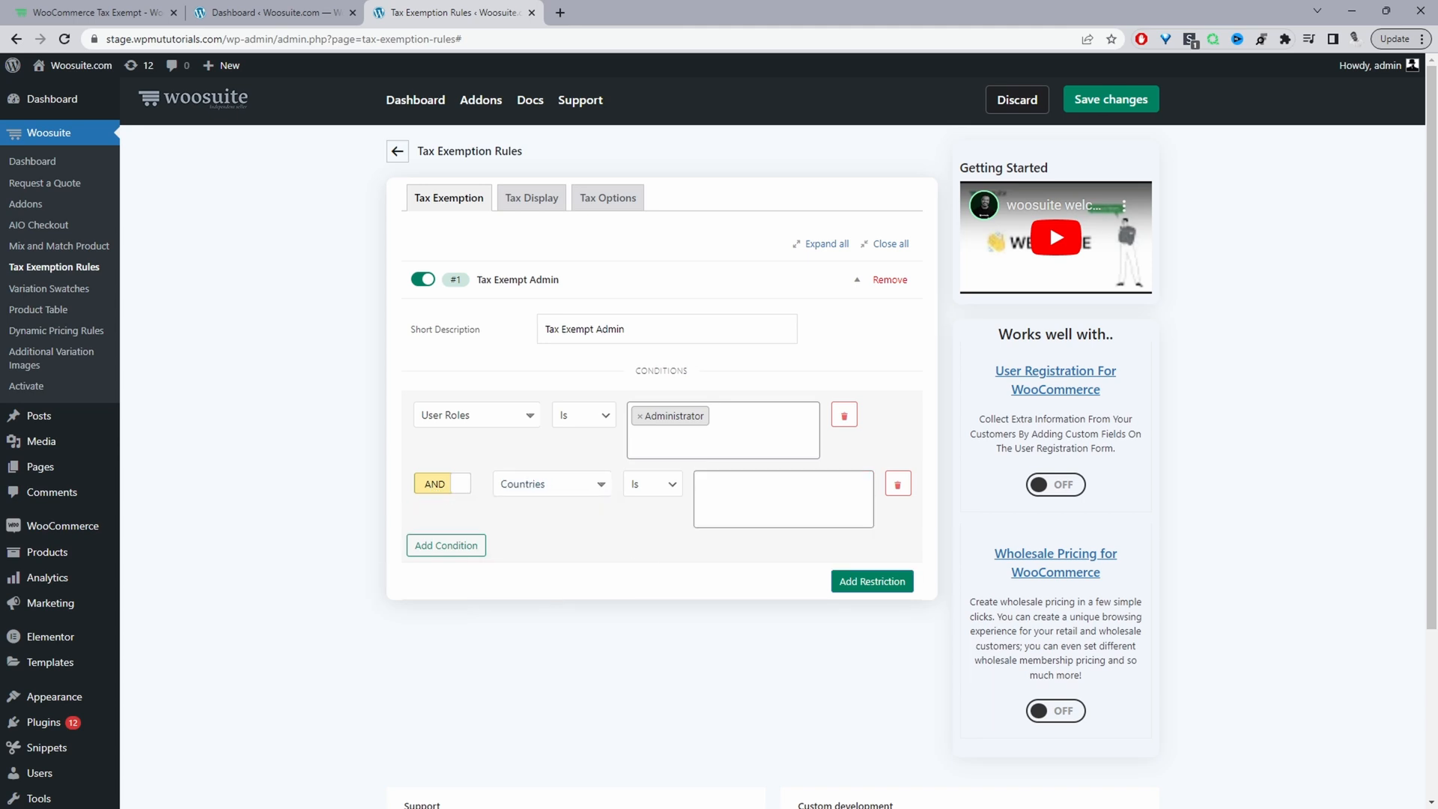
{"action": "left_click", "coordinate": [782, 497]}
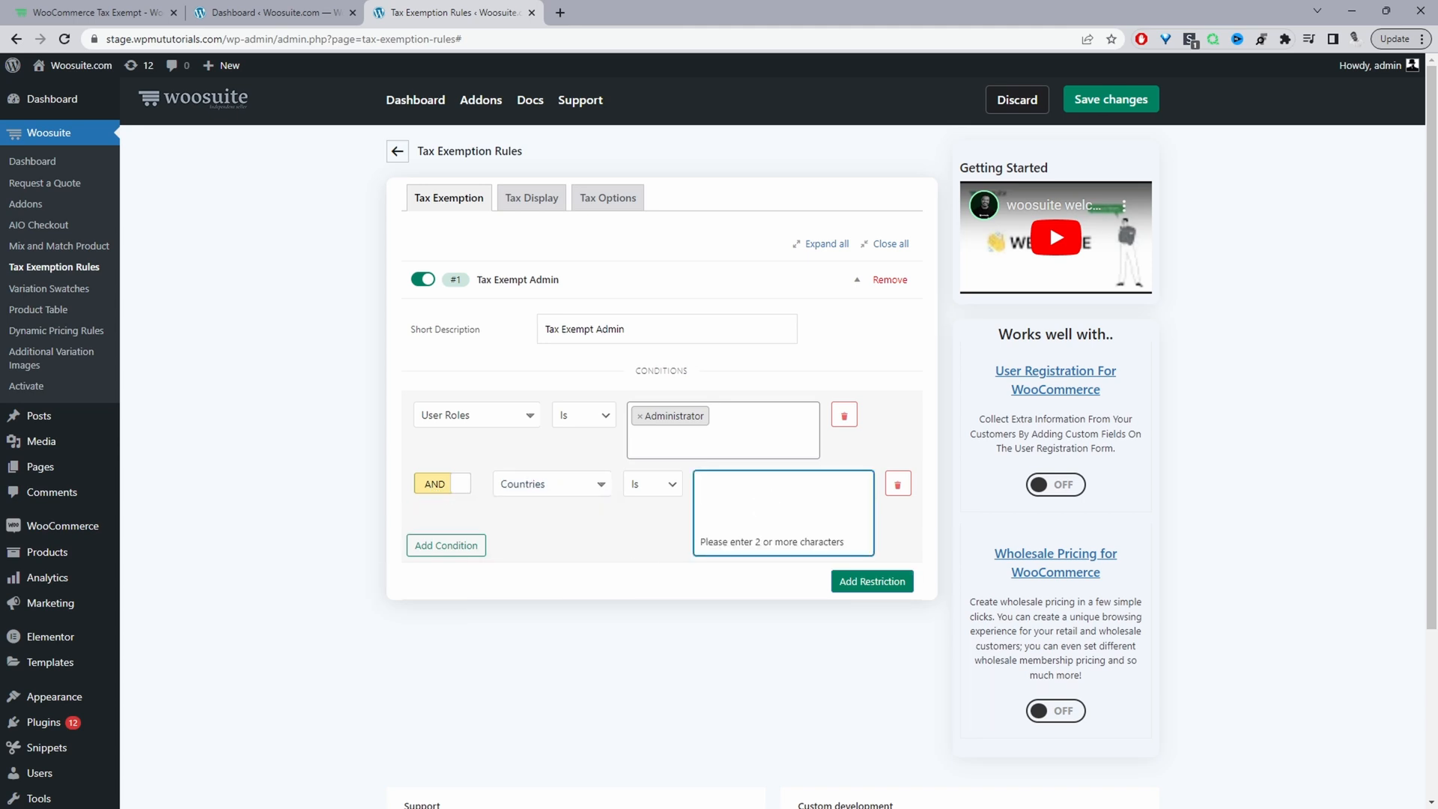
{"action": "type", "text": "un"}
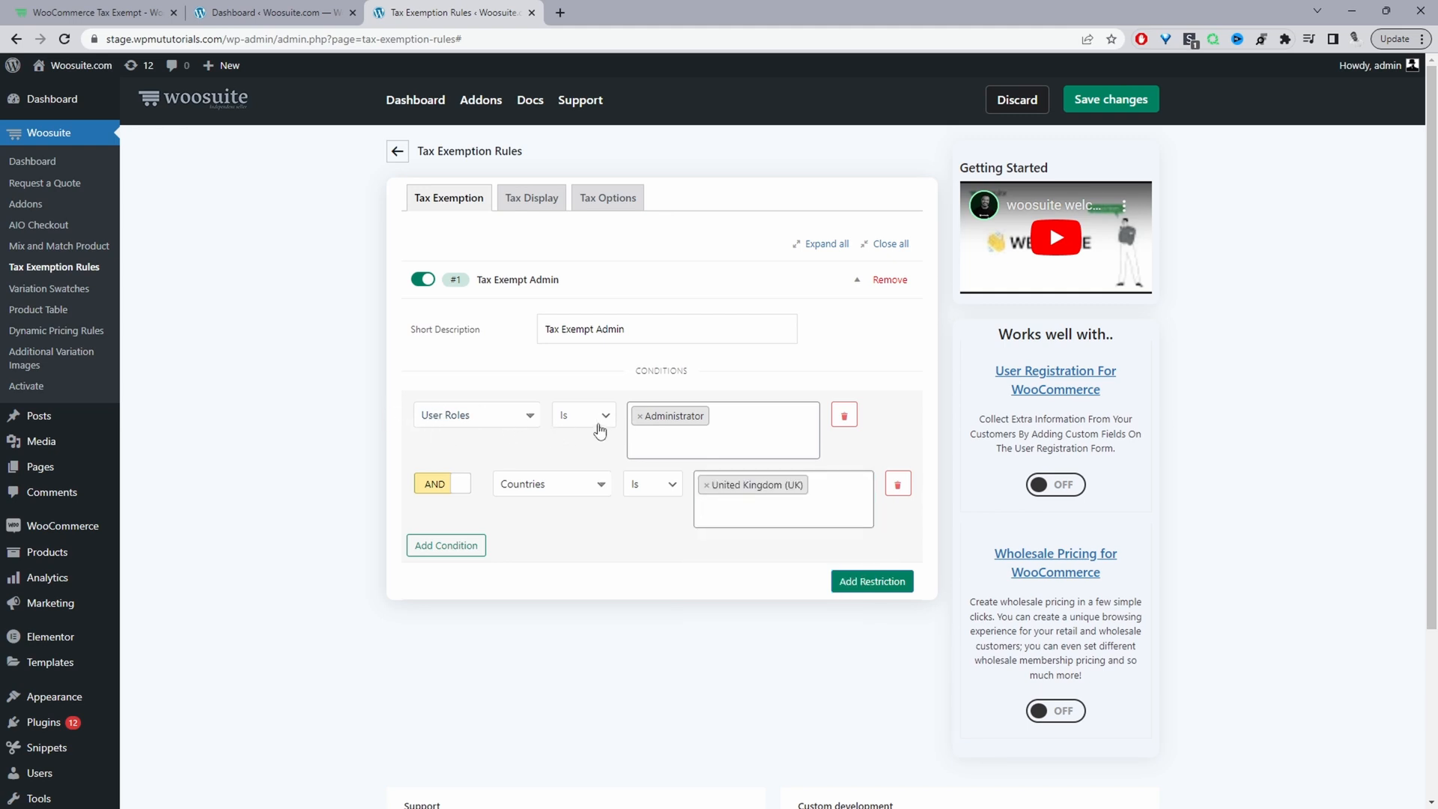
{"action": "mouse_move", "coordinate": [600, 431]}
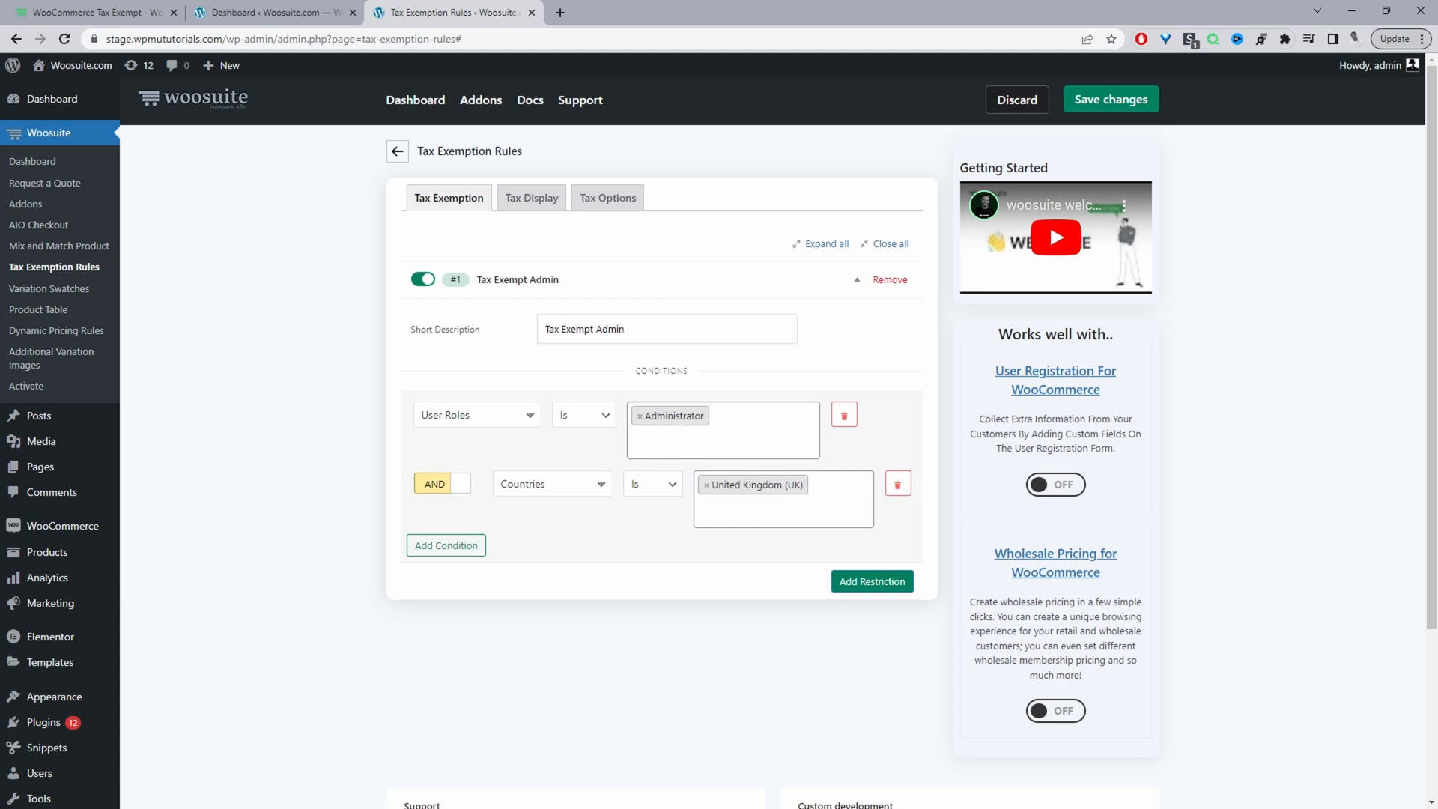
{"action": "mouse_move", "coordinate": [939, 529]}
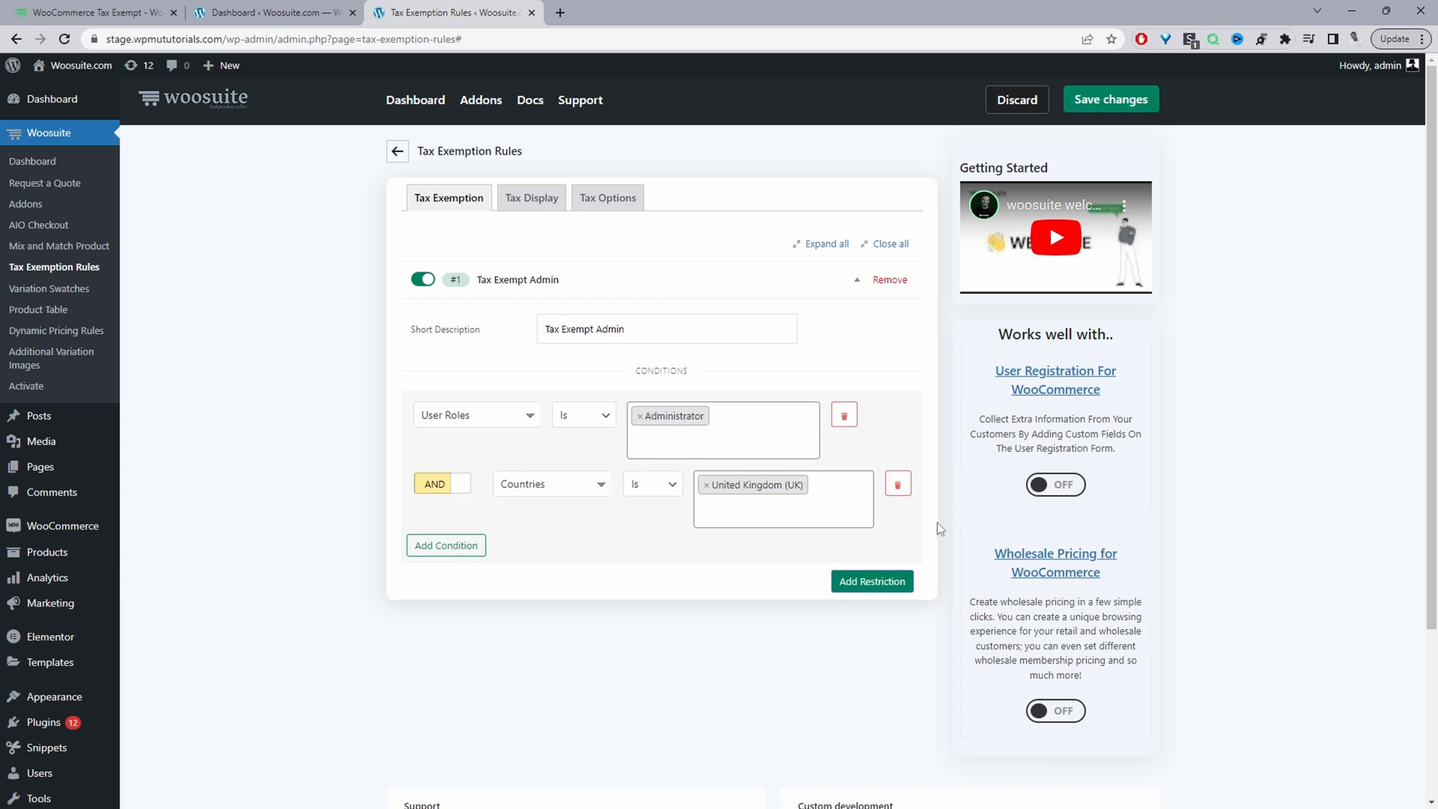
{"action": "left_click", "coordinate": [761, 509]}
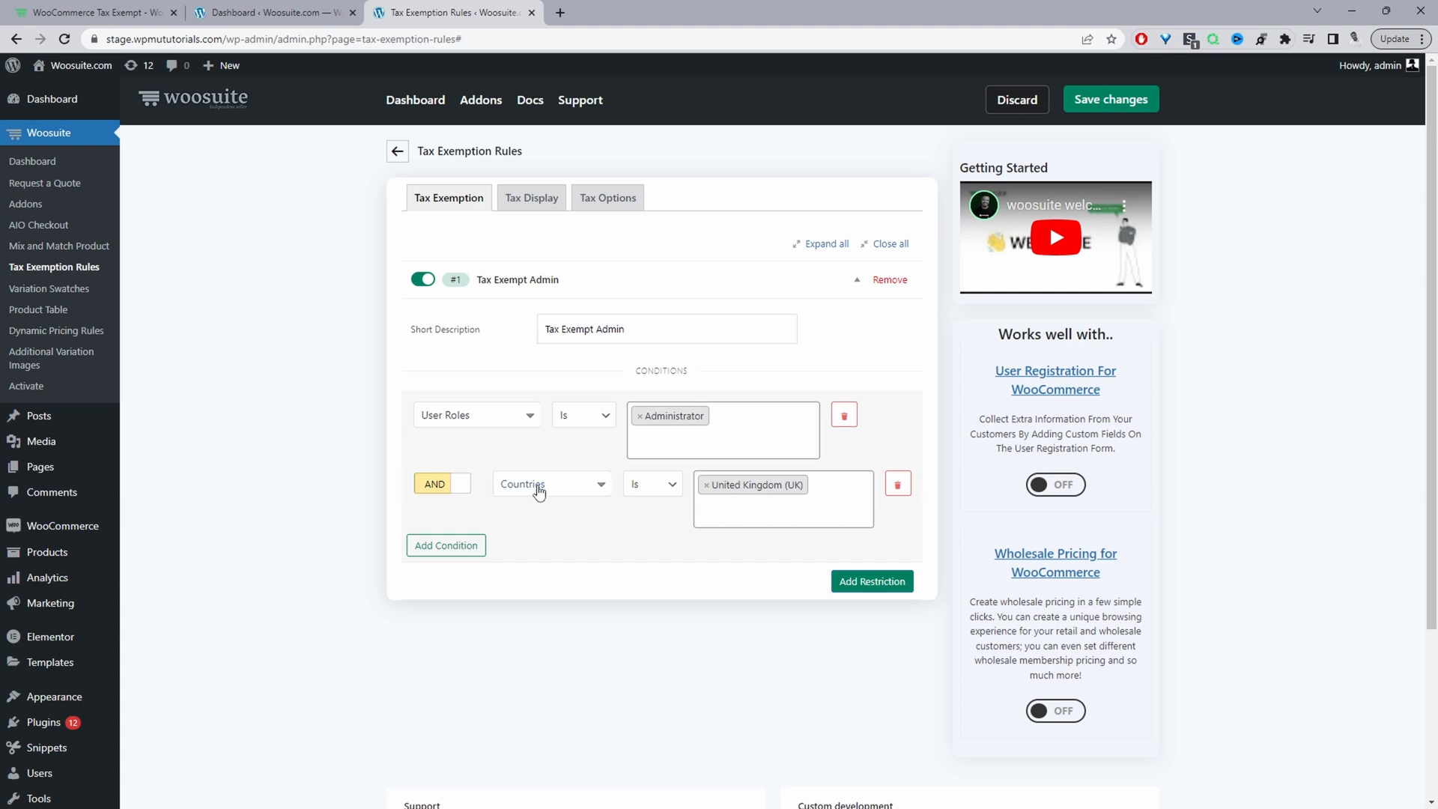
Step: Change the second condition's type to Tax Rates and review the available rates list
{"action": "left_click", "coordinate": [550, 484]}
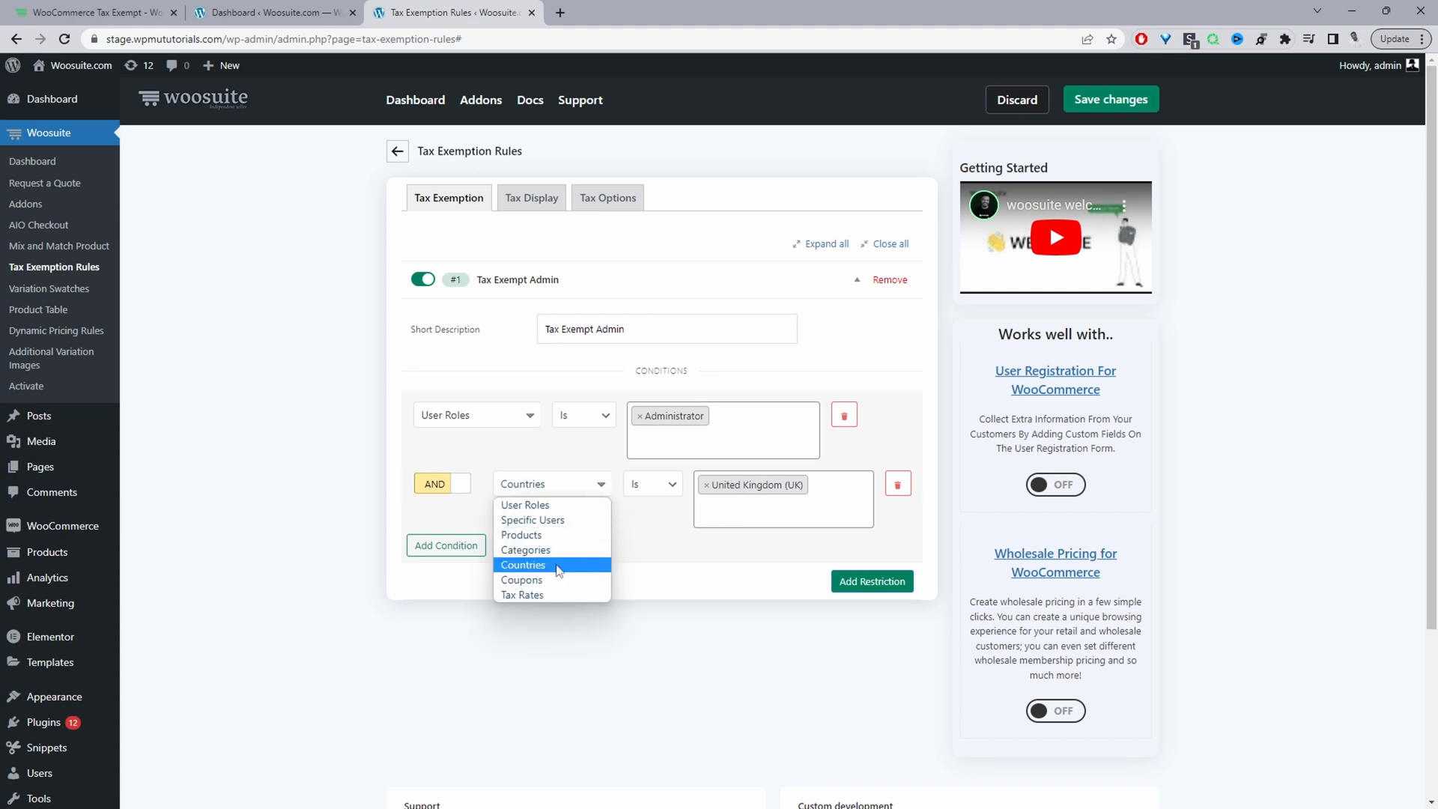
{"action": "left_click", "coordinate": [521, 595]}
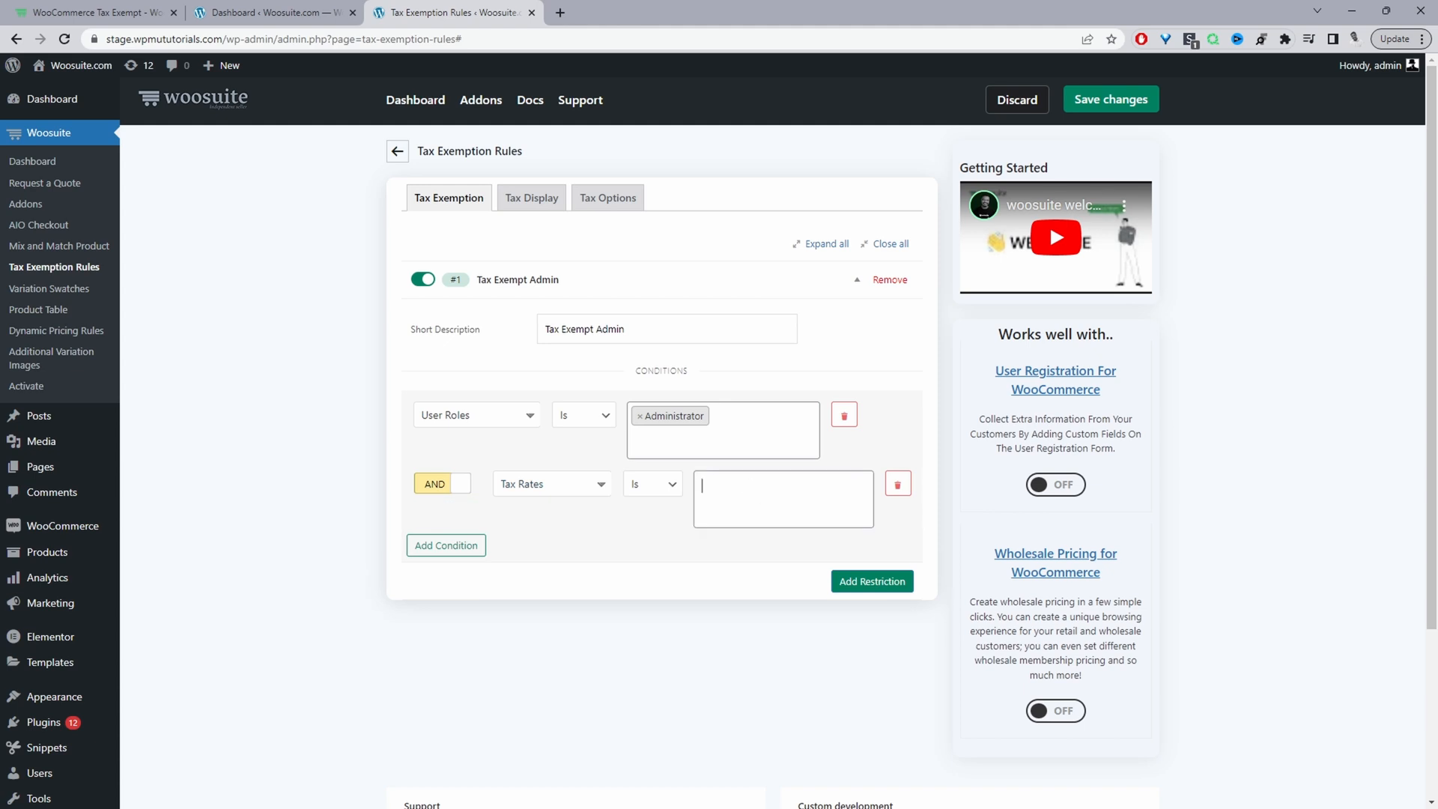
{"action": "left_click", "coordinate": [782, 497]}
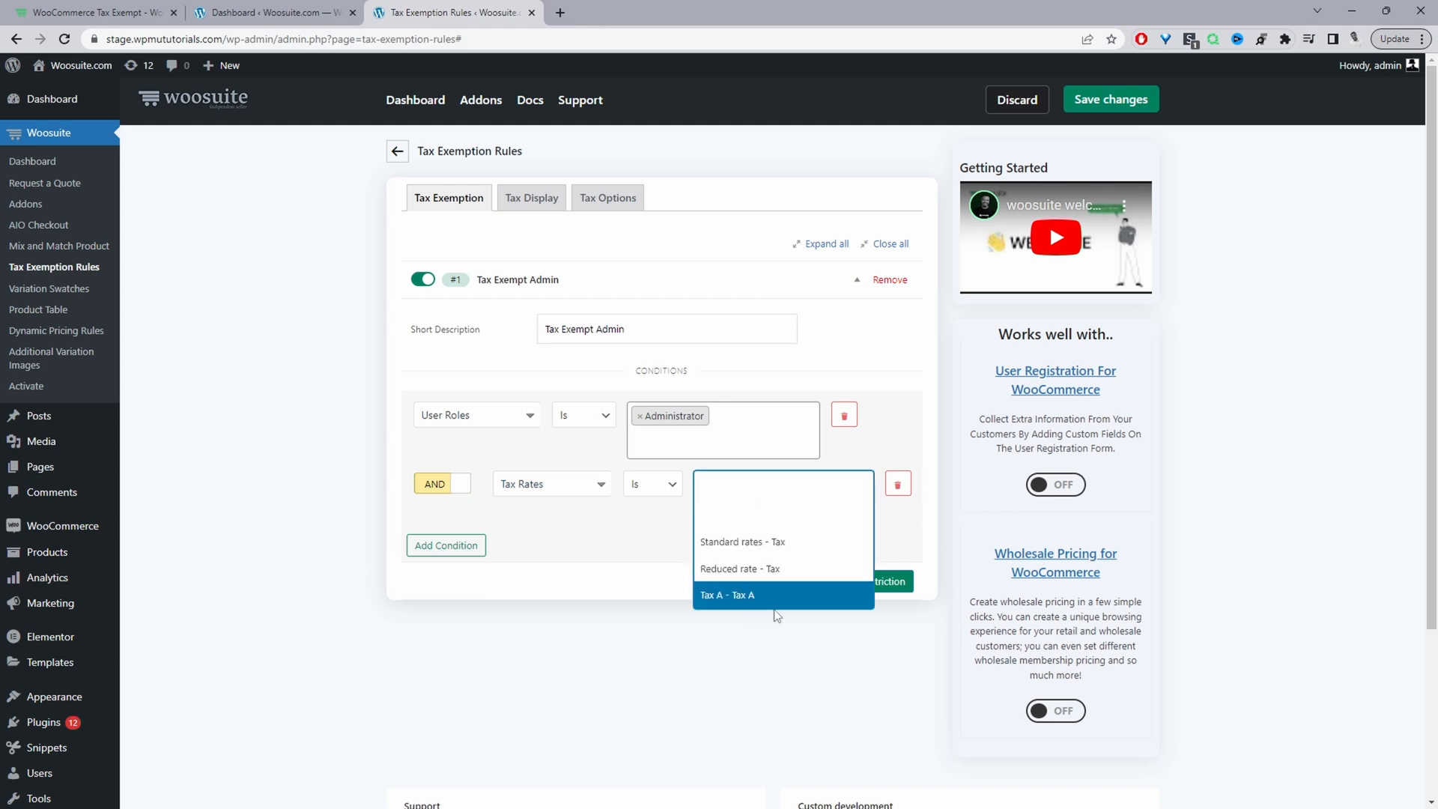
{"action": "left_click", "coordinate": [782, 484]}
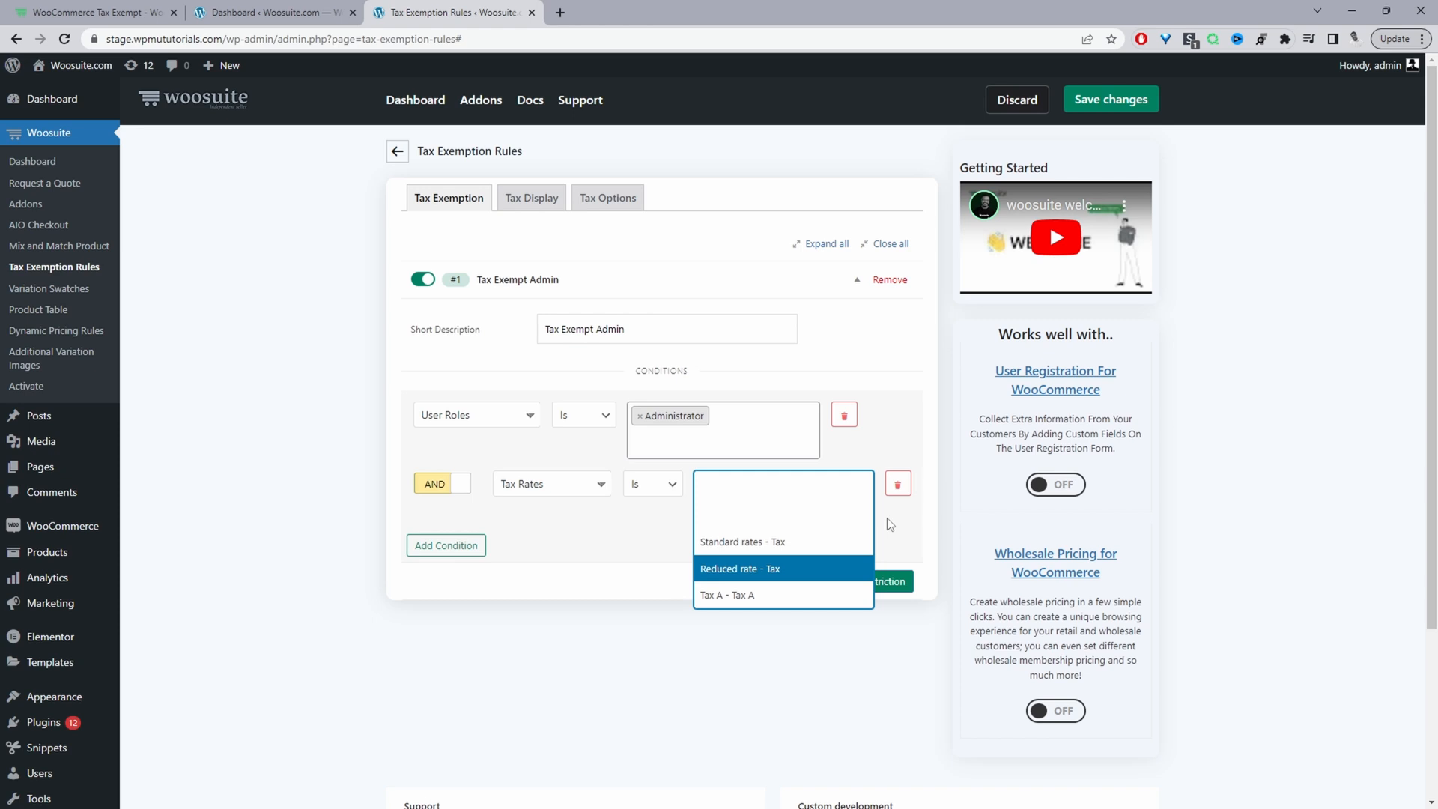
{"action": "left_click", "coordinate": [898, 484]}
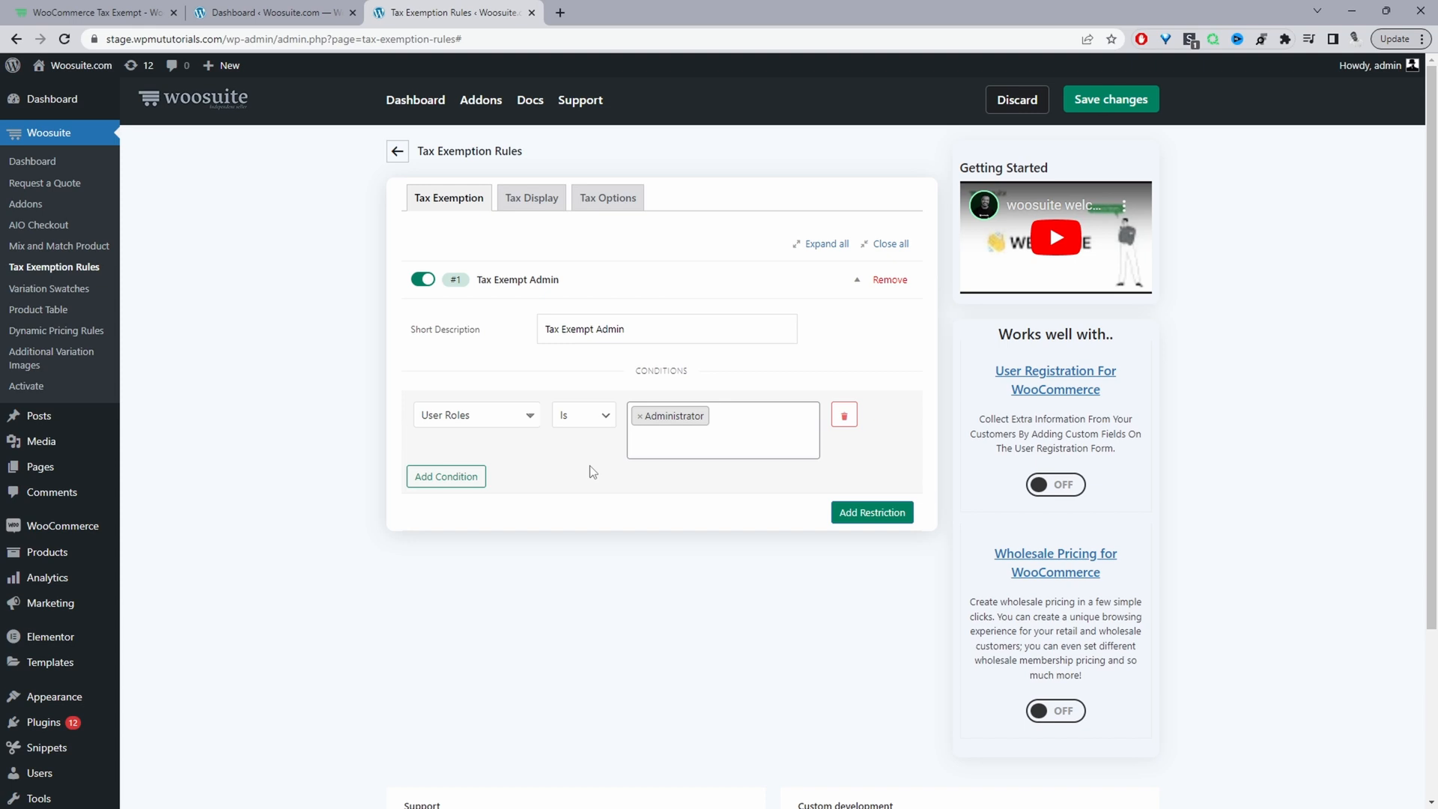
{"action": "mouse_move", "coordinate": [677, 466]}
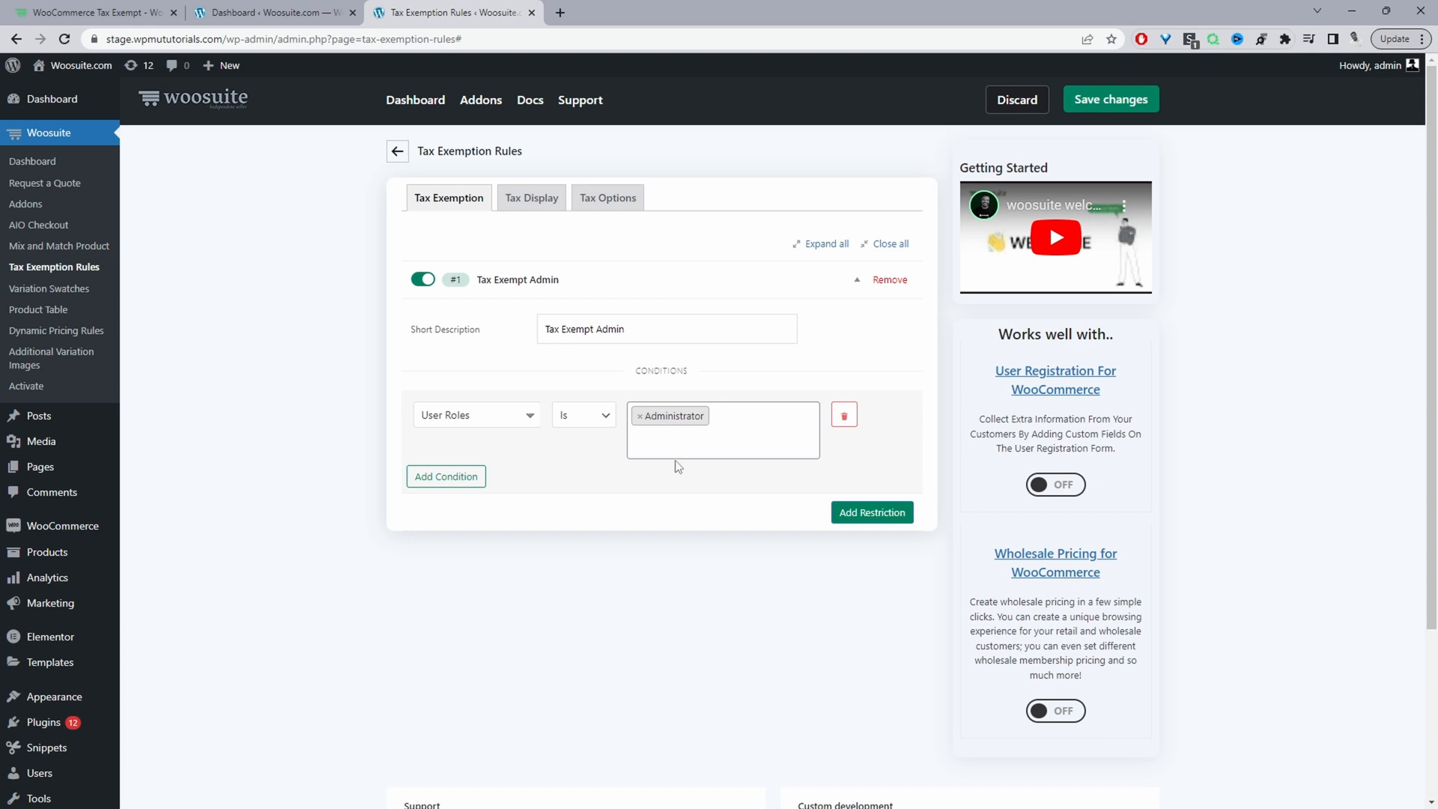
{"action": "mouse_move", "coordinate": [1110, 99]}
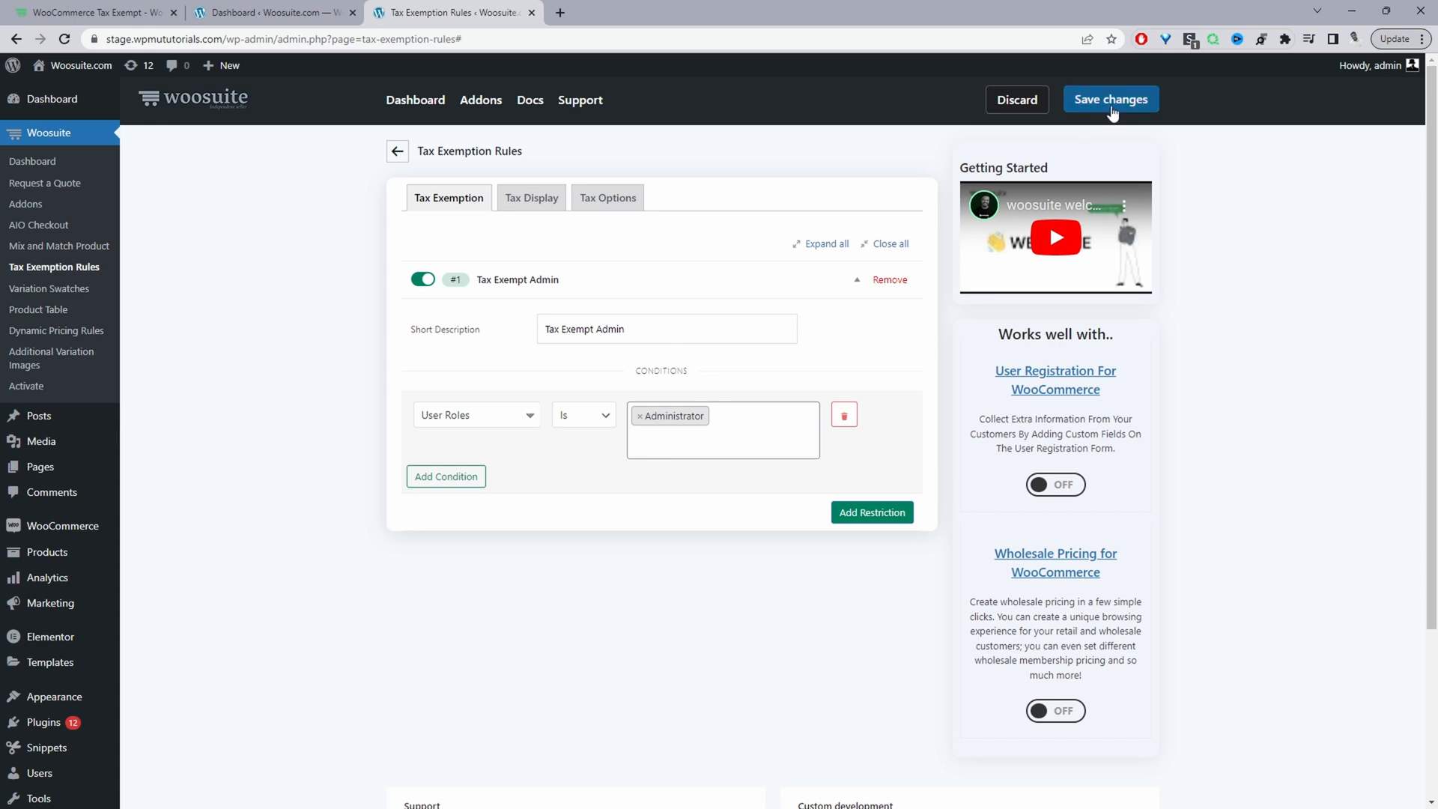
Step: Save the Tax Exempt Admin rule and return to the rules page after checking the cart tax
{"action": "left_click", "coordinate": [1110, 99]}
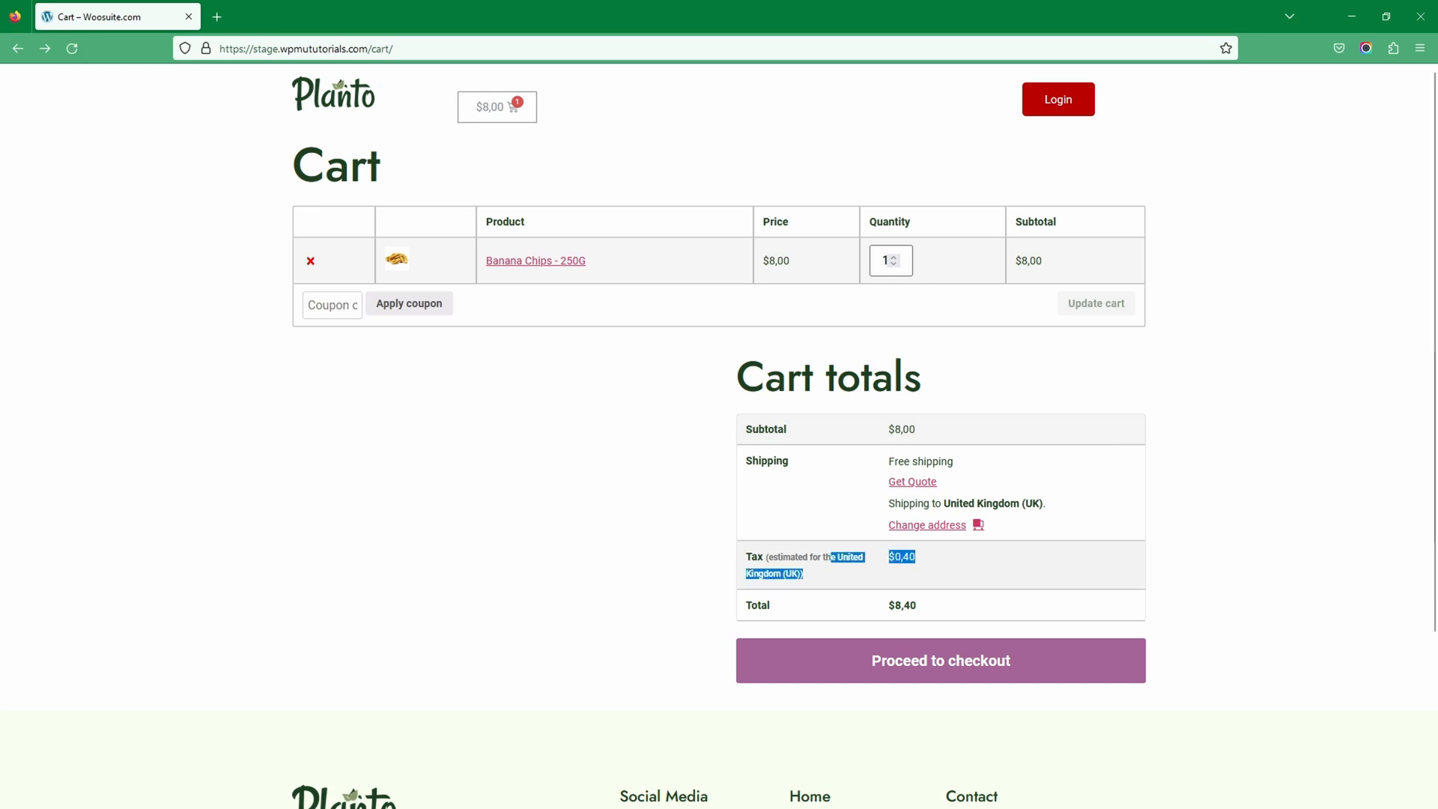
{"action": "left_click", "coordinate": [449, 13]}
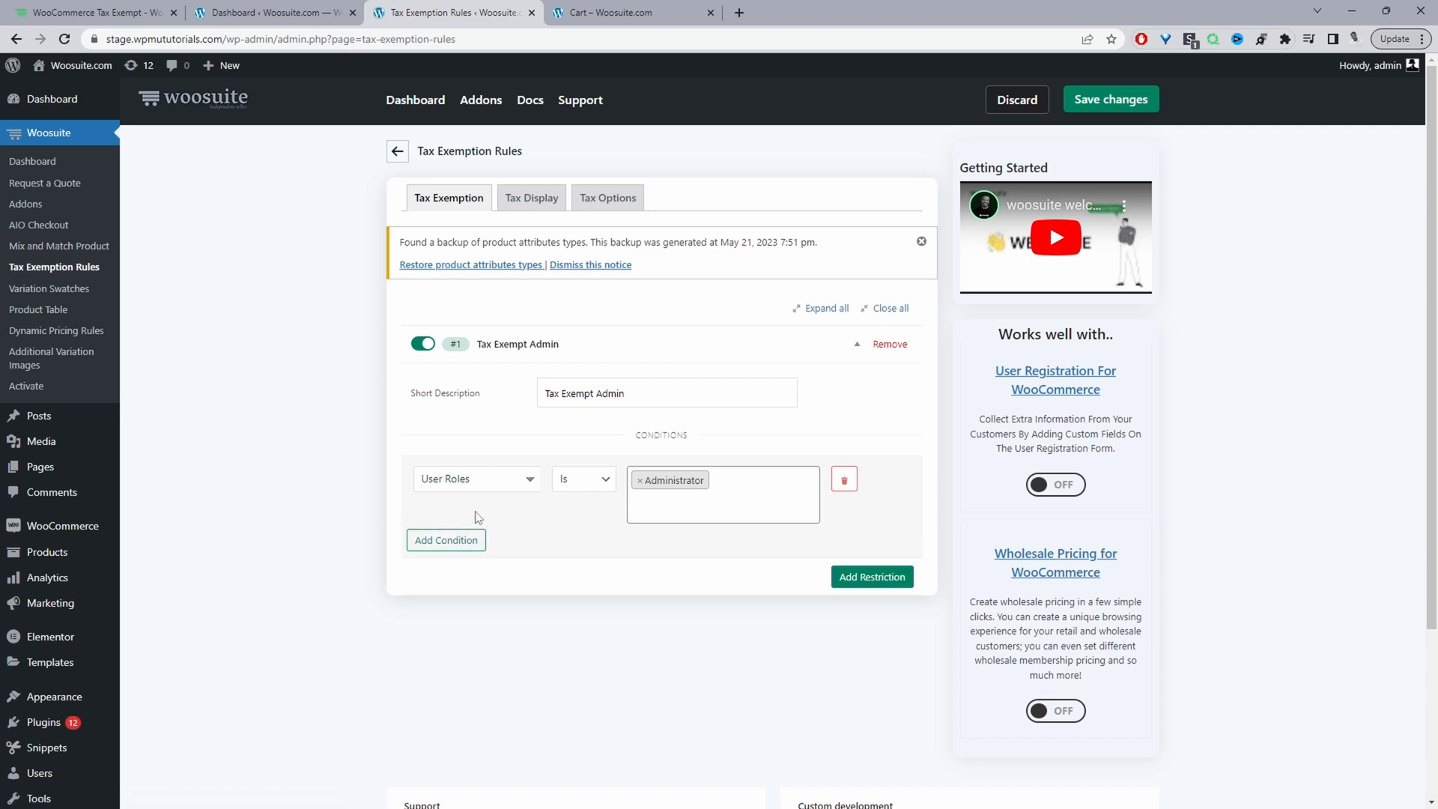
{"action": "mouse_move", "coordinate": [607, 198]}
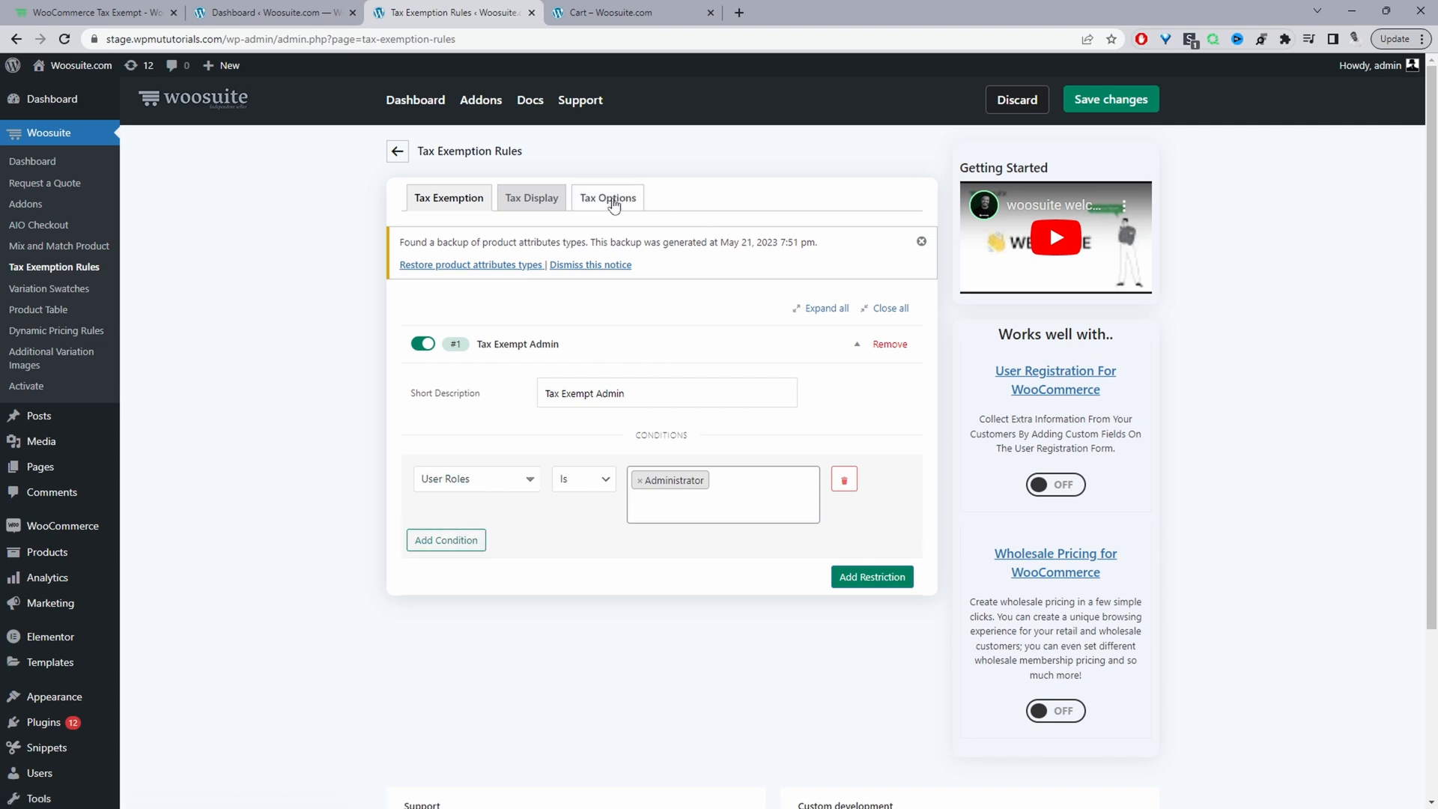
{"action": "mouse_move", "coordinate": [607, 198]}
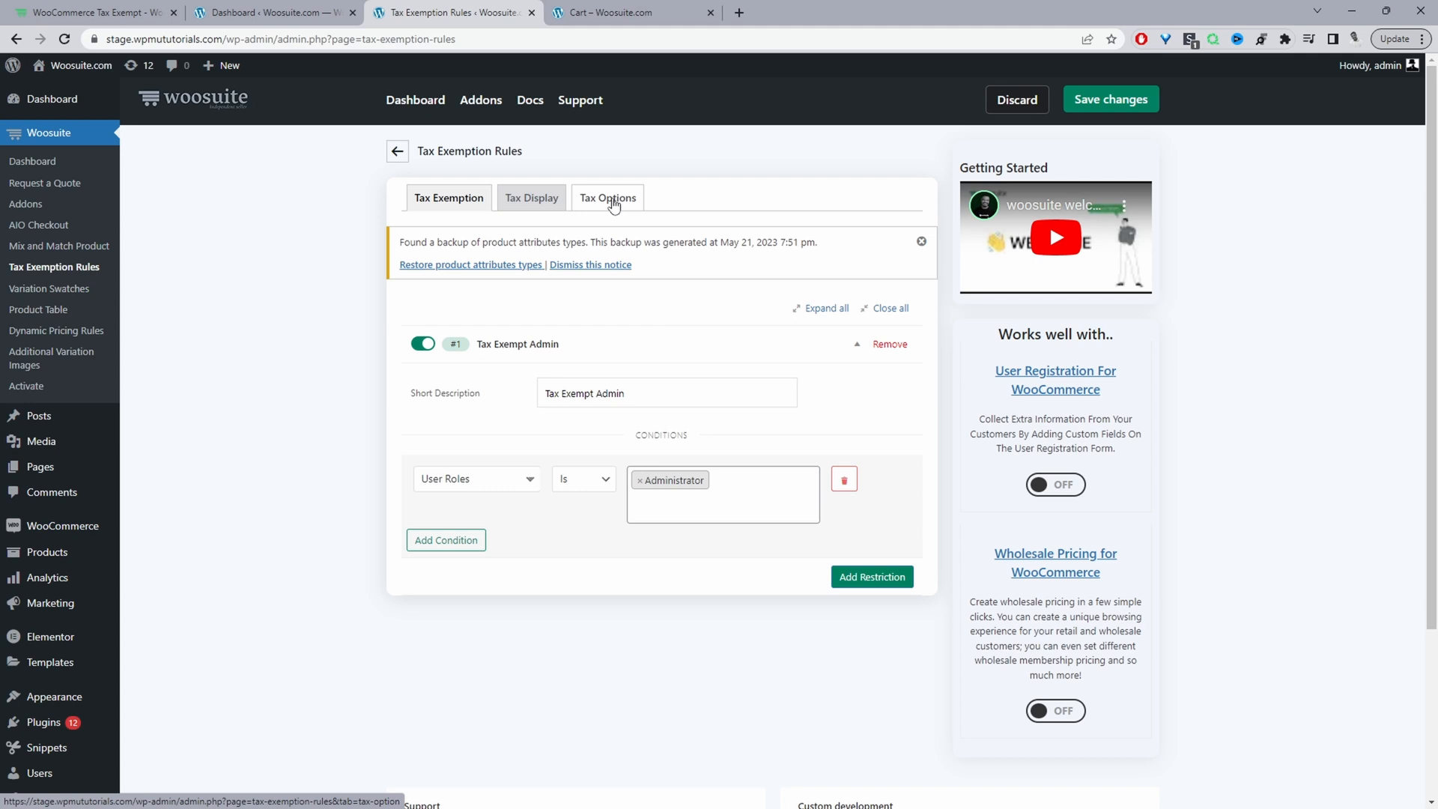
Step: Switch to the Tax Options tab of the Tax Exemption Rules page
{"action": "left_click", "coordinate": [606, 198]}
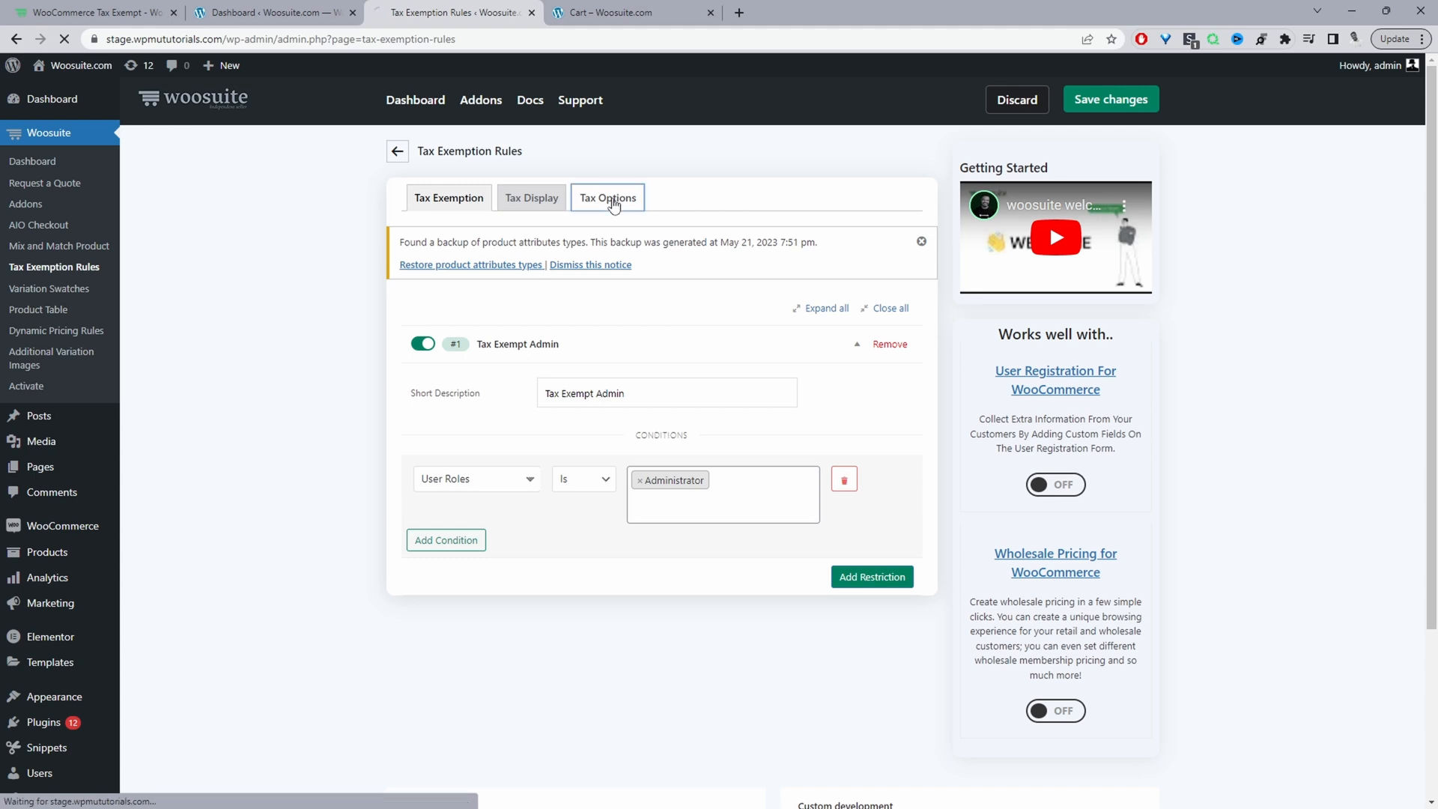
{"action": "left_click", "coordinate": [607, 198]}
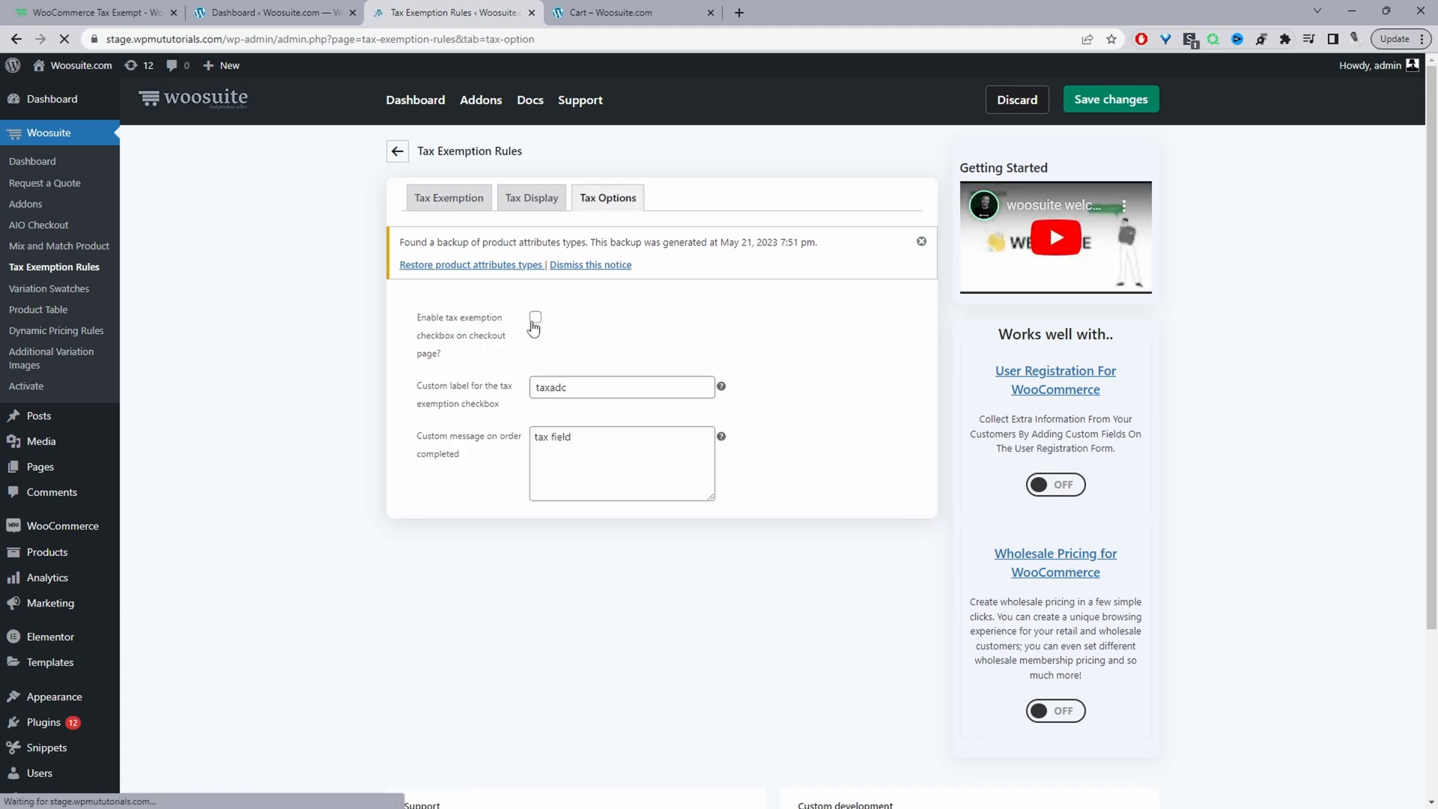
Step: Enable the checkout exemption checkbox labelled 'I want to claim tax exemption' and save
{"action": "left_click", "coordinate": [534, 316]}
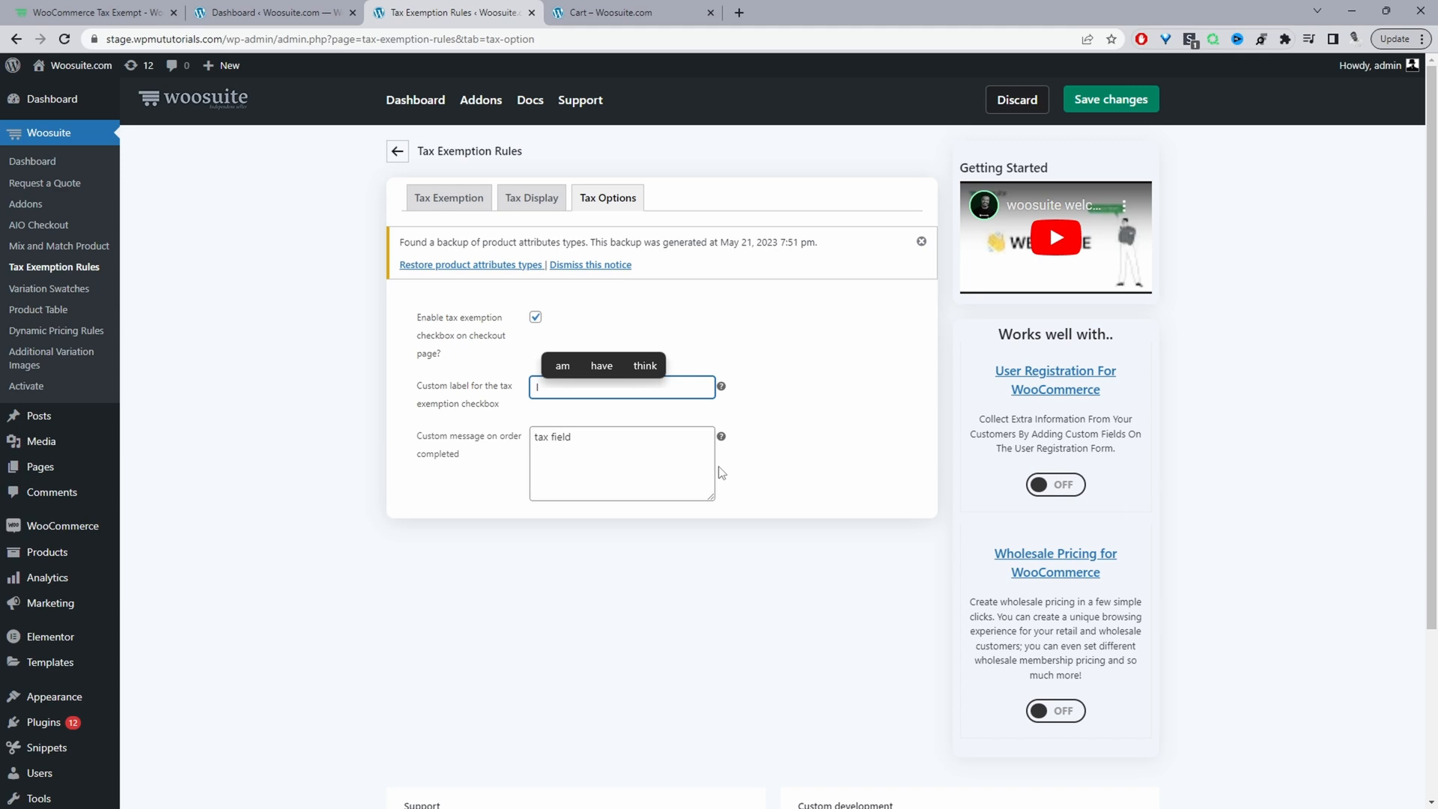
{"action": "type", "text": "I want to claim tax exemption"}
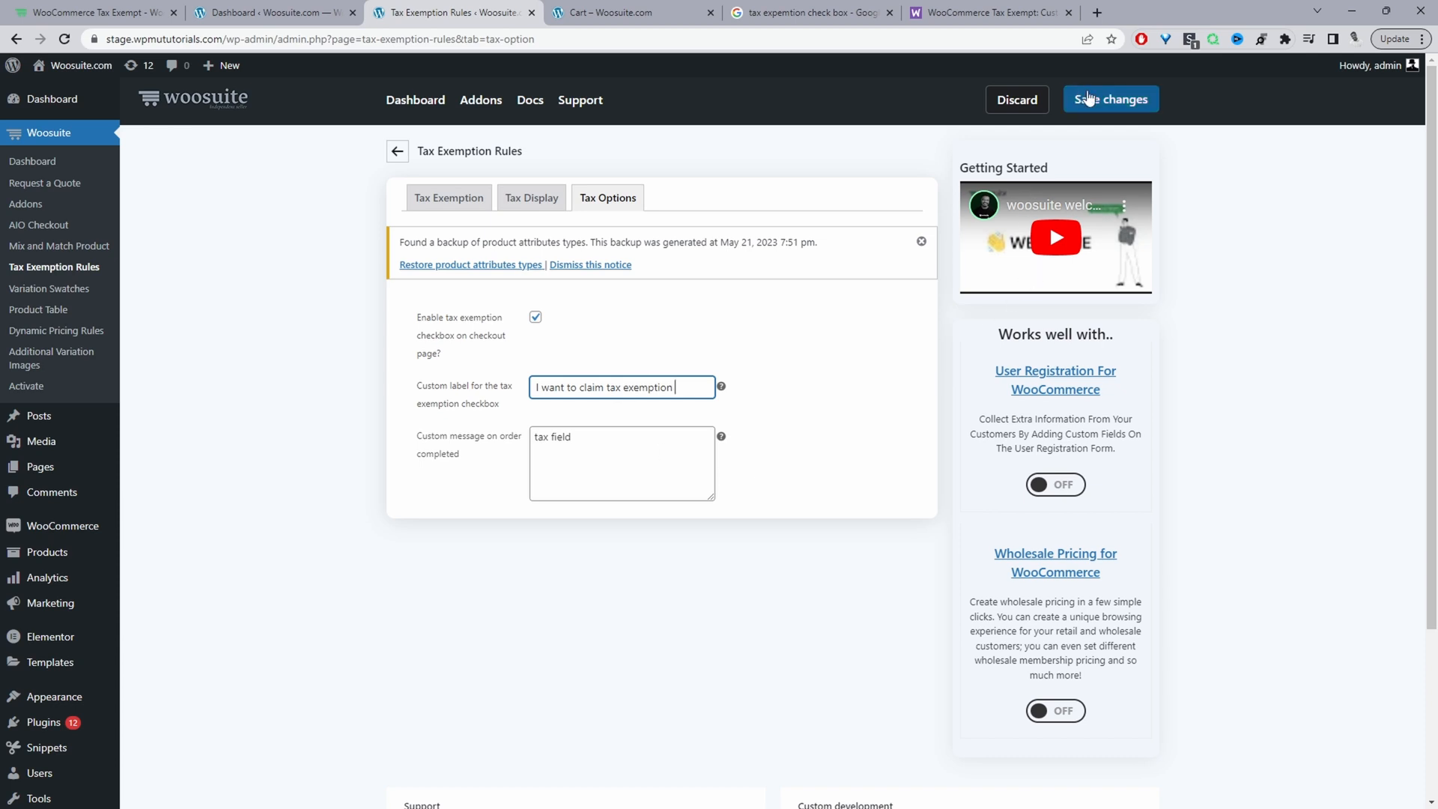
{"action": "left_click", "coordinate": [1110, 99]}
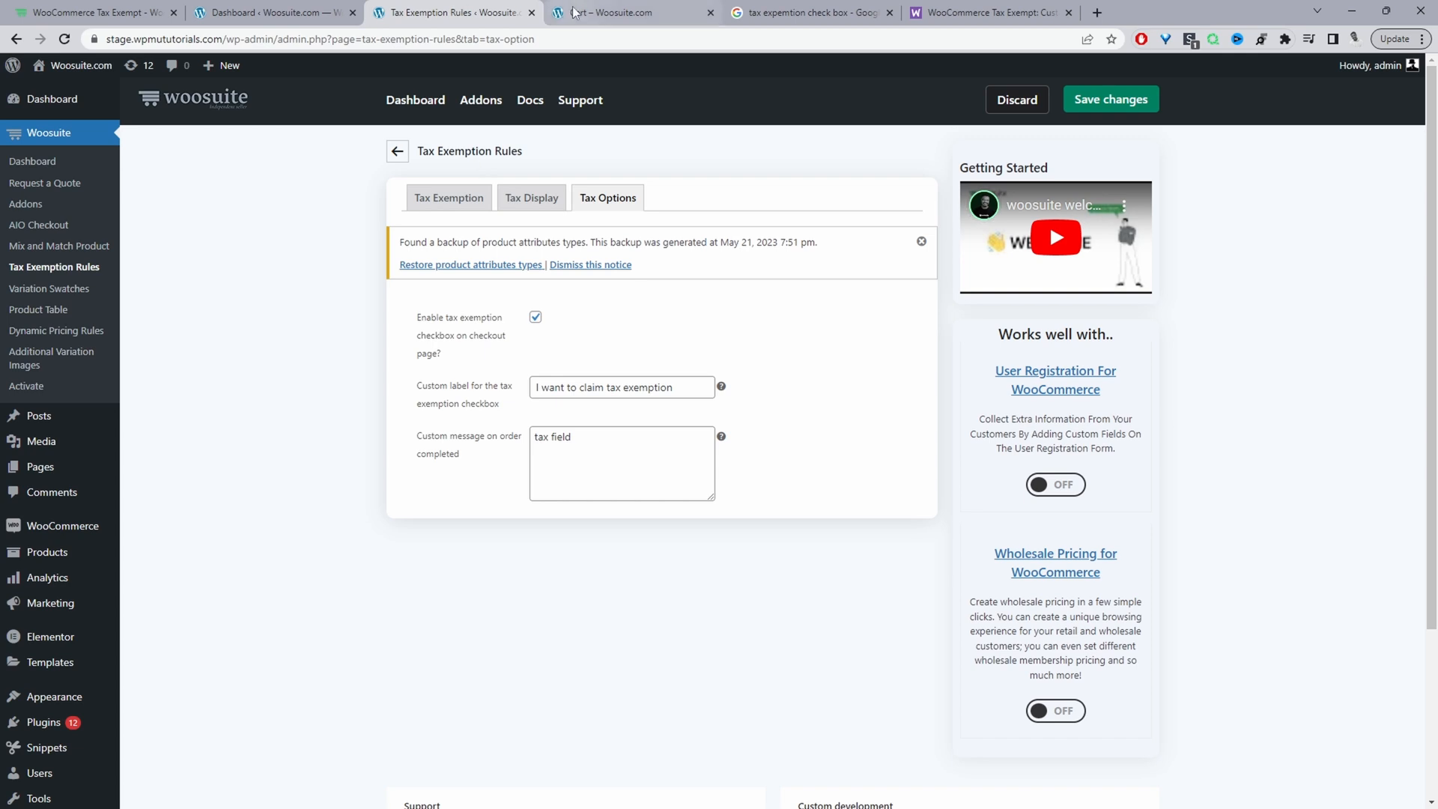
Step: From the cart, check out with 'I want to claim tax exemption' ticked and place the $8,00 order
{"action": "left_click", "coordinate": [606, 12]}
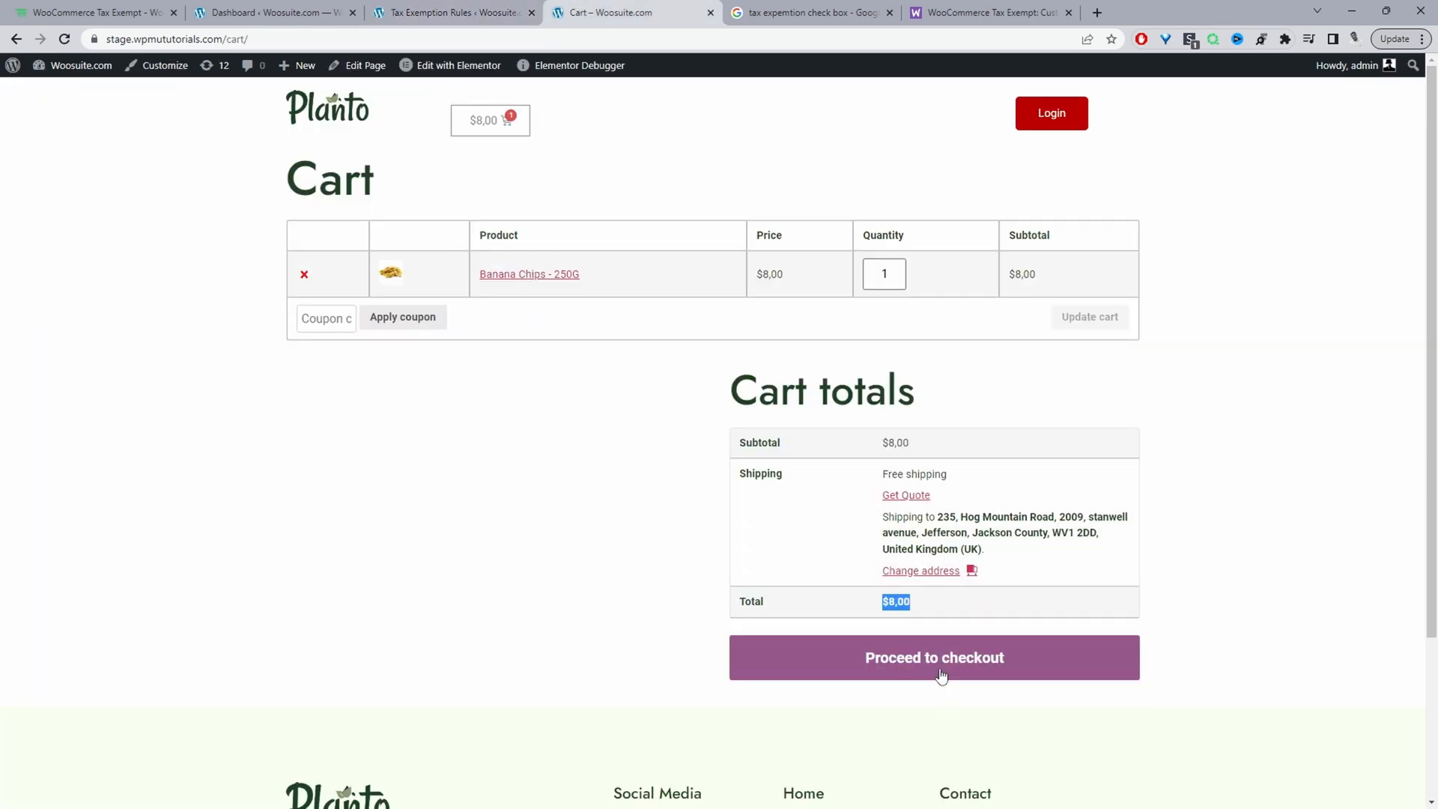
{"action": "left_click", "coordinate": [934, 656]}
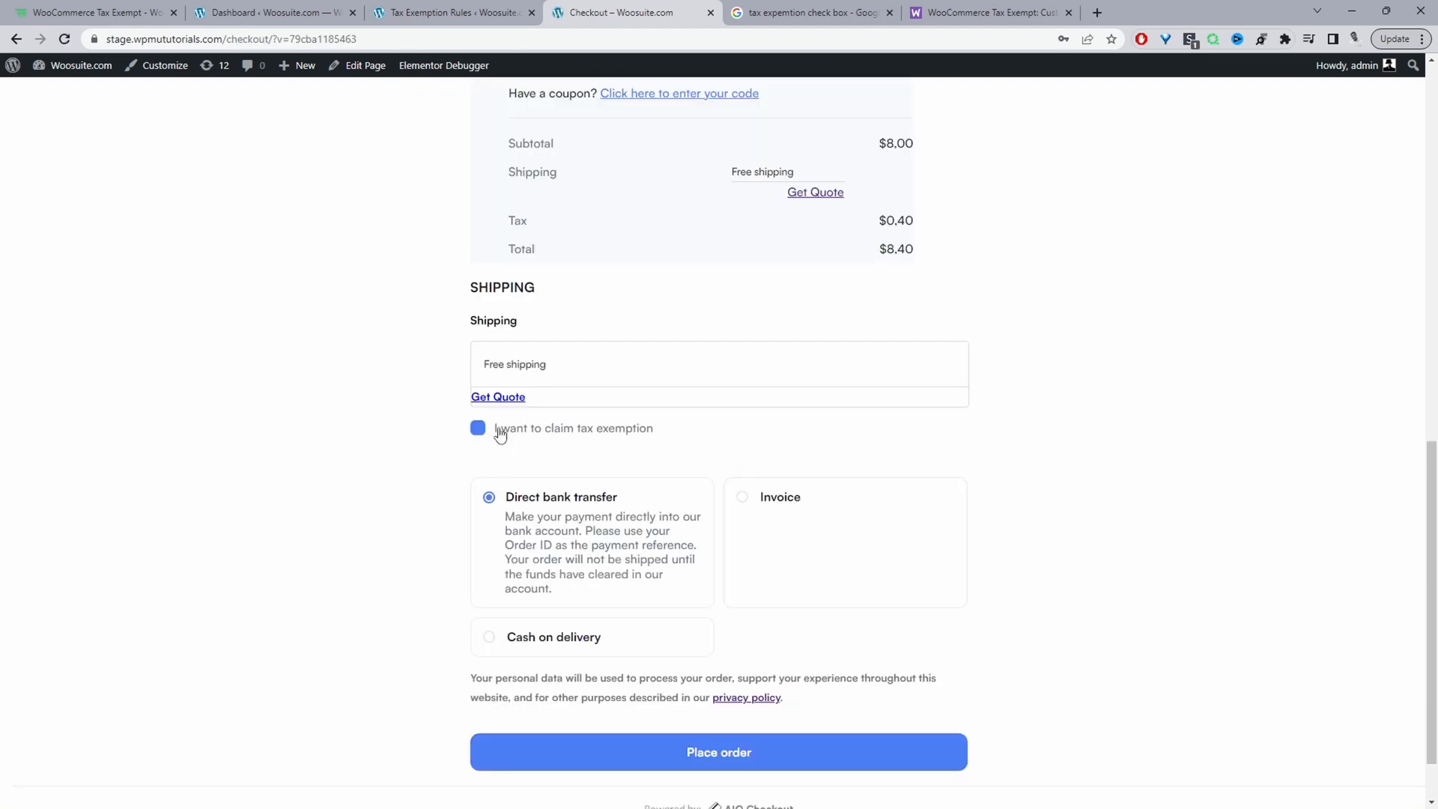
{"action": "mouse_move", "coordinate": [544, 431]}
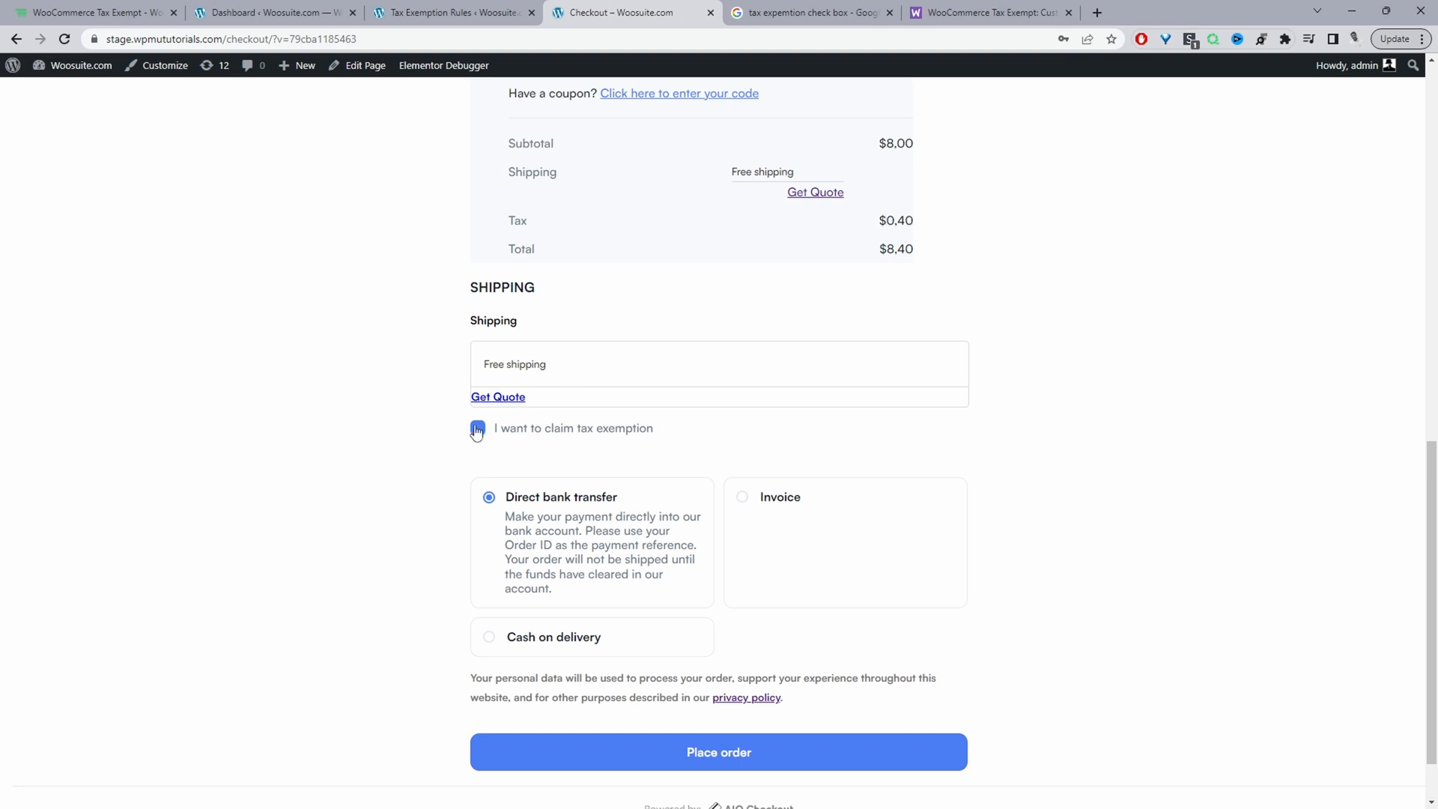
{"action": "left_click", "coordinate": [476, 429]}
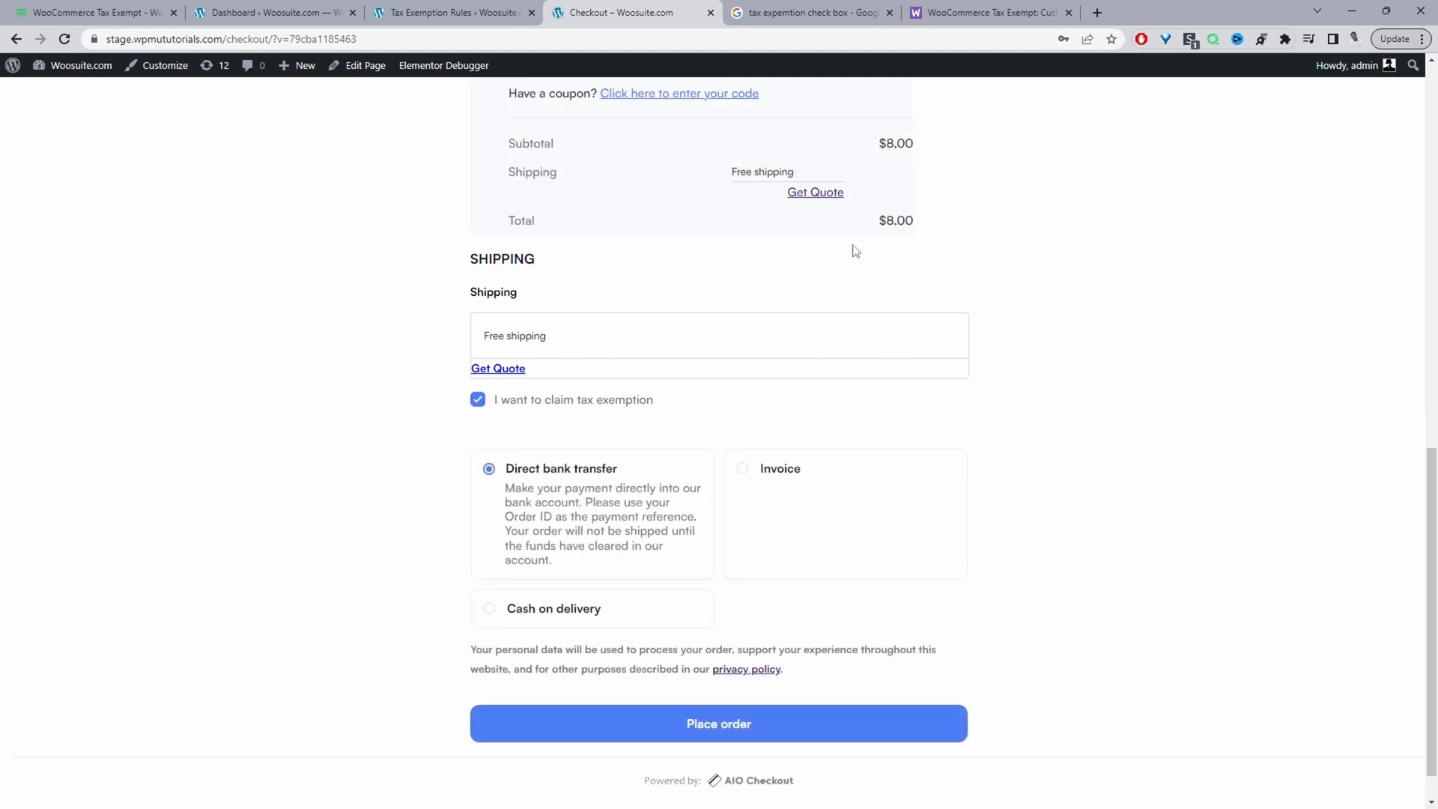
{"action": "mouse_move", "coordinate": [665, 739]}
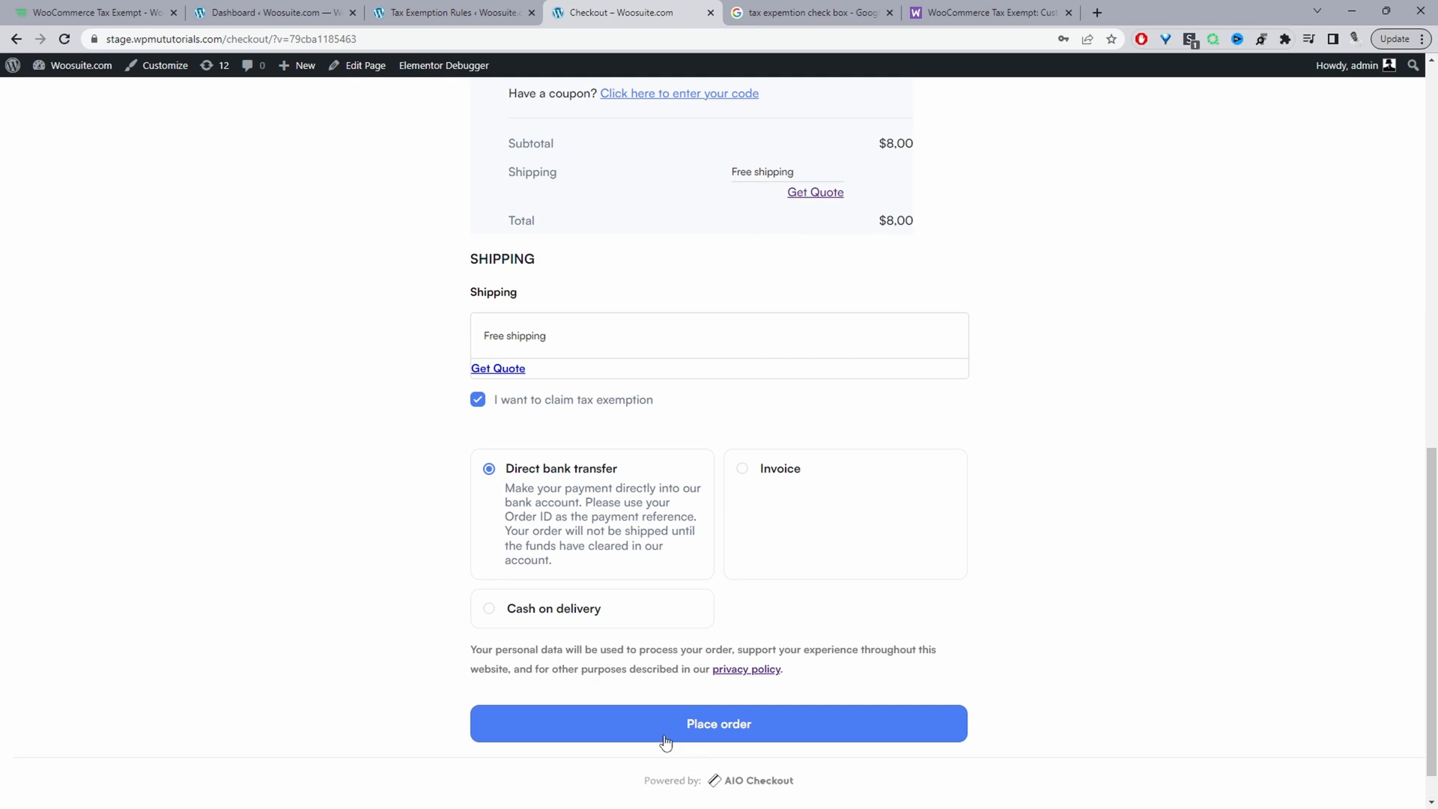
{"action": "left_click", "coordinate": [717, 722]}
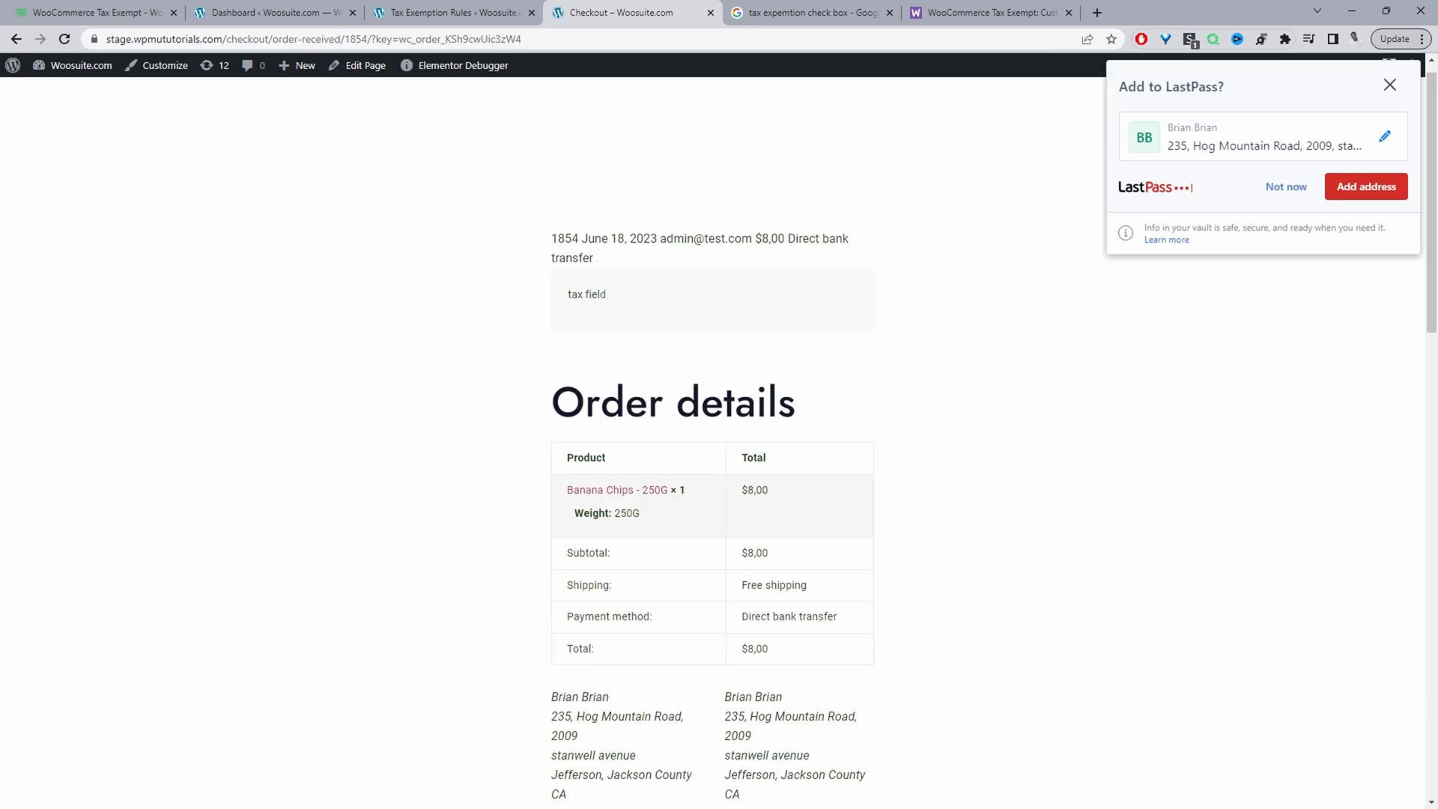
Step: Highlight the 'tax field' message on the order received page, then return to the admin Tax Options
{"action": "double_click", "coordinate": [585, 296]}
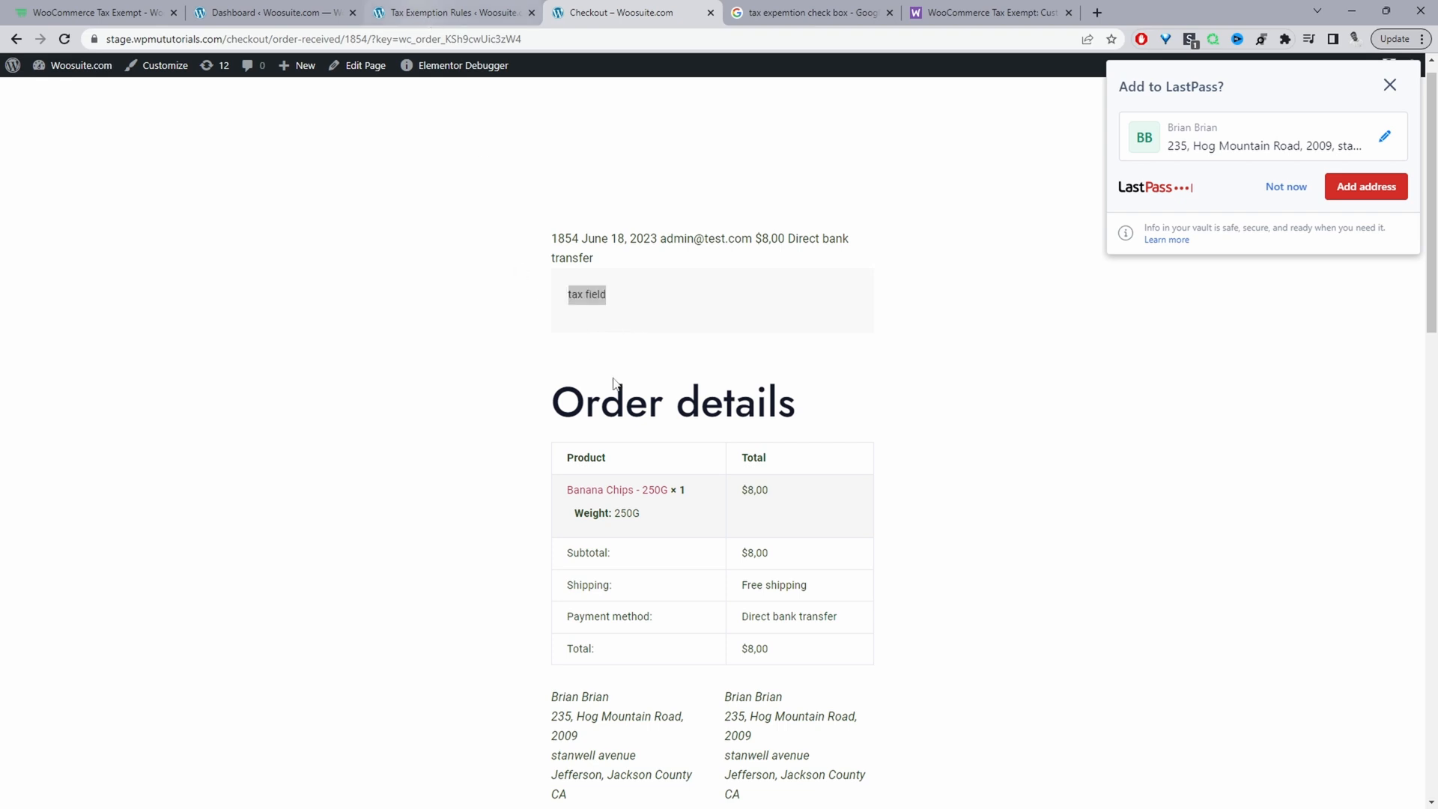
{"action": "left_click", "coordinate": [450, 12]}
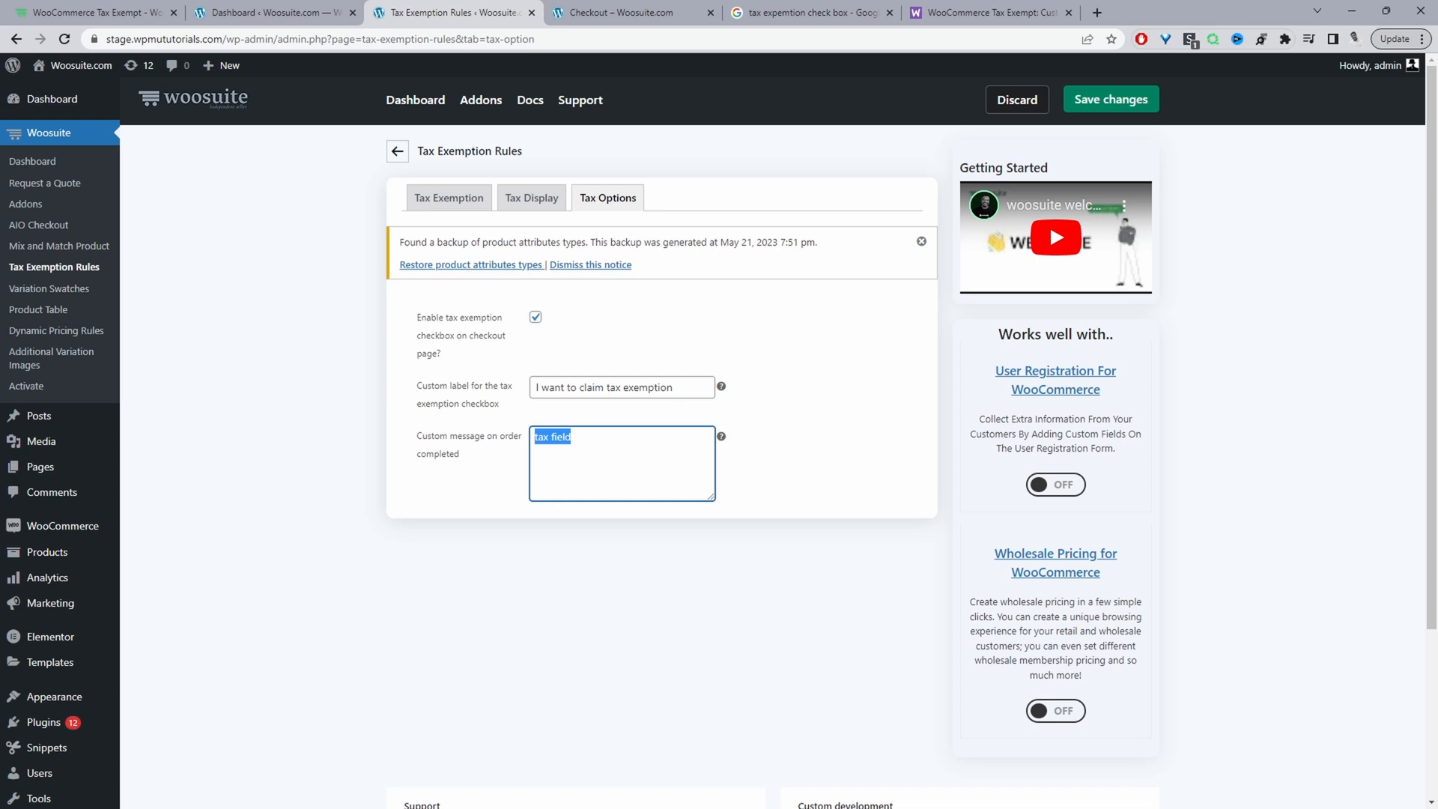
Step: Set the order-completed message to 'You claimed tax exemption. Please upload your tax exmption certificate here: examplesite.com'
{"action": "type", "text": "You claimed tax exemption. Please upload your tax ex"}
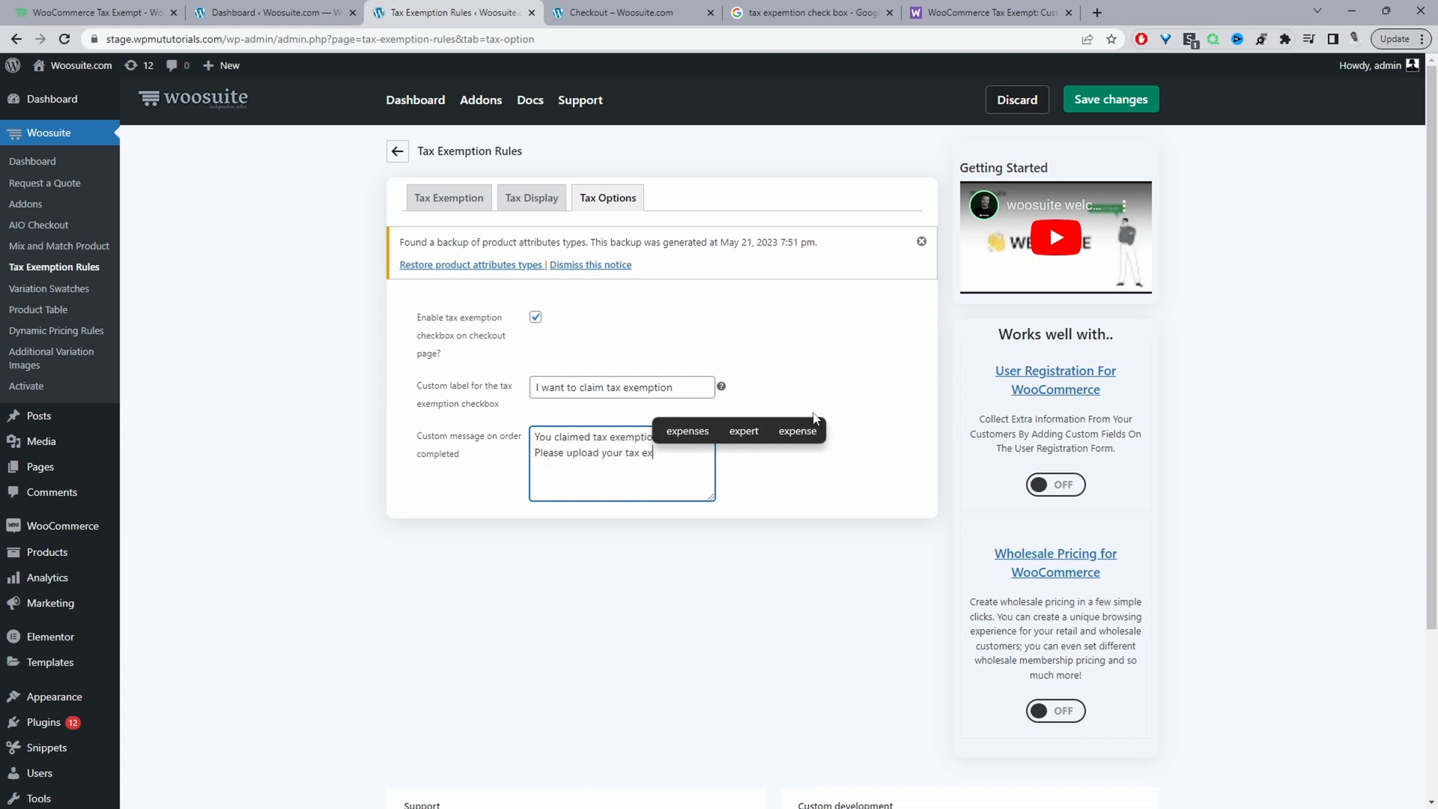
{"action": "type", "text": "certificate here: examplesite.com"}
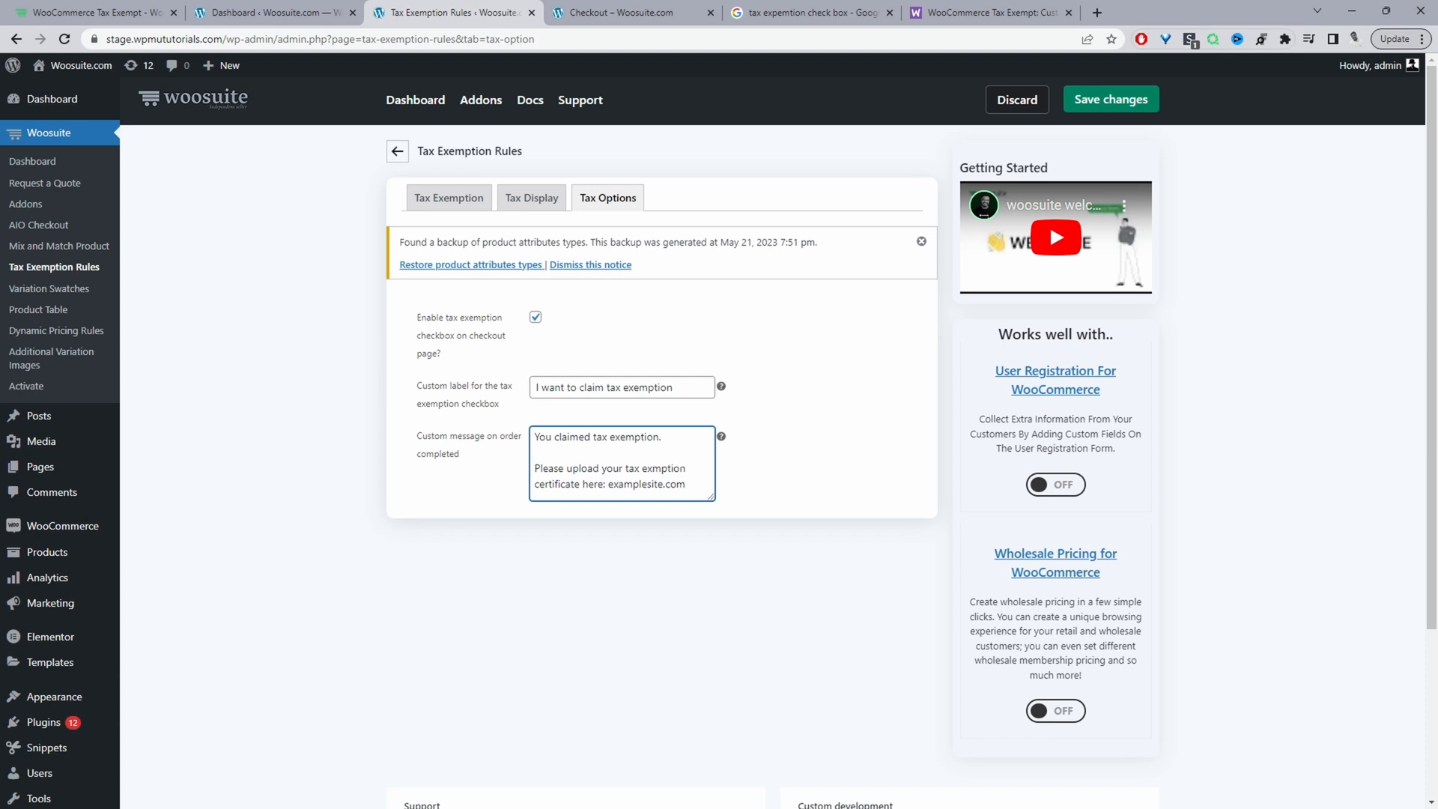
{"action": "left_click", "coordinate": [535, 453]}
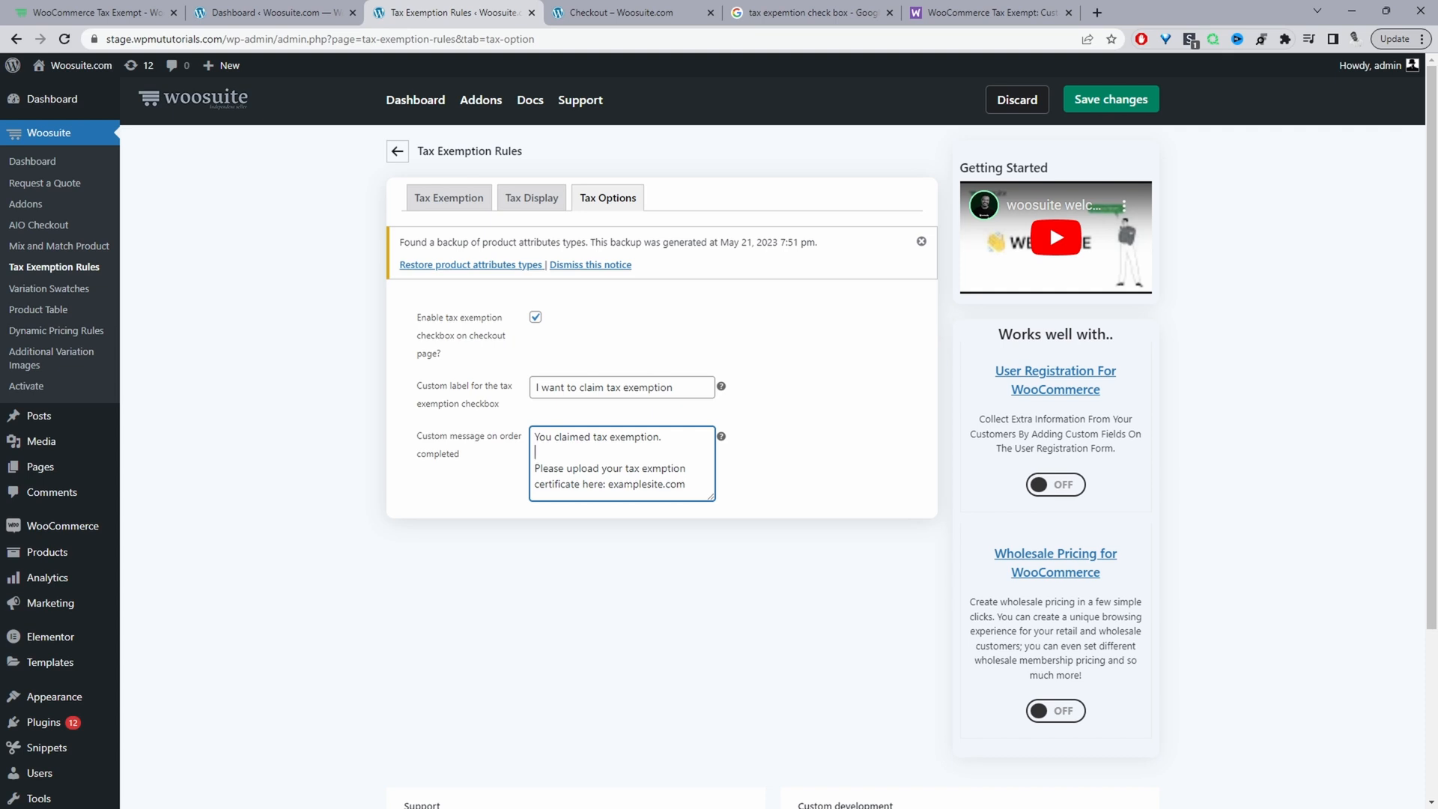